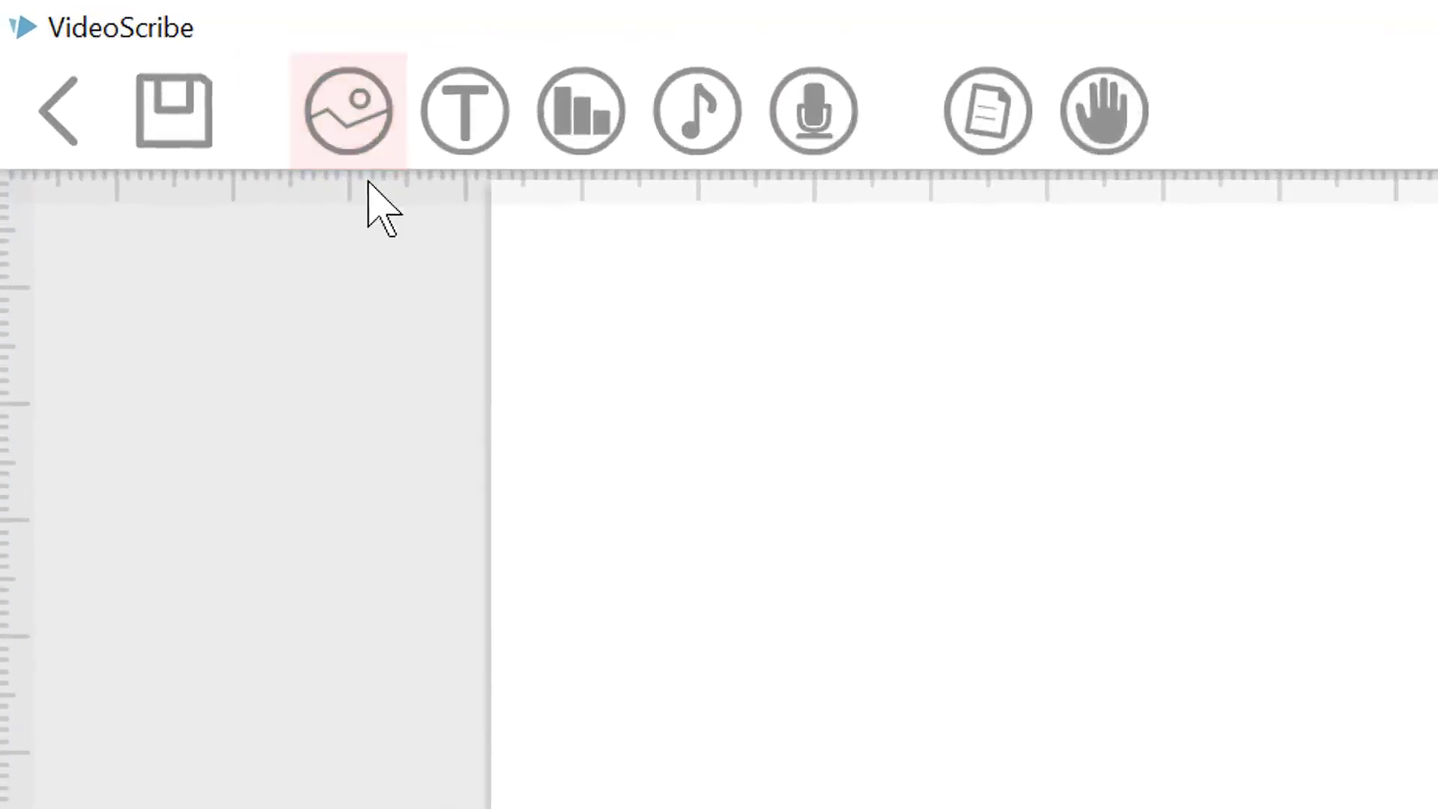
# Open the image library, browse the base categories, and view the recently used images
pyautogui.click(346, 110)
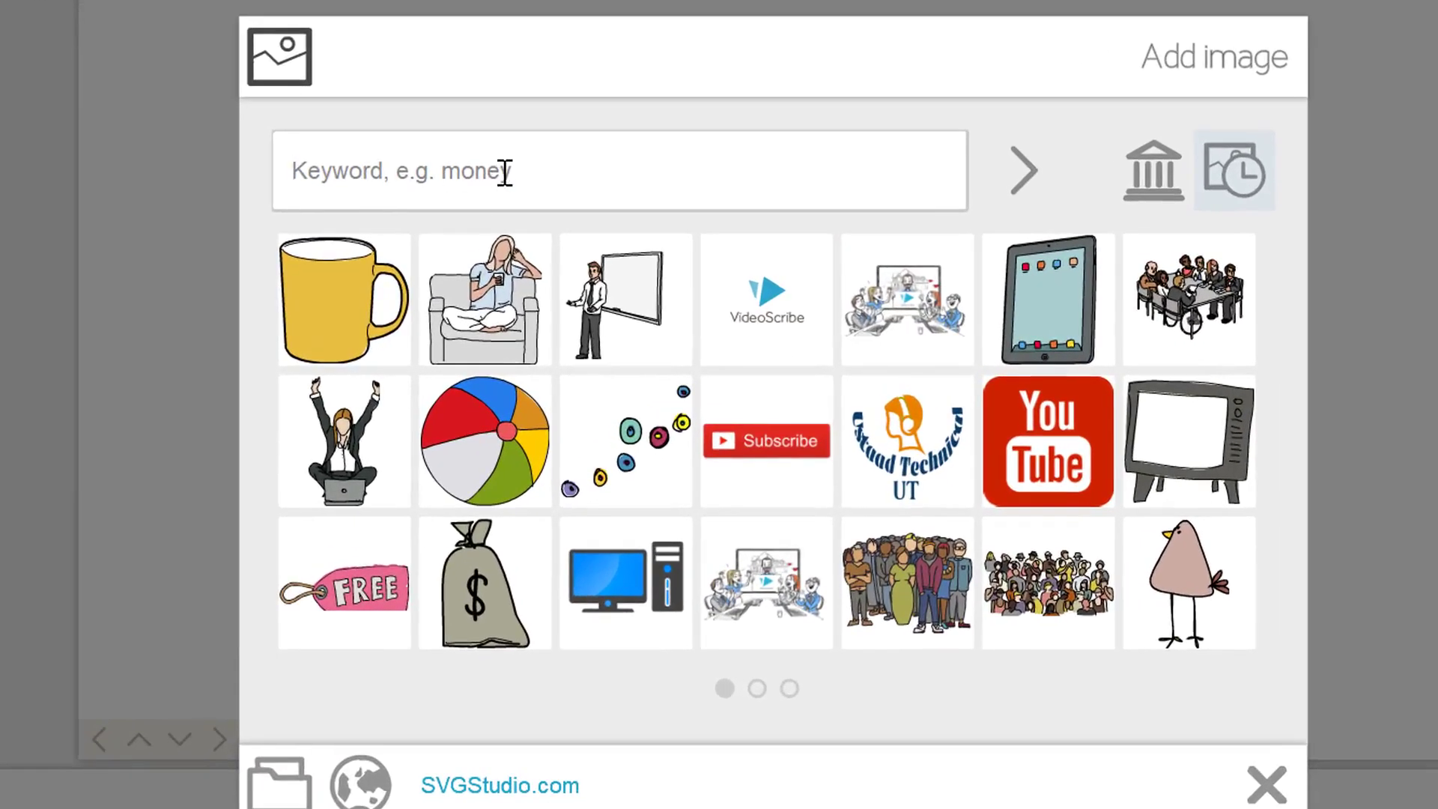
pyautogui.moveTo(1033, 241)
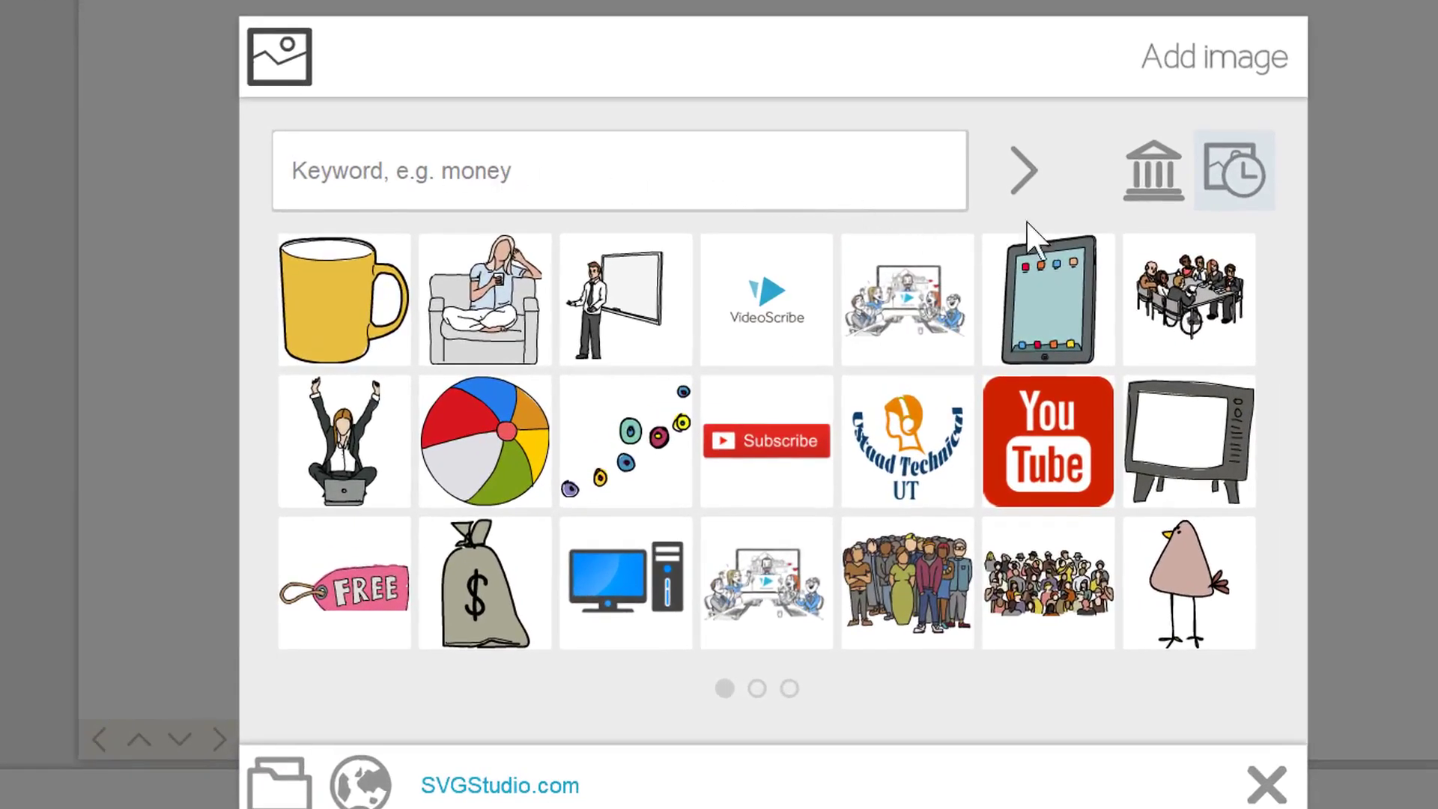
pyautogui.moveTo(1151, 170)
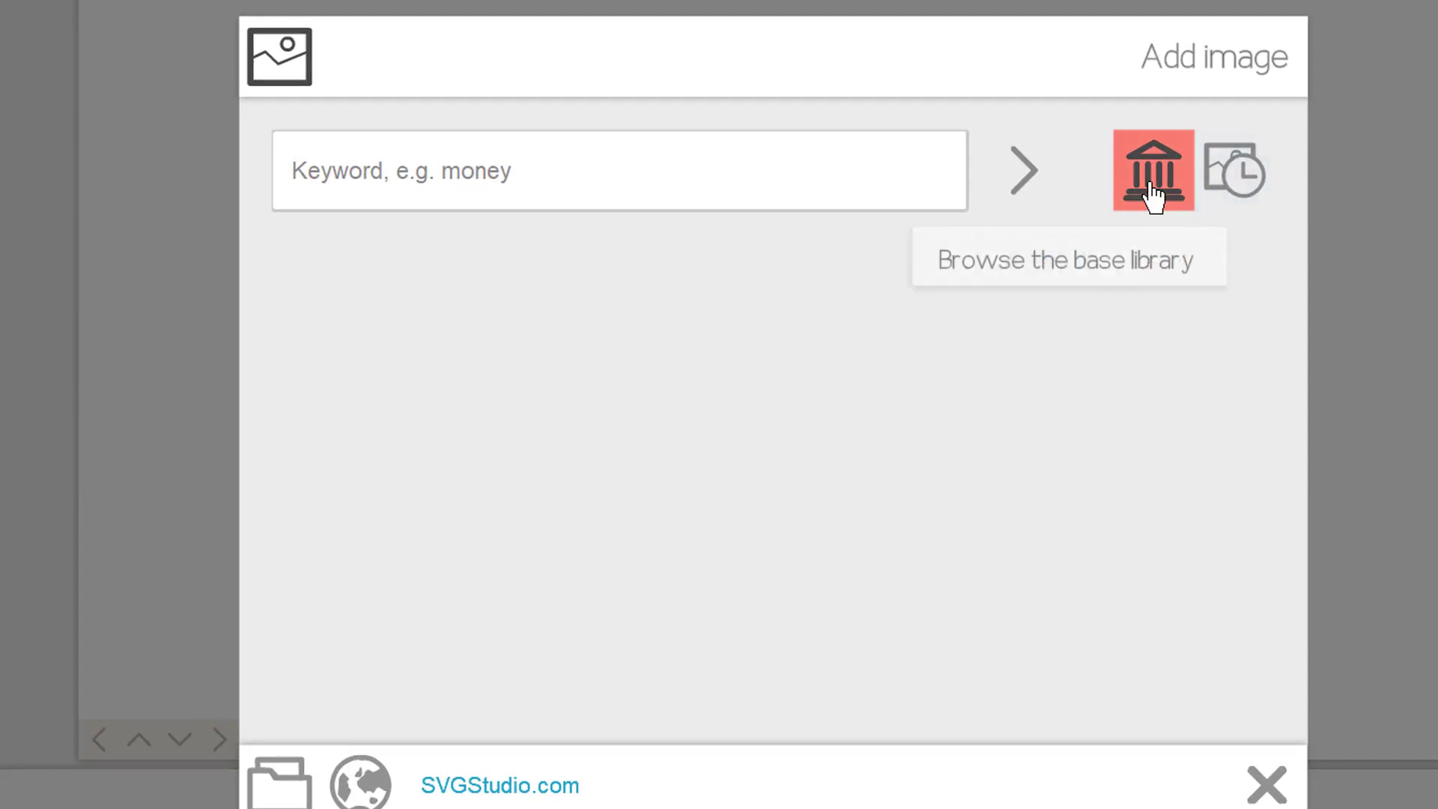
pyautogui.moveTo(1045, 431)
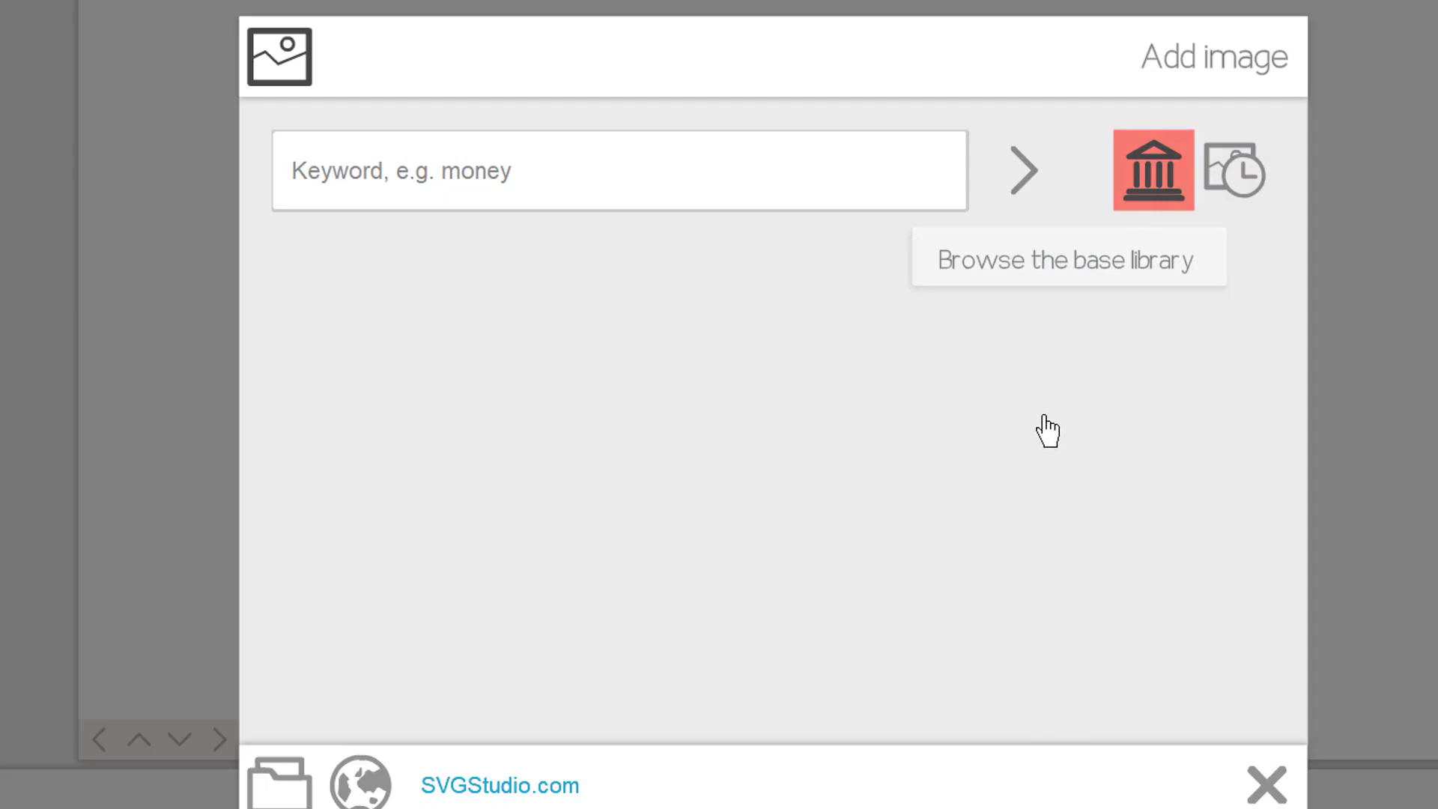
pyautogui.click(1154, 170)
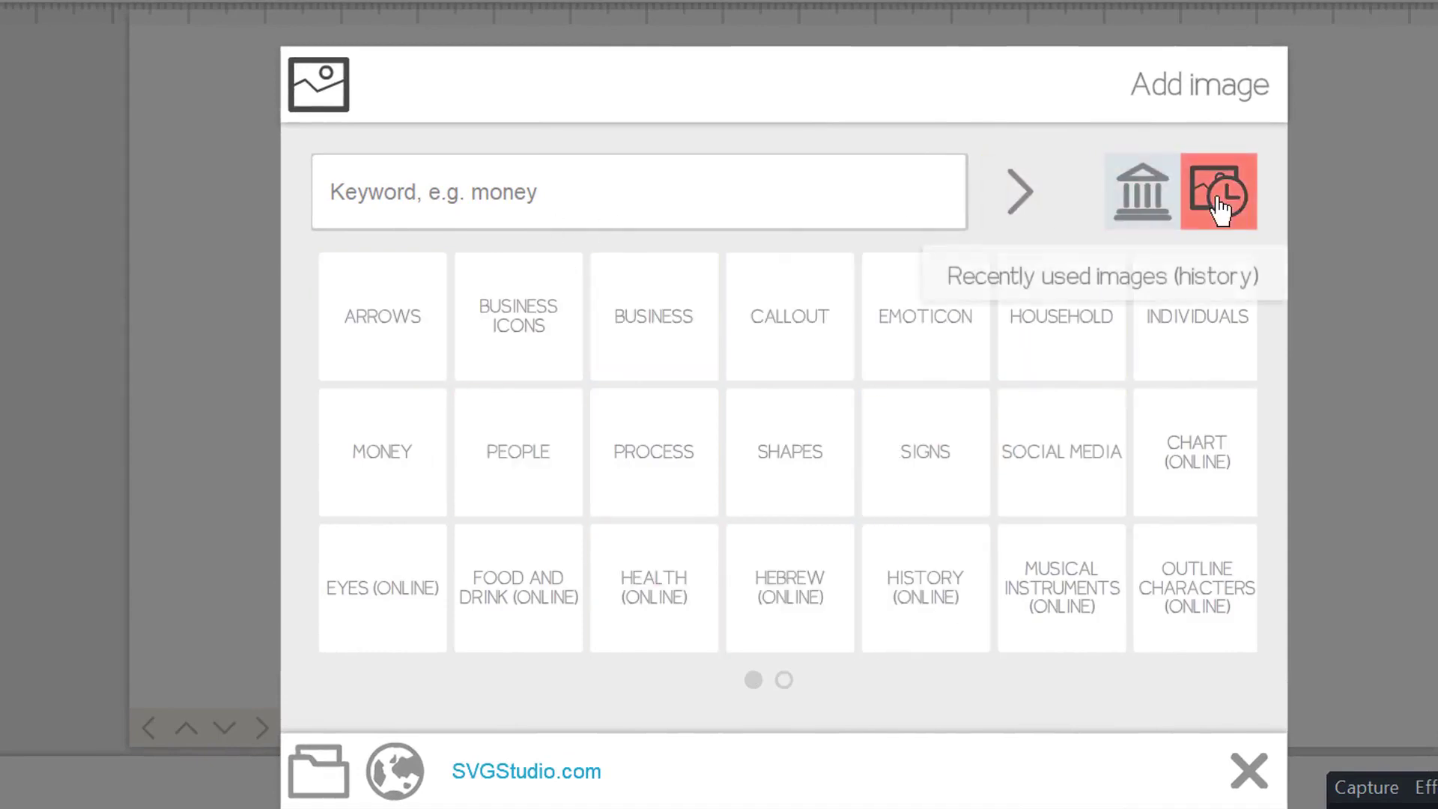
pyautogui.click(1218, 191)
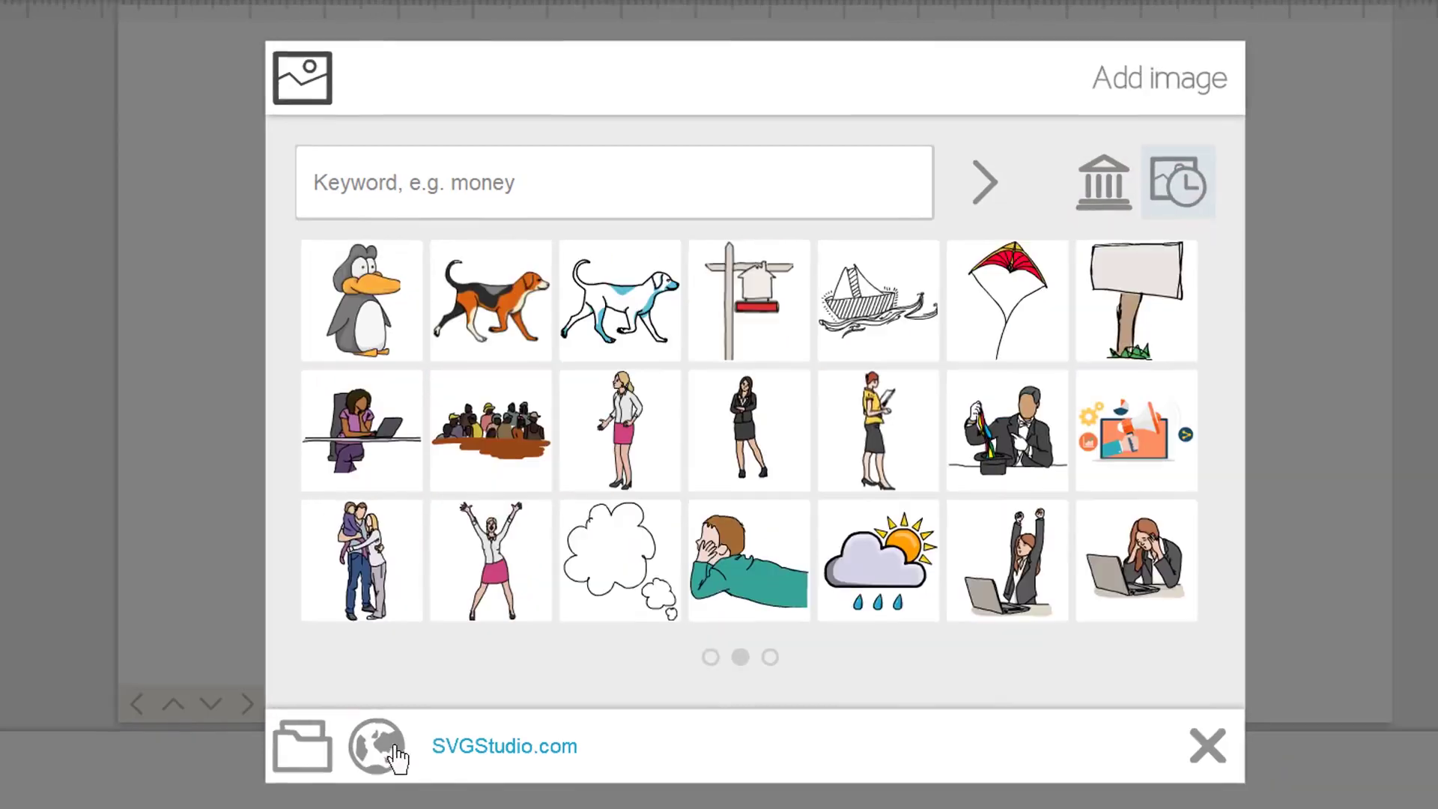
pyautogui.click(771, 658)
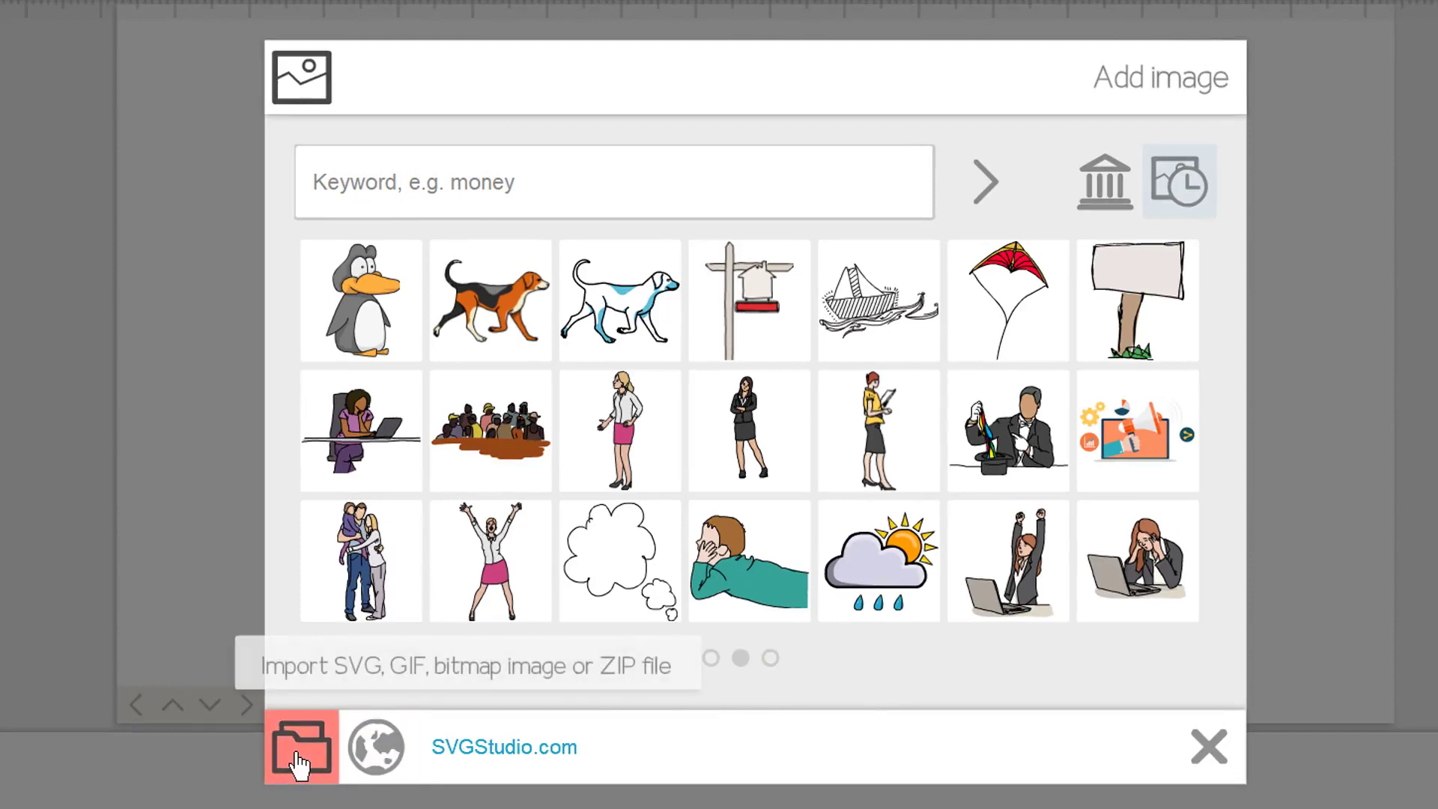
pyautogui.click(299, 747)
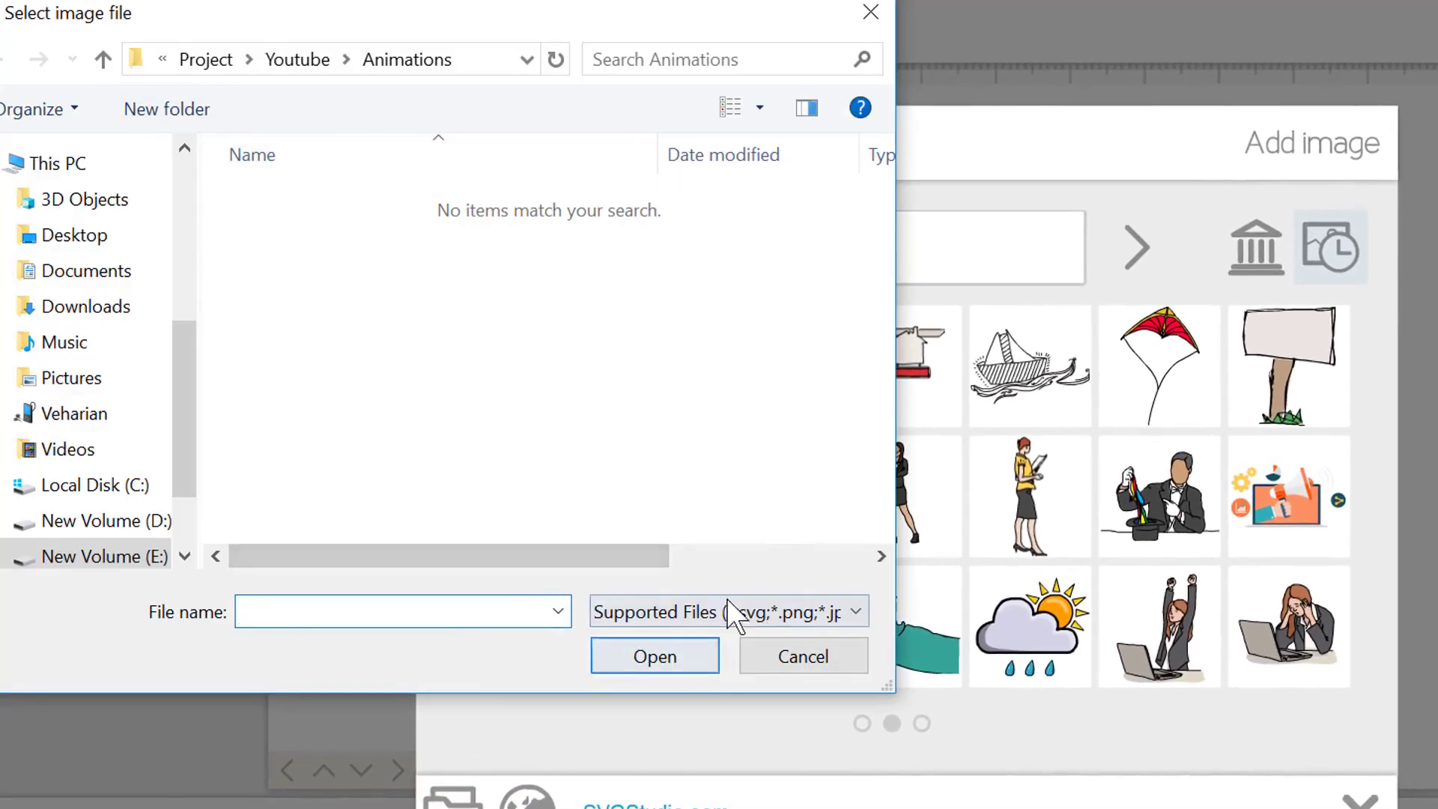
pyautogui.click(800, 656)
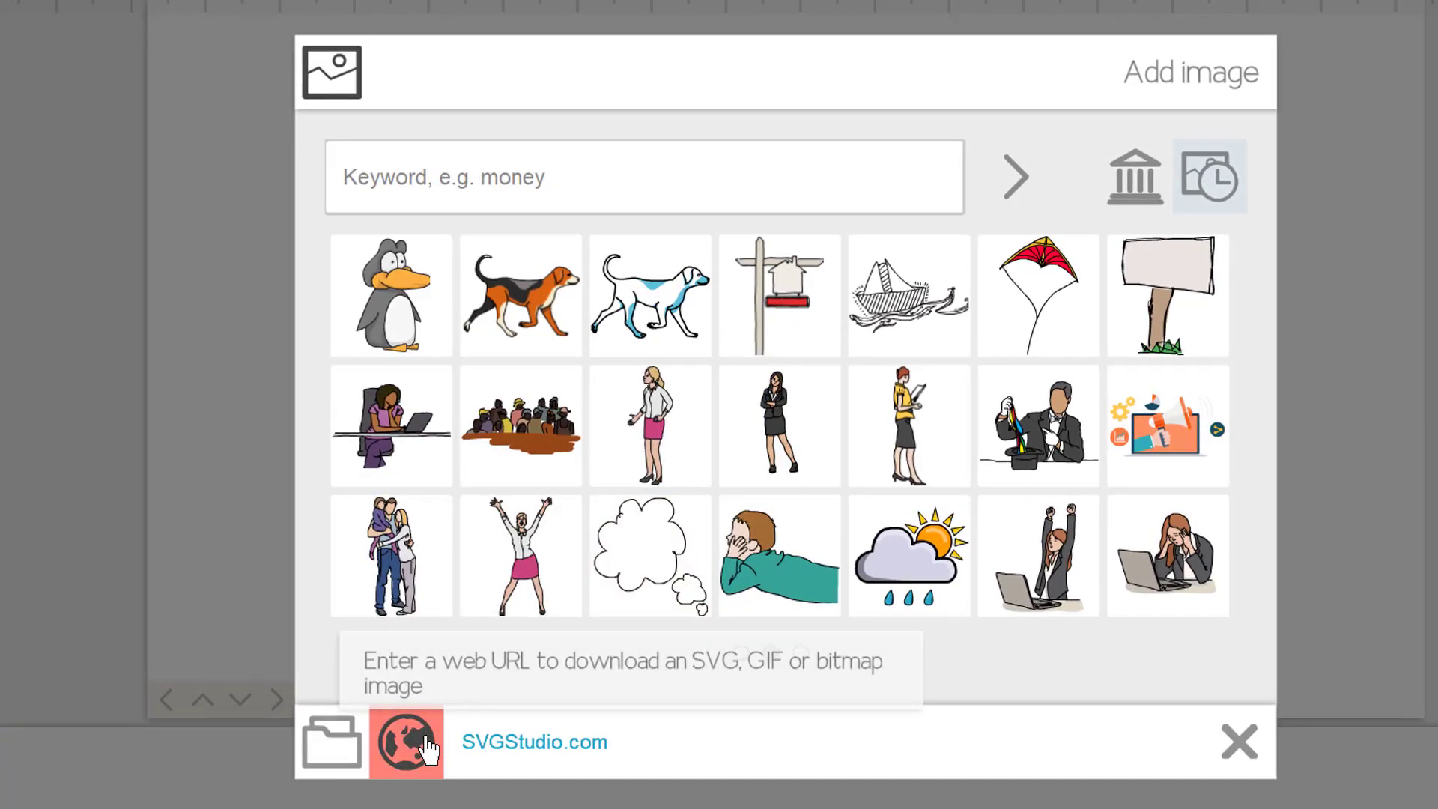
# Open the SVGStudio.com site in Chrome and scroll through its royalty-free SVG images
pyautogui.click(429, 750)
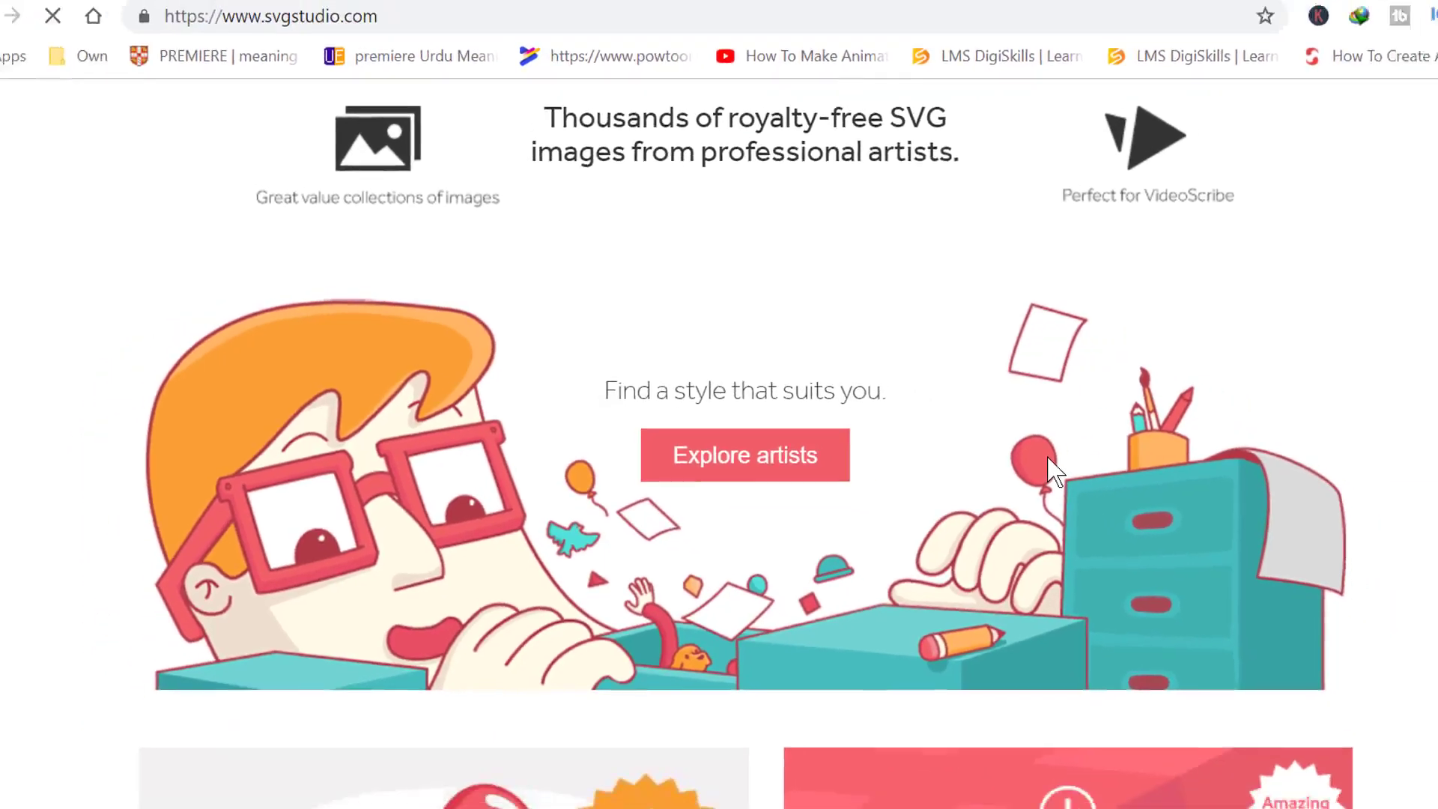
pyautogui.scroll(-3)
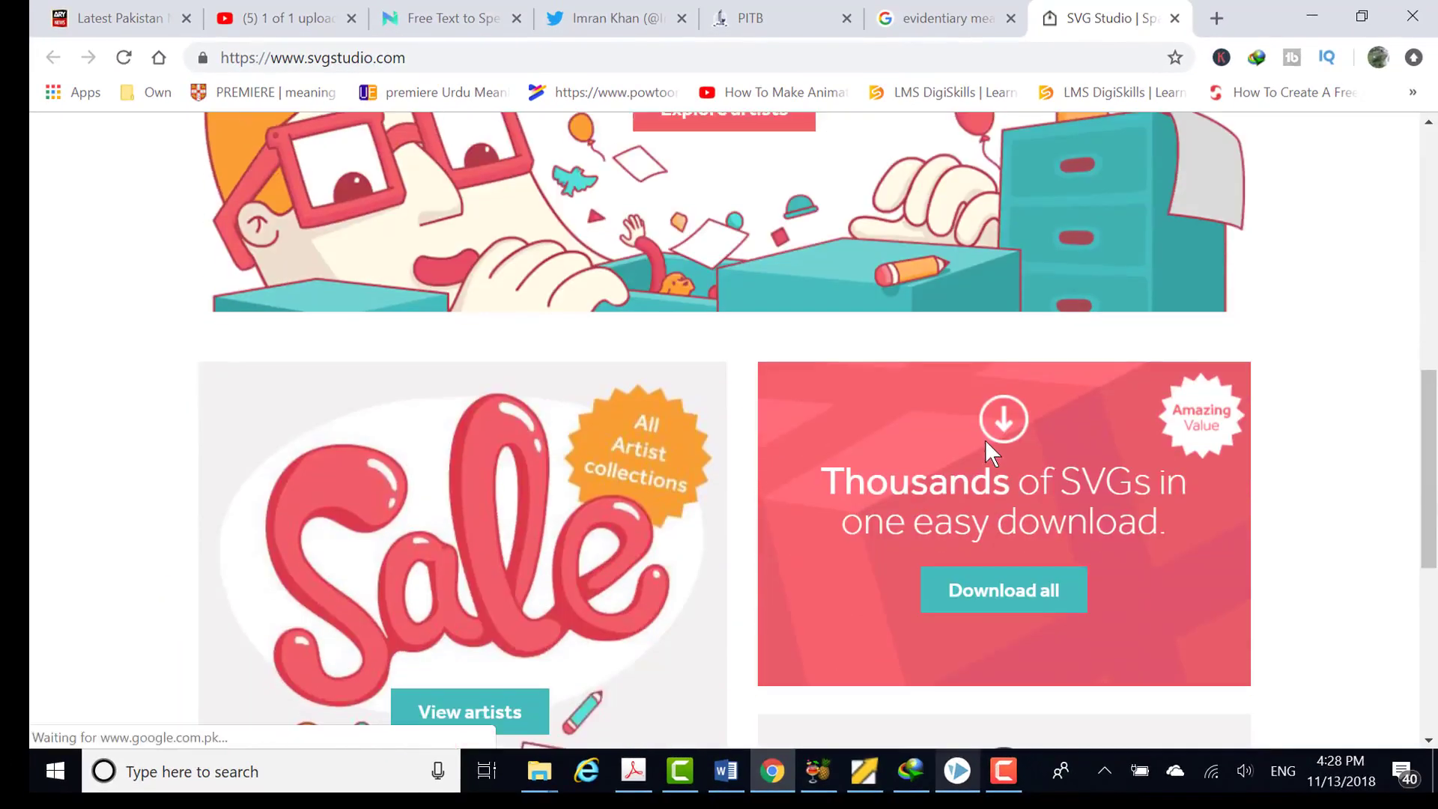
pyautogui.scroll(-3)
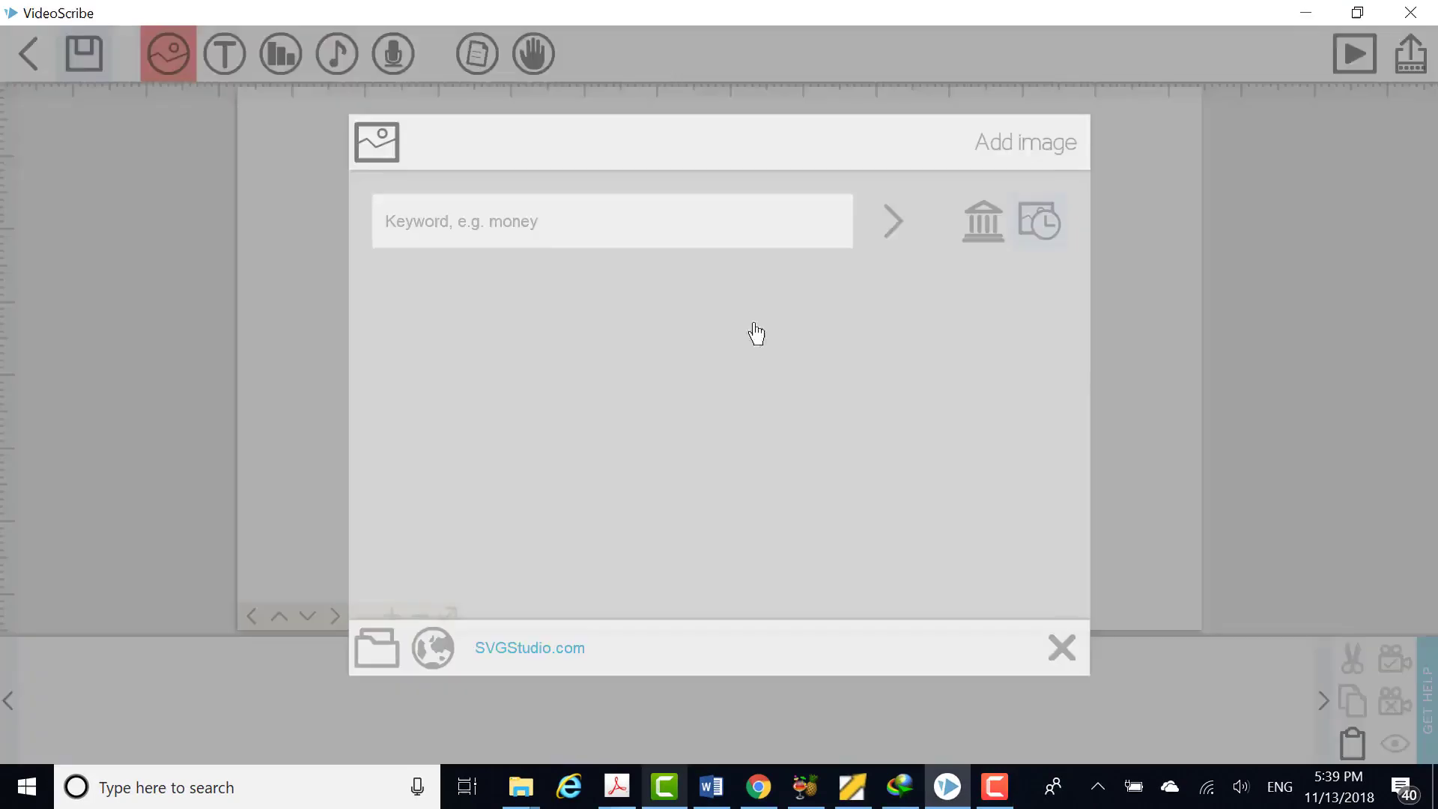
# Insert the man with laptop from People and the house signpost from Signs
pyautogui.click(983, 220)
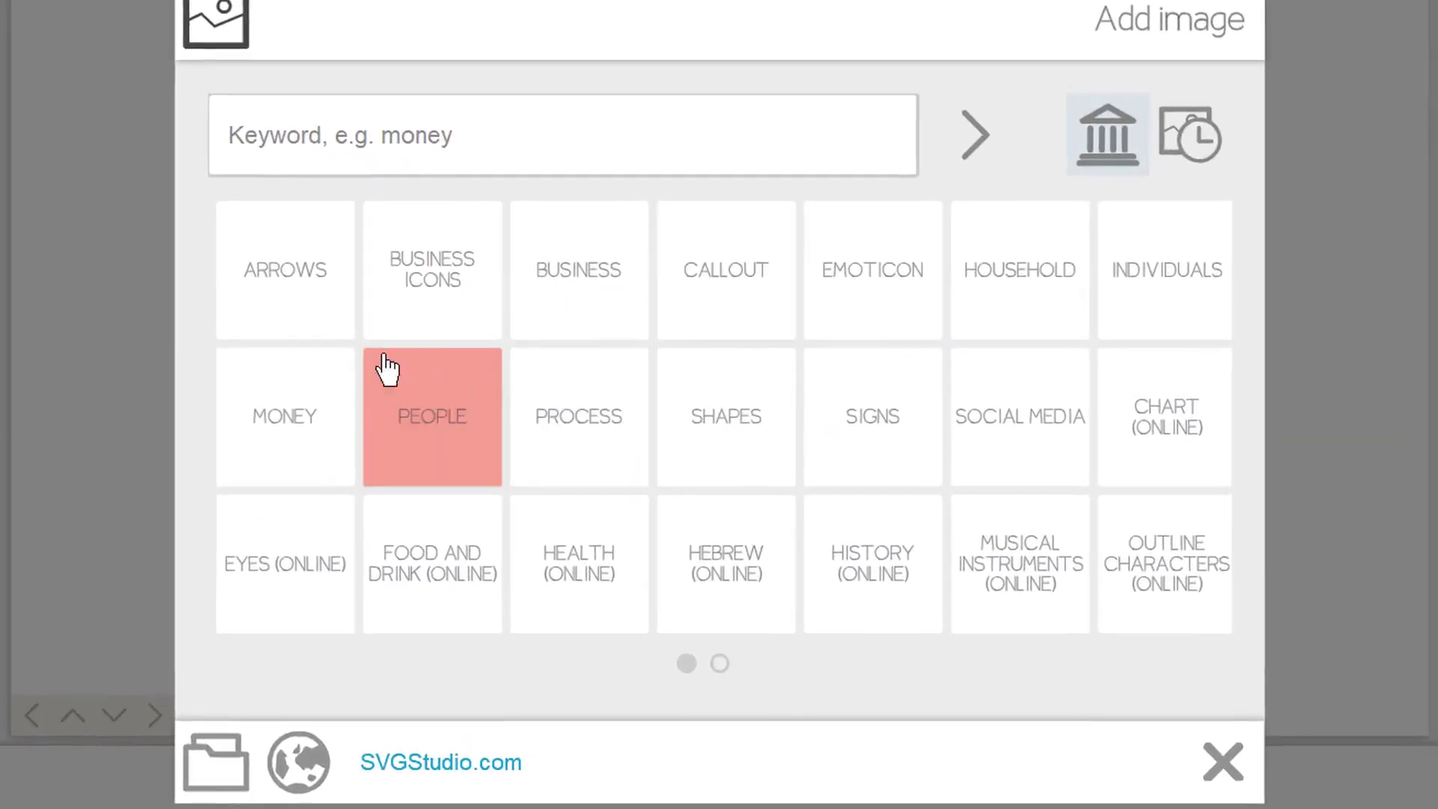
pyautogui.moveTo(466, 406)
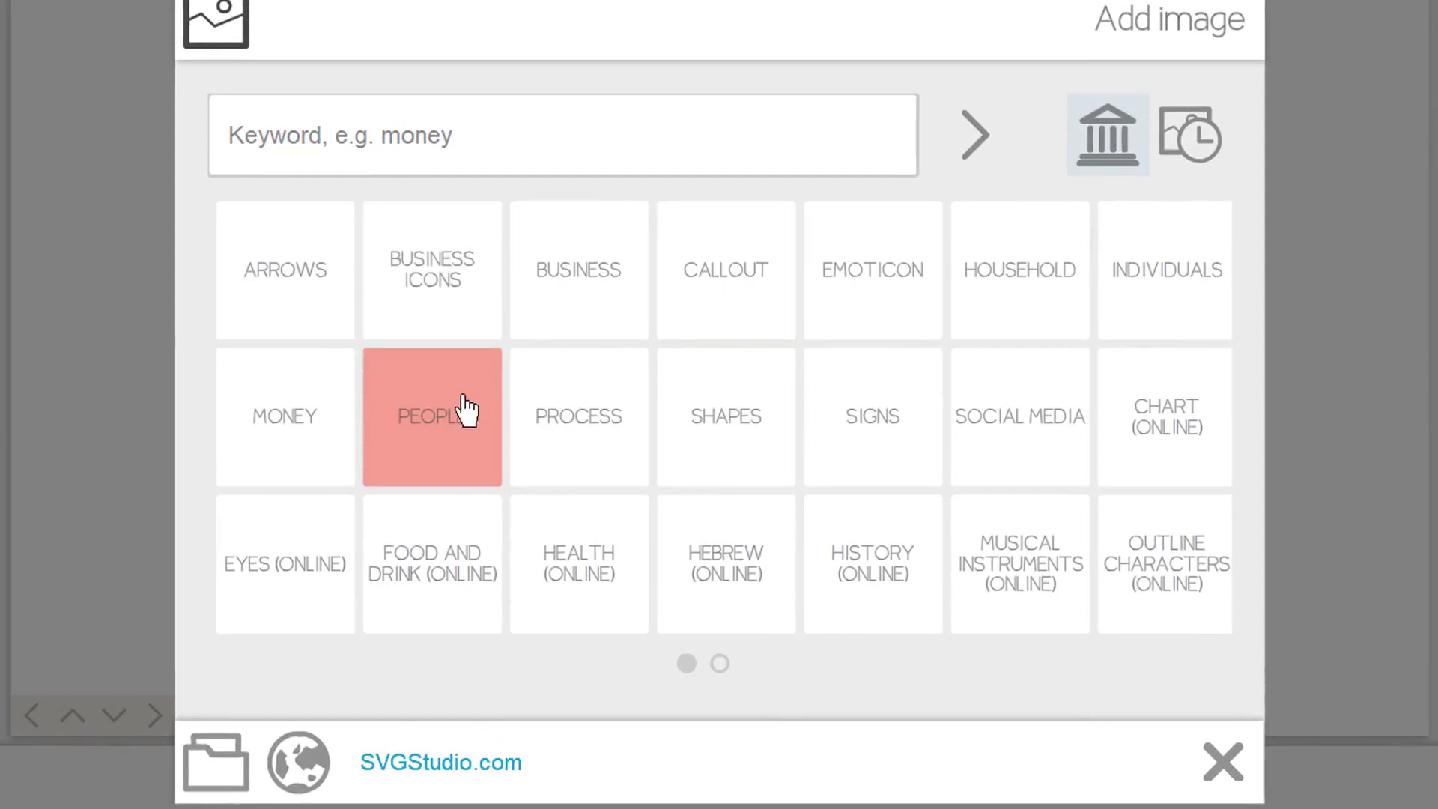
pyautogui.click(431, 416)
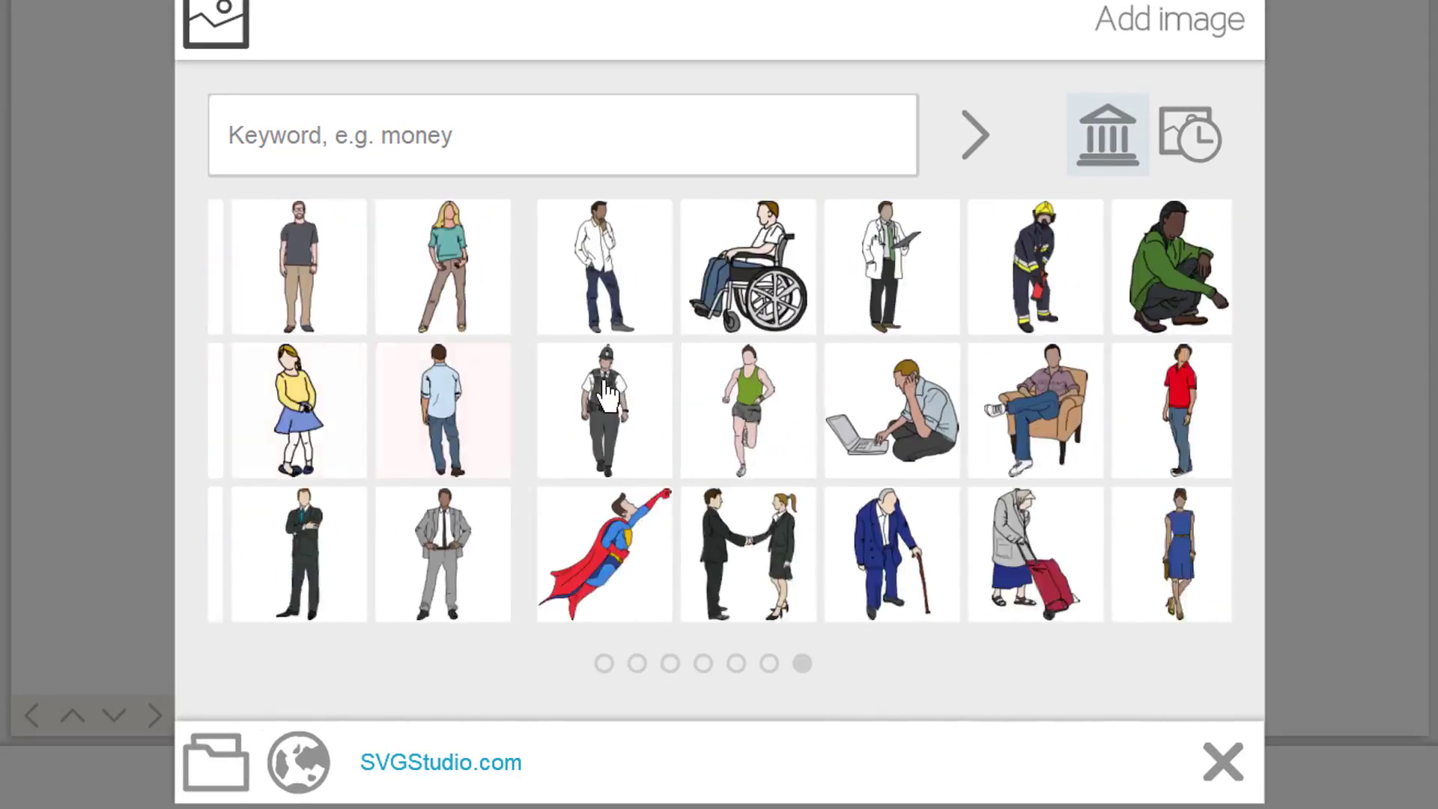
pyautogui.click(1106, 134)
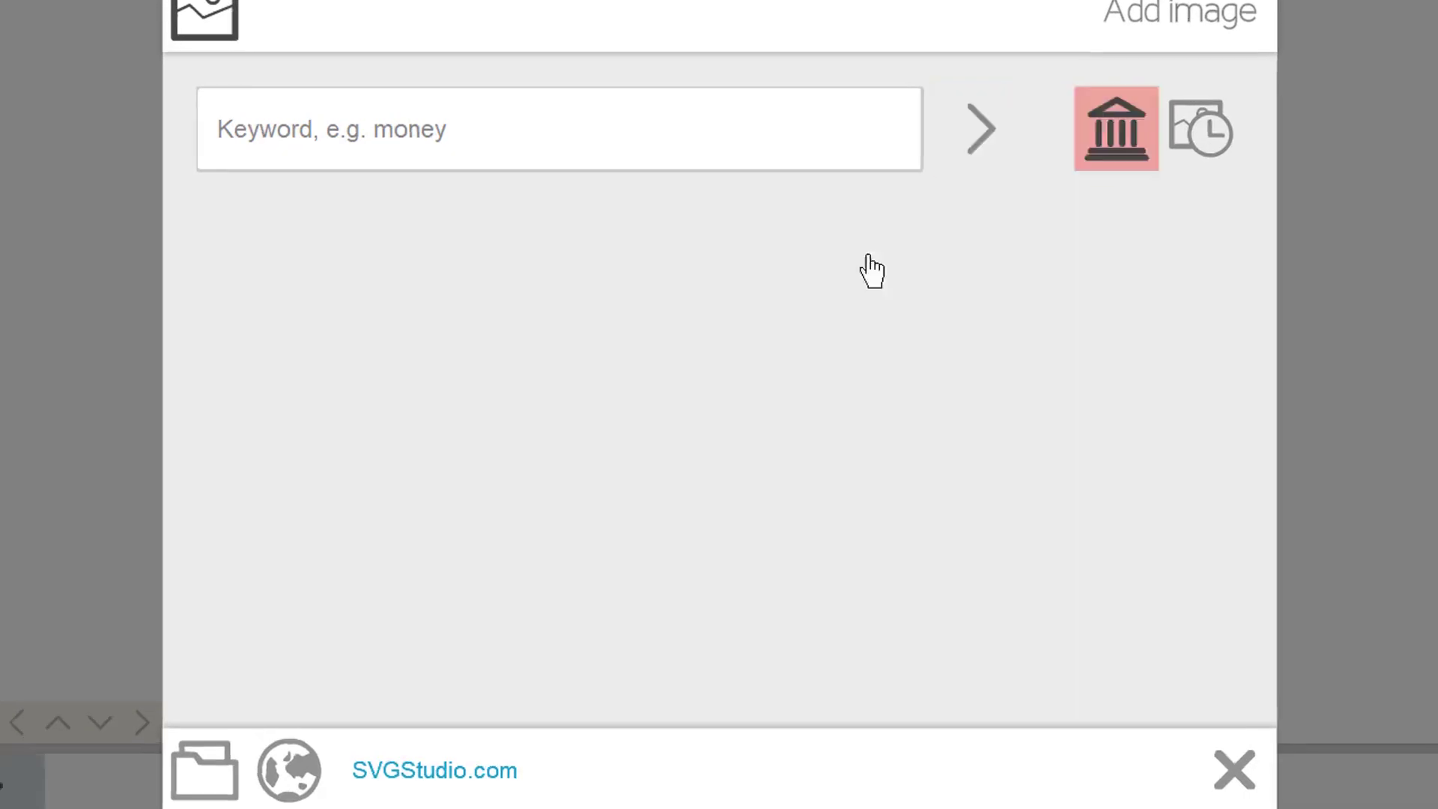
pyautogui.click(1115, 127)
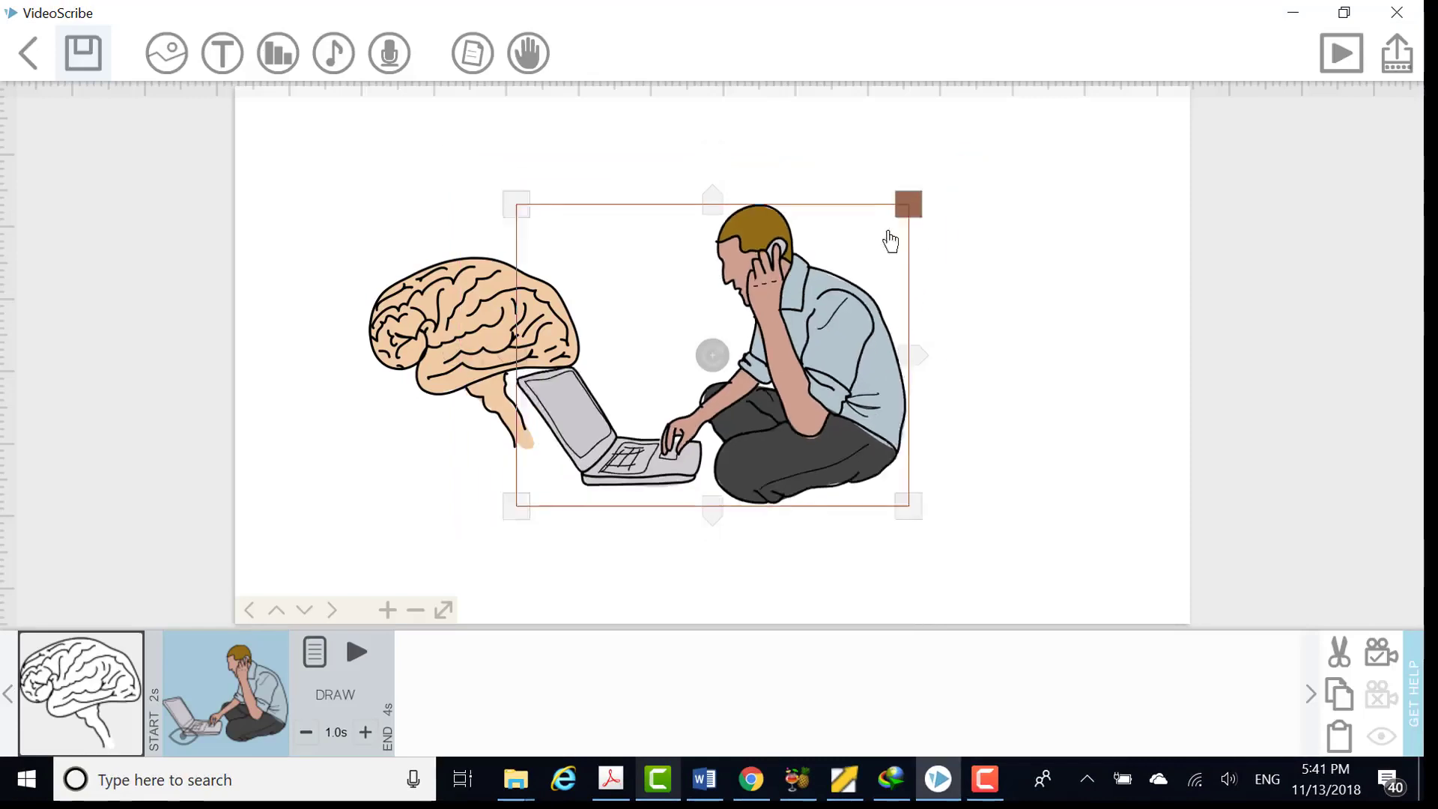
pyautogui.click(166, 52)
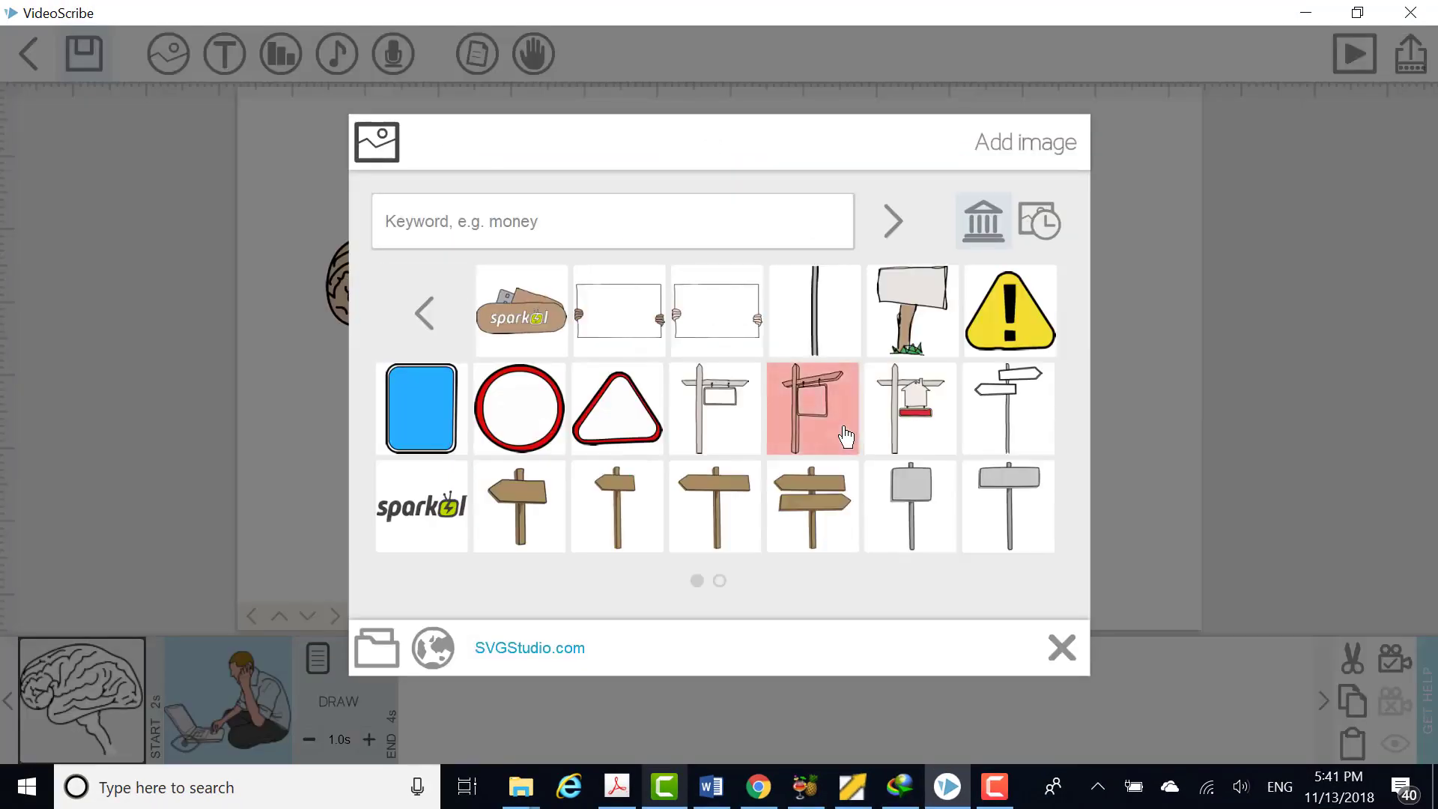
pyautogui.moveTo(911, 406)
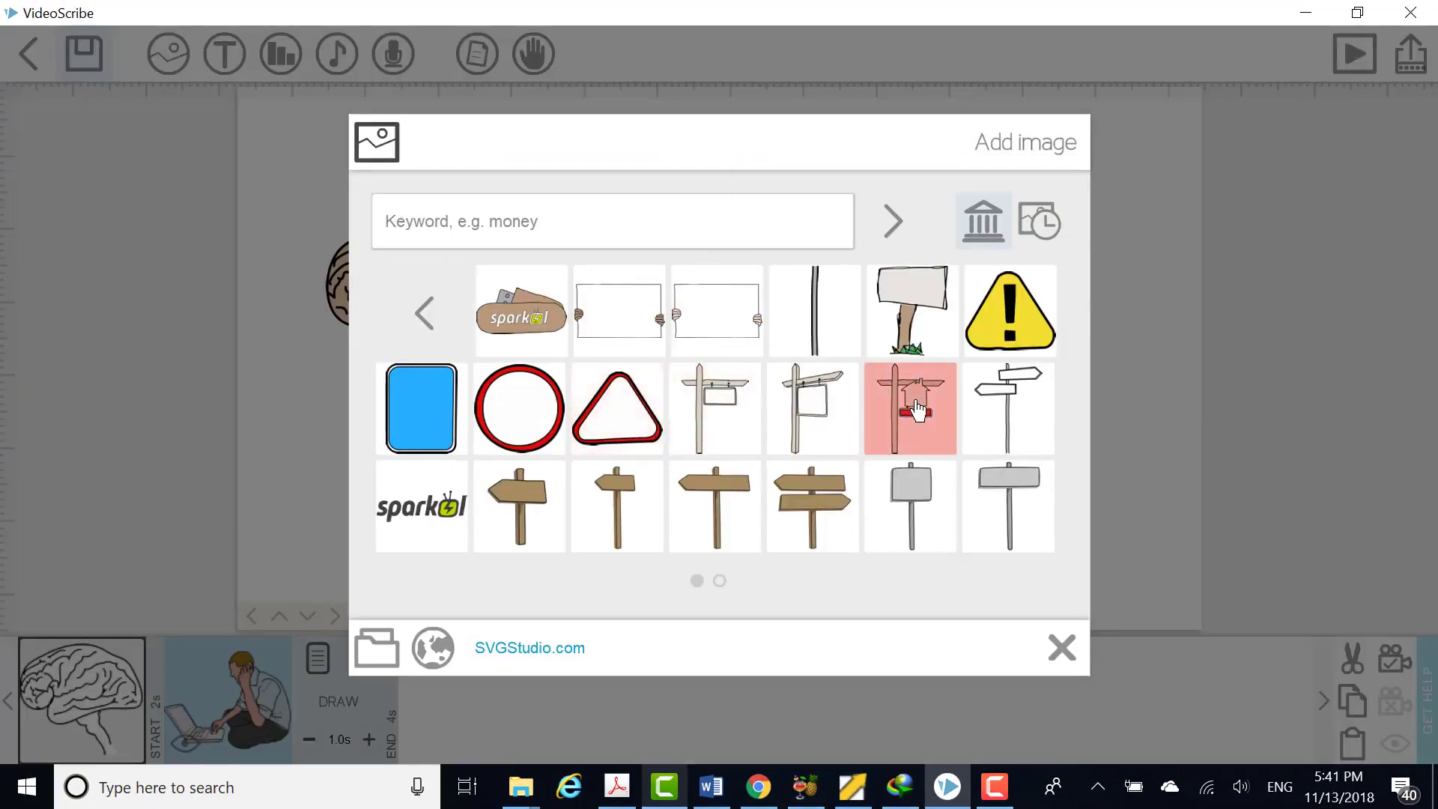
pyautogui.click(909, 408)
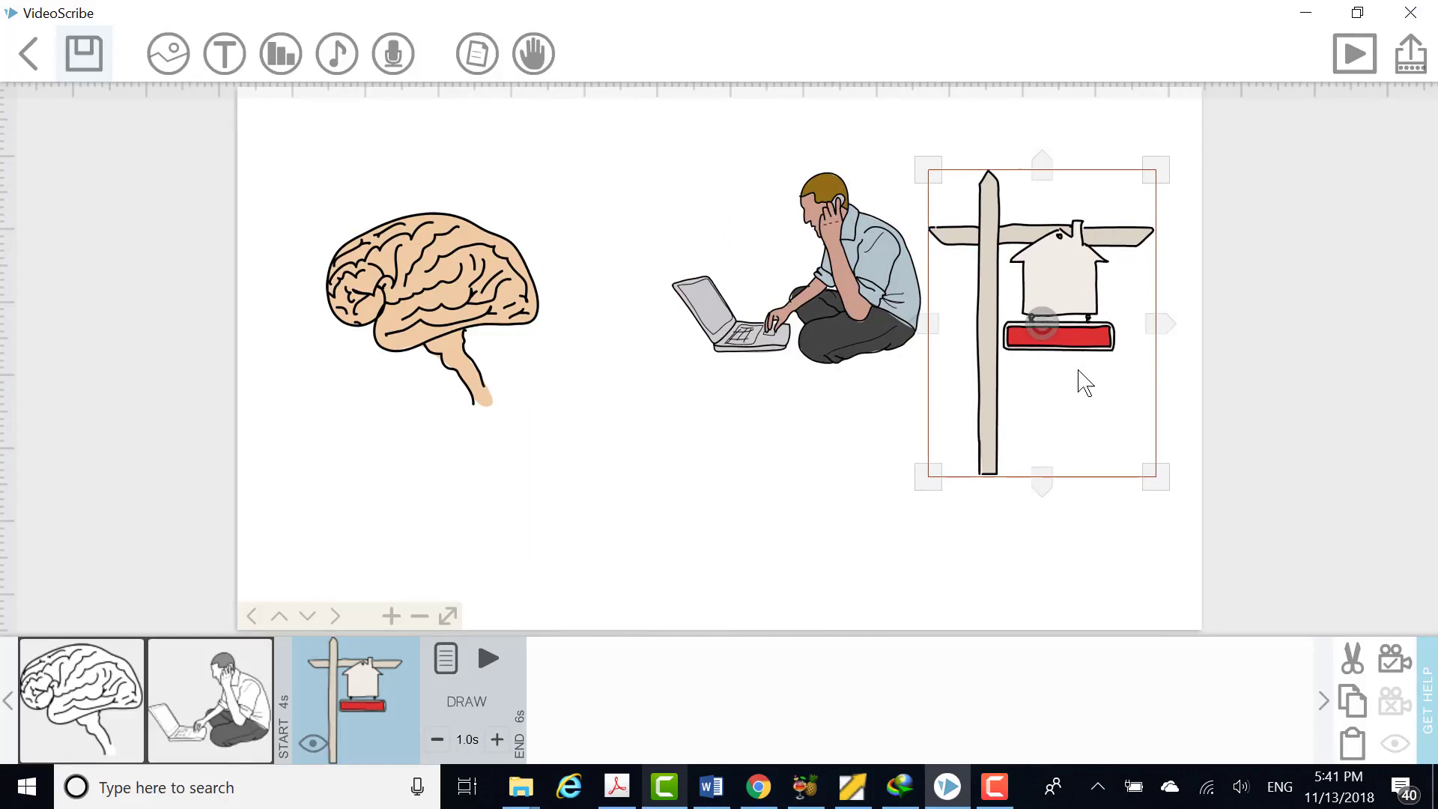
# Reopen the image library and browse the People category again
pyautogui.click(168, 53)
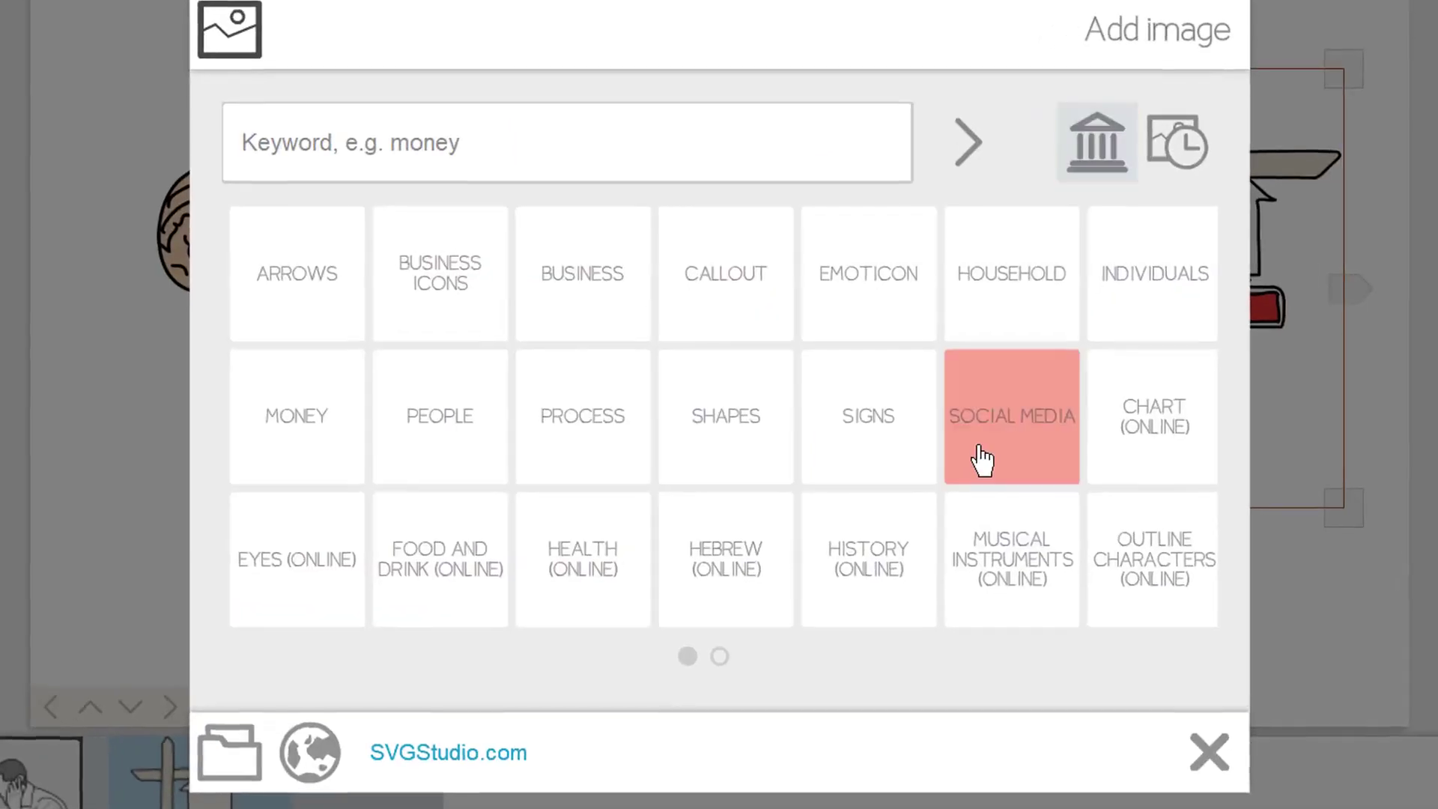
pyautogui.click(719, 656)
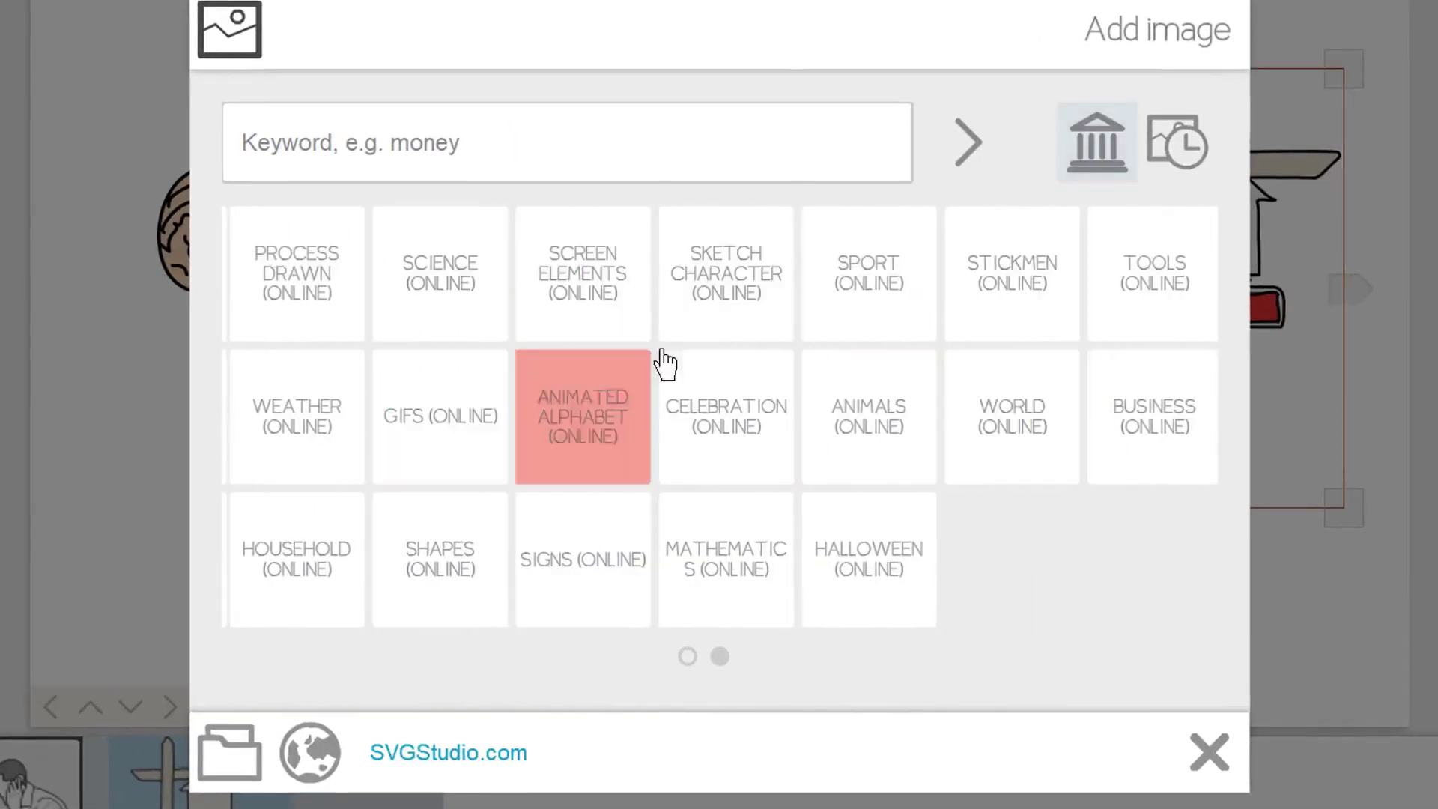
pyautogui.moveTo(726, 274)
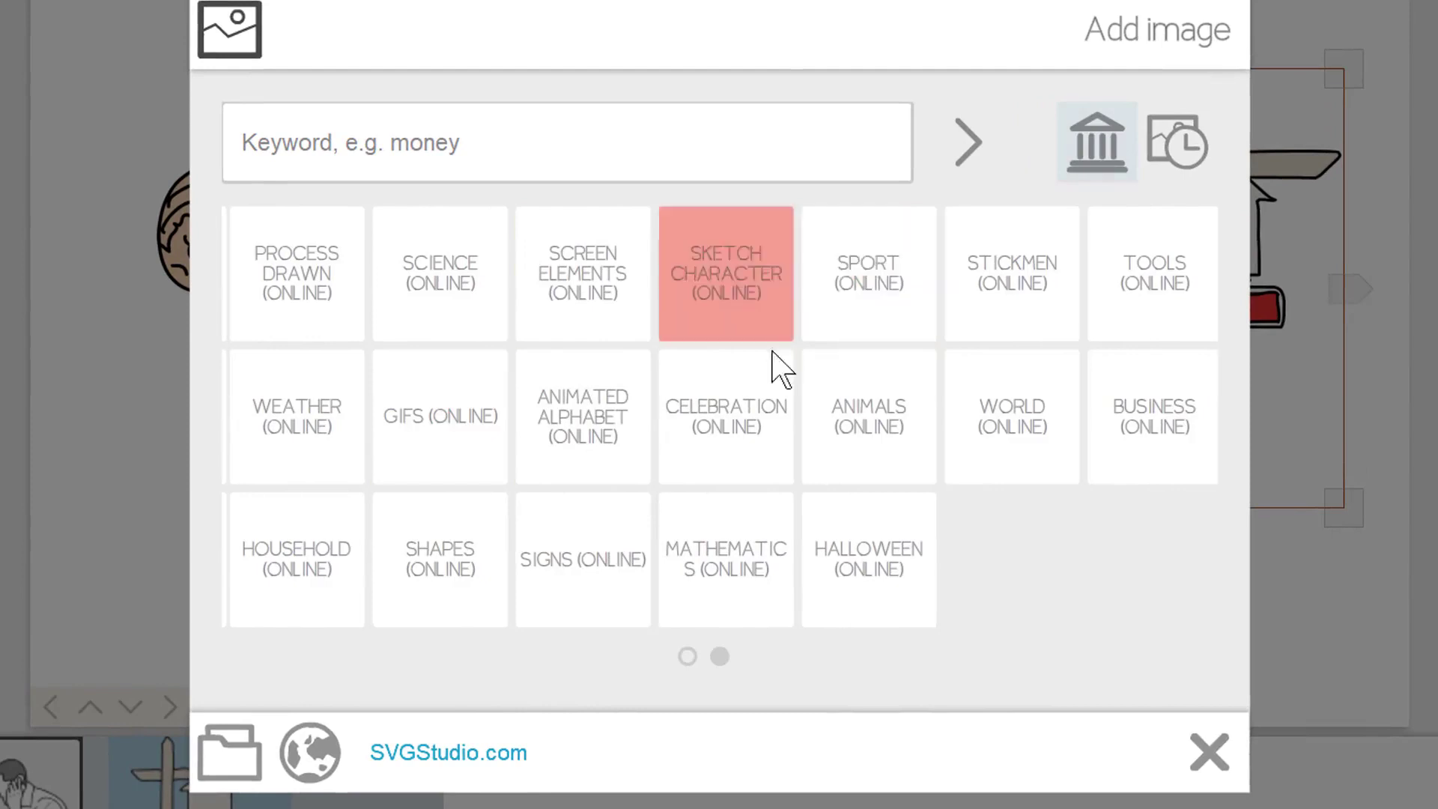
pyautogui.moveTo(725, 417)
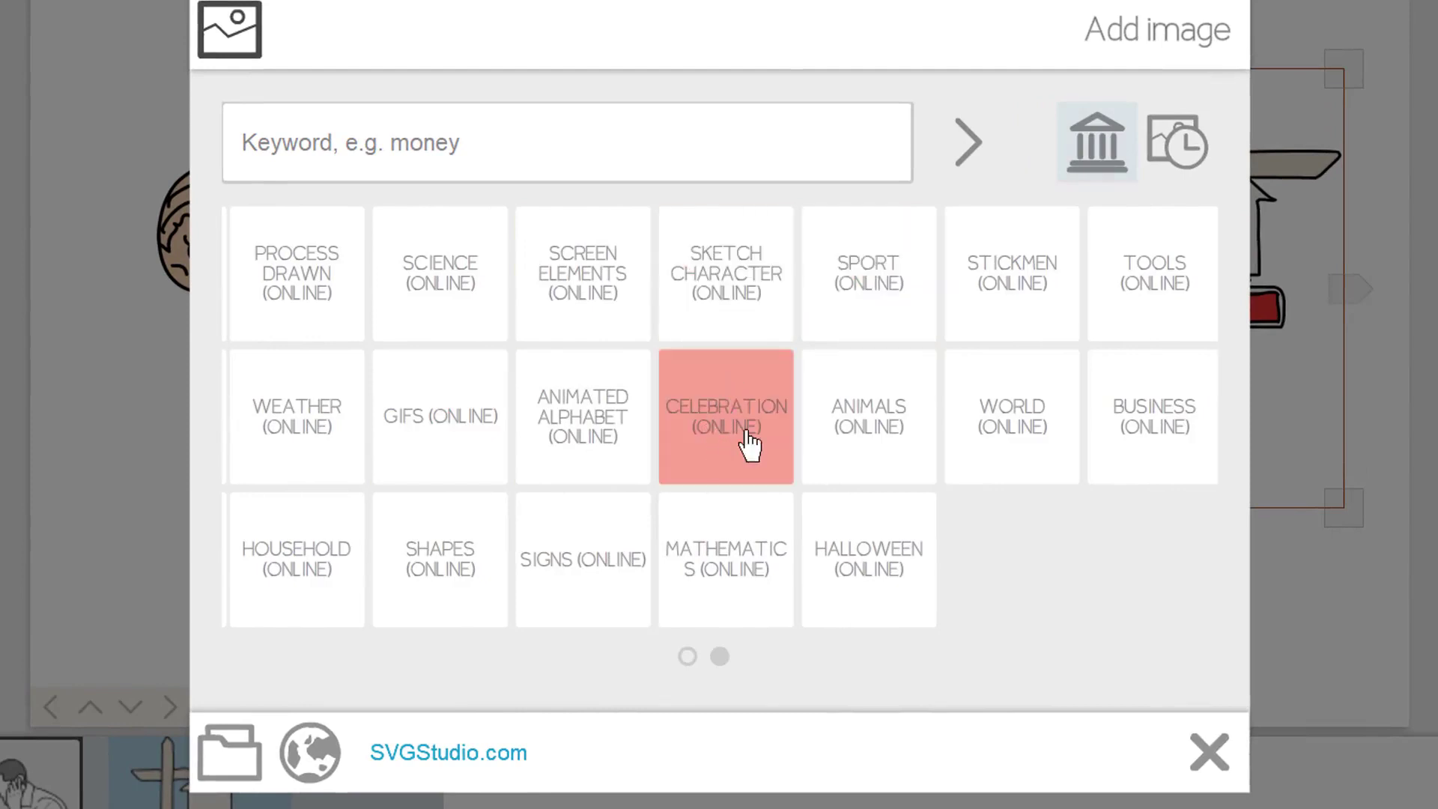
pyautogui.moveTo(866, 273)
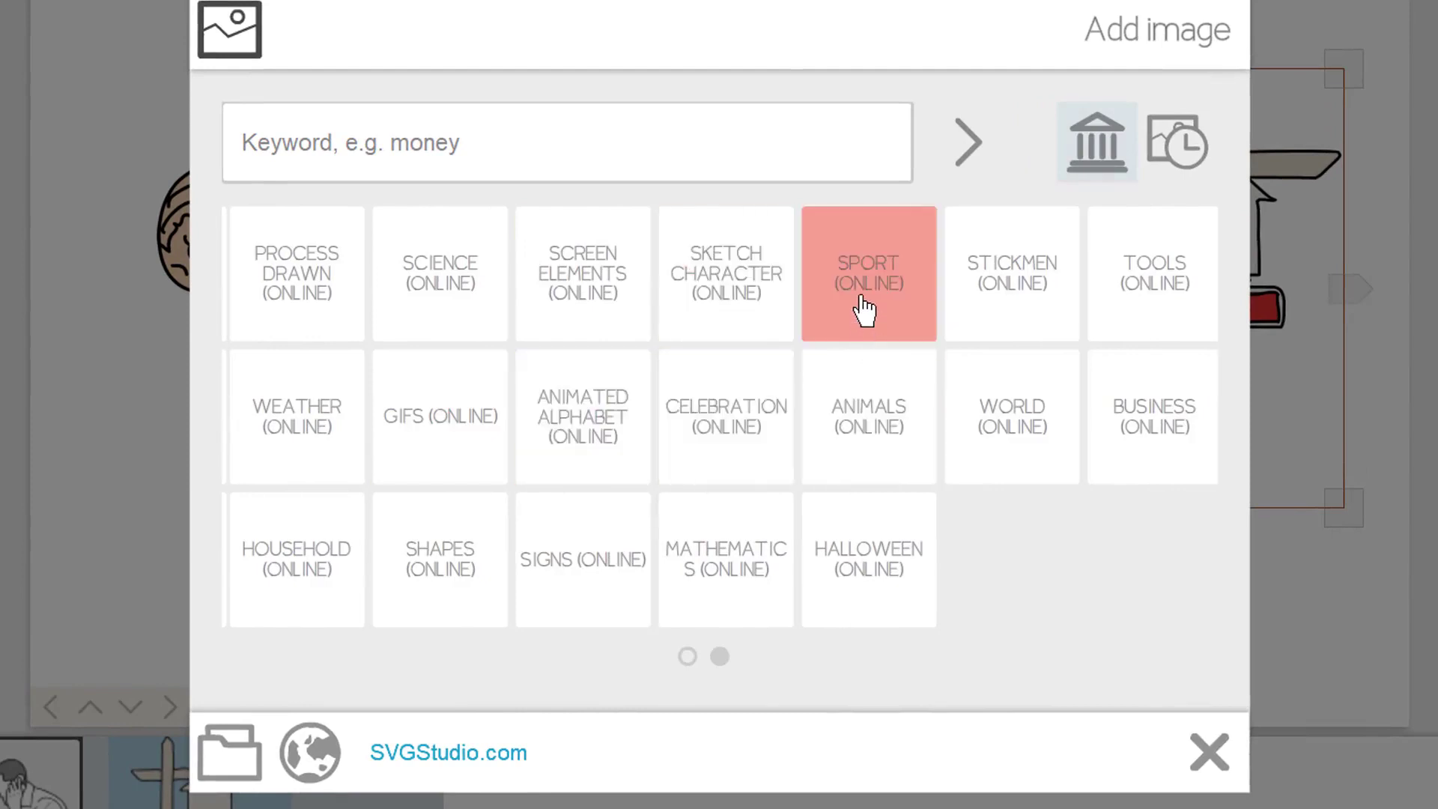
pyautogui.click(866, 273)
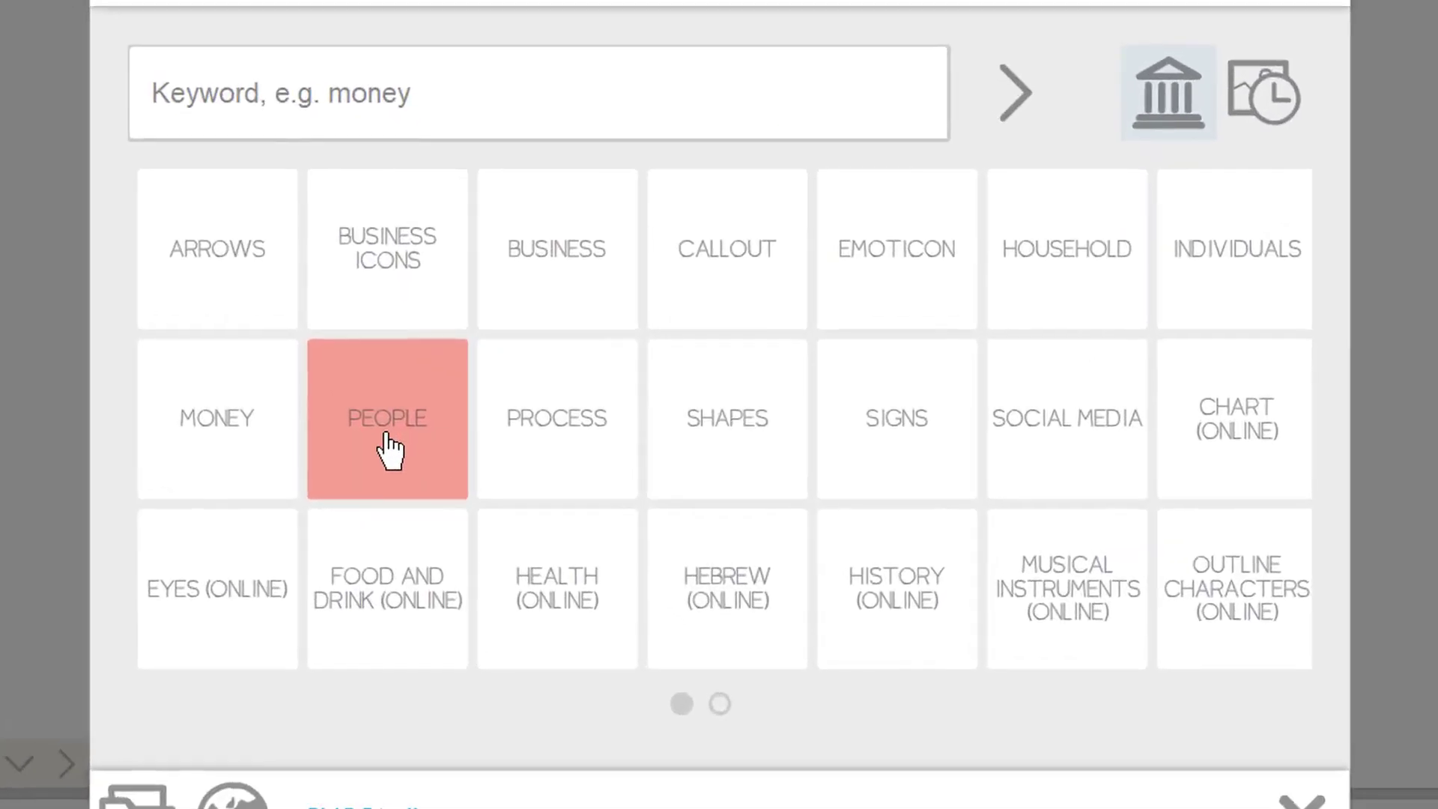
pyautogui.click(386, 418)
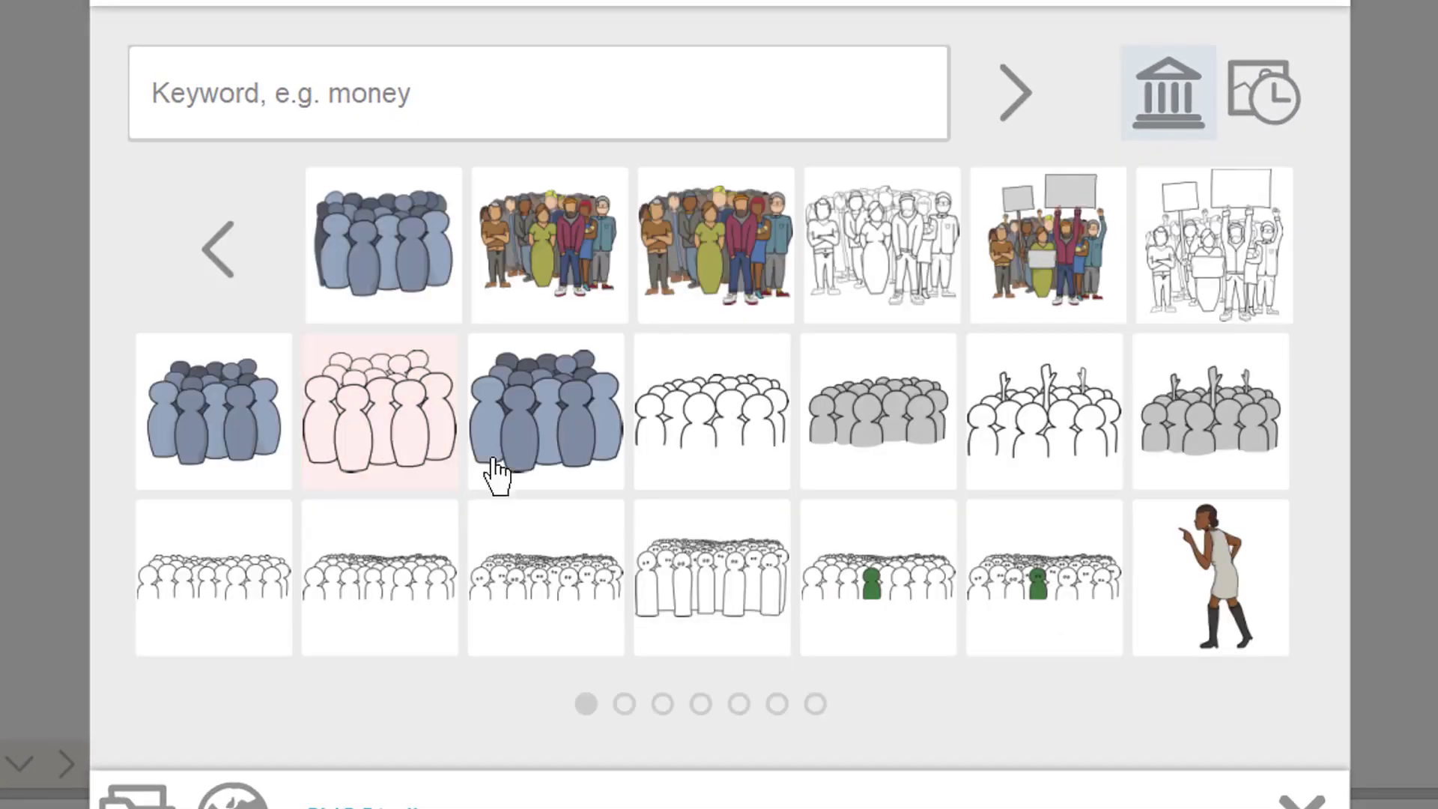
# Rotate and move the man-with-laptop figure, then undo the last change
pyautogui.click(1014, 91)
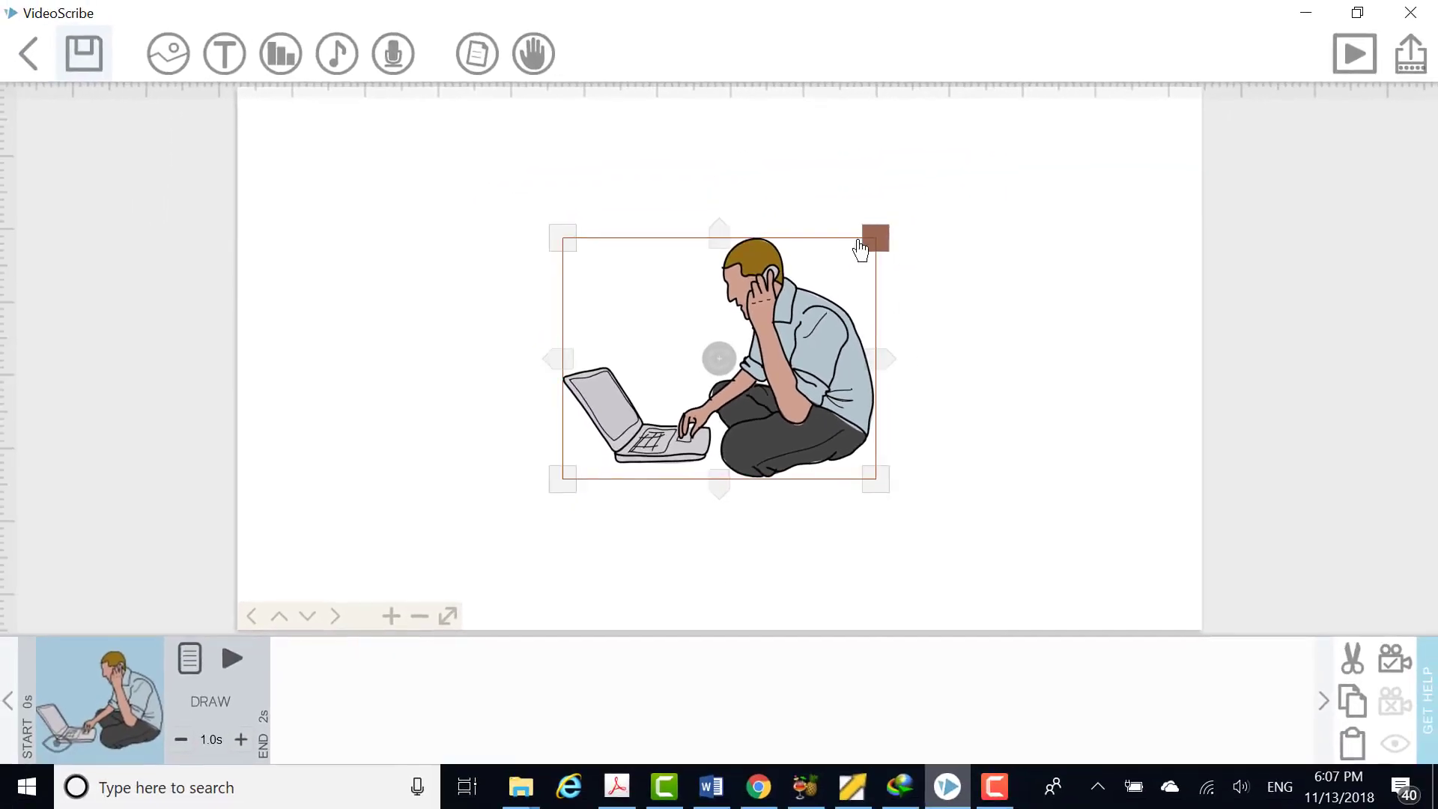
pyautogui.moveTo(874, 236); pyautogui.dragTo(918, 205)
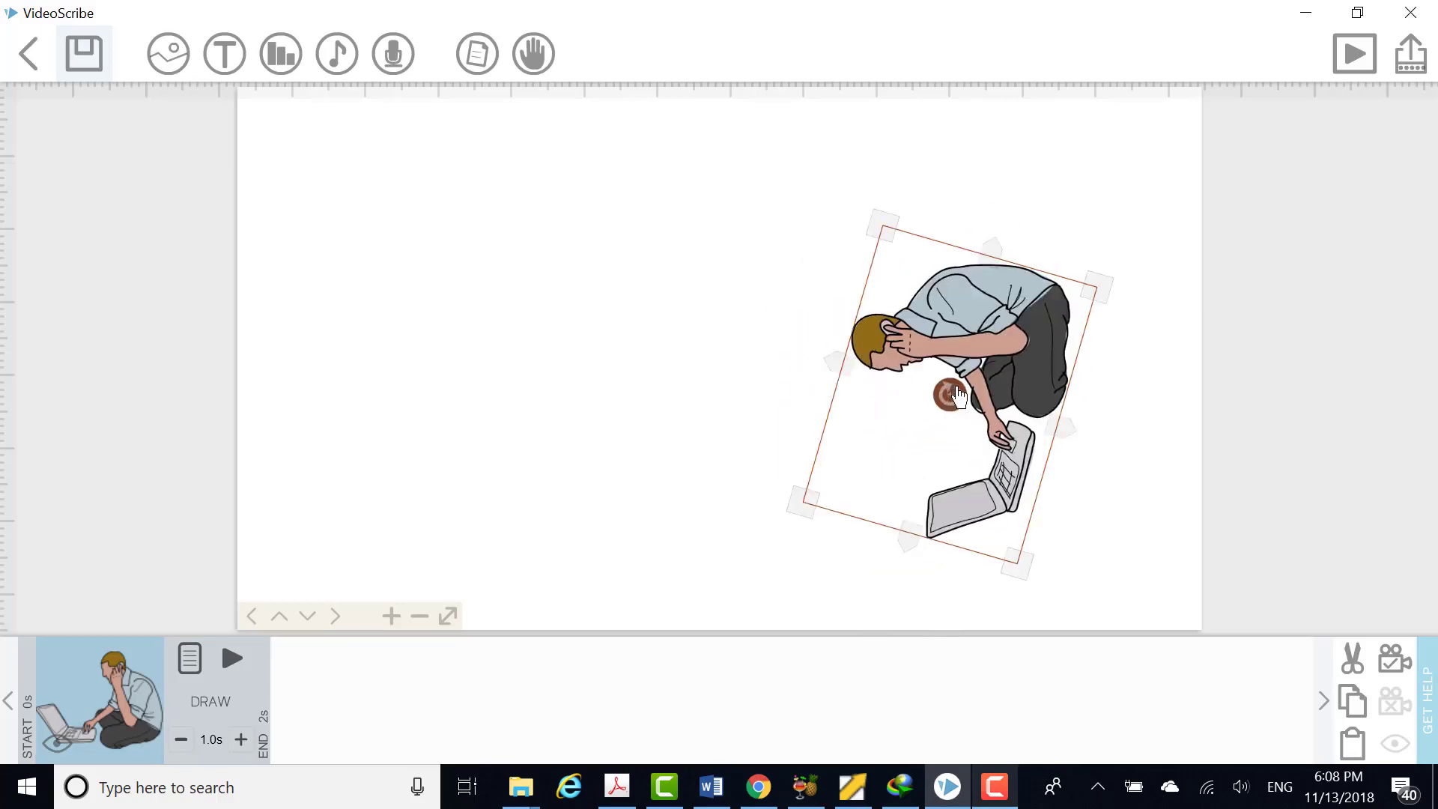
pyautogui.moveTo(953, 395); pyautogui.dragTo(587, 331)
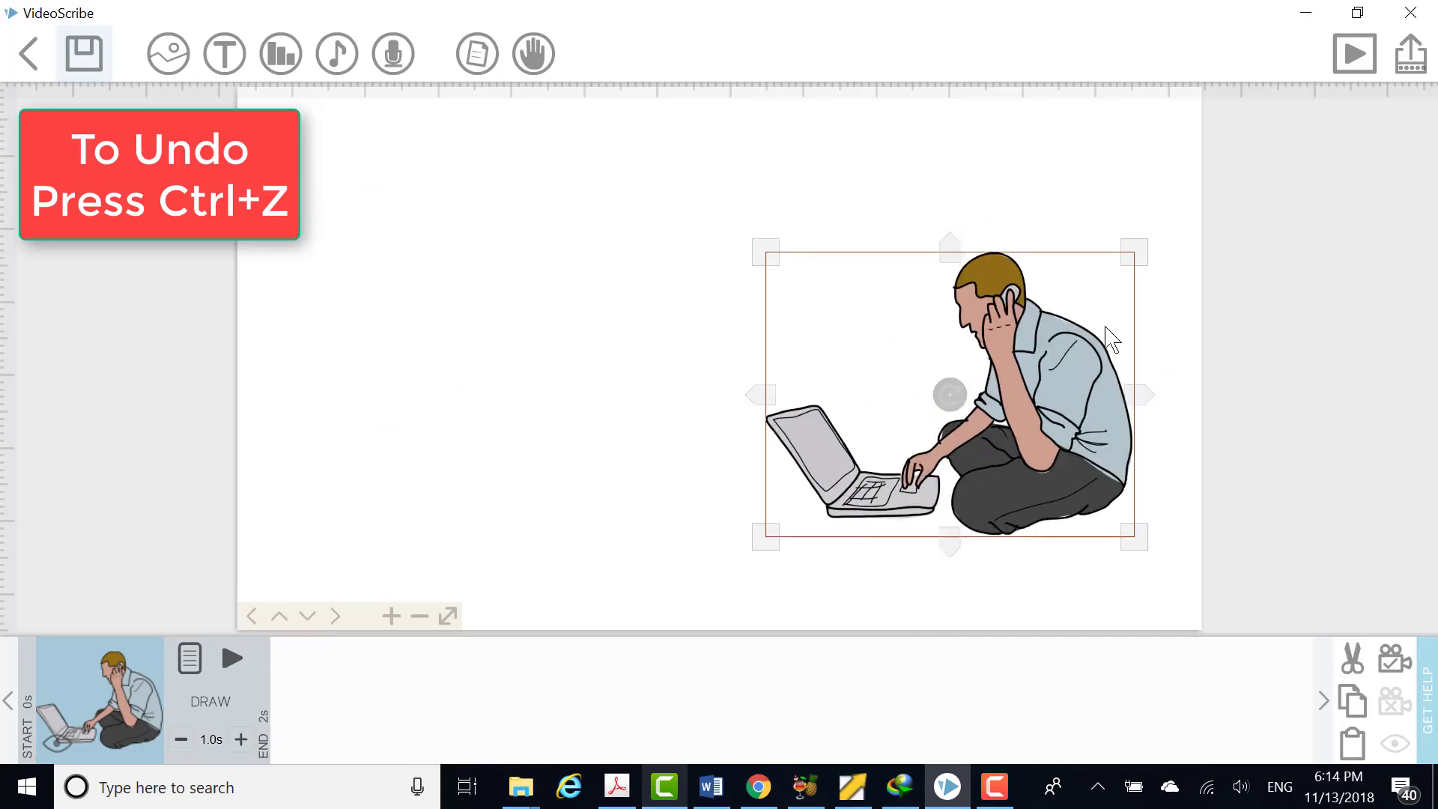
pyautogui.press('ctrl+z')
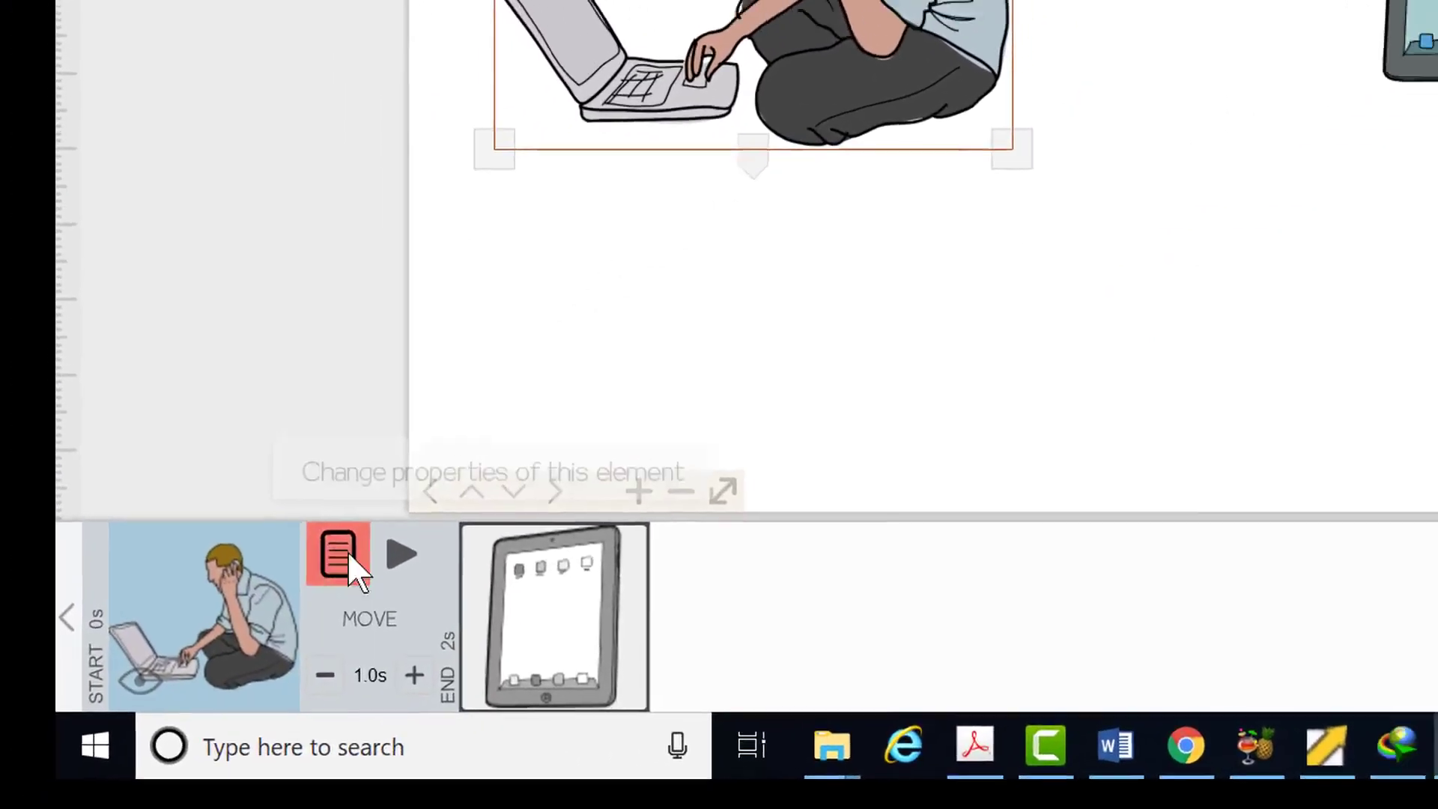
# In the man-with-laptop properties, try Move In, Zip brush and 95% opacity, then revert them
pyautogui.click(337, 552)
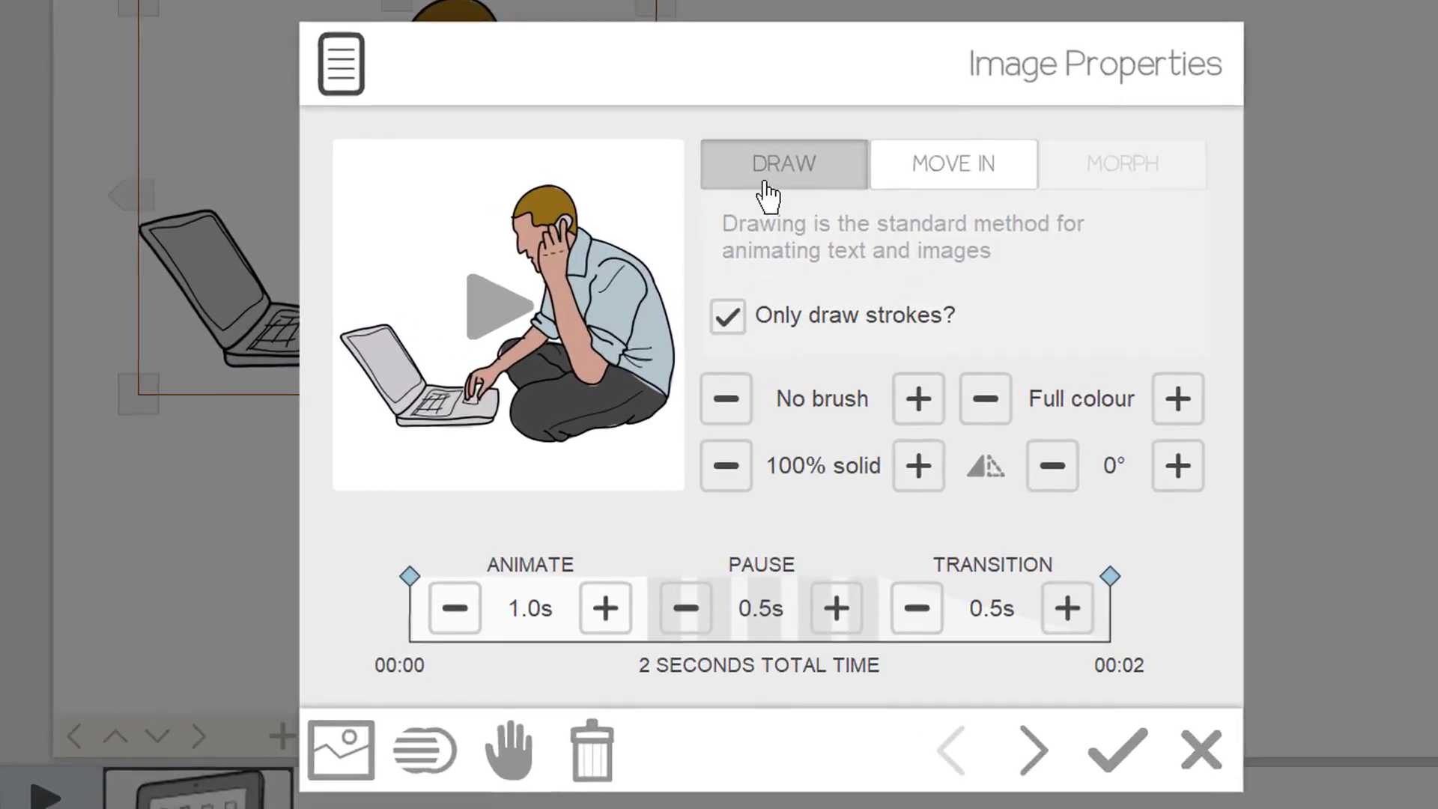
pyautogui.click(952, 164)
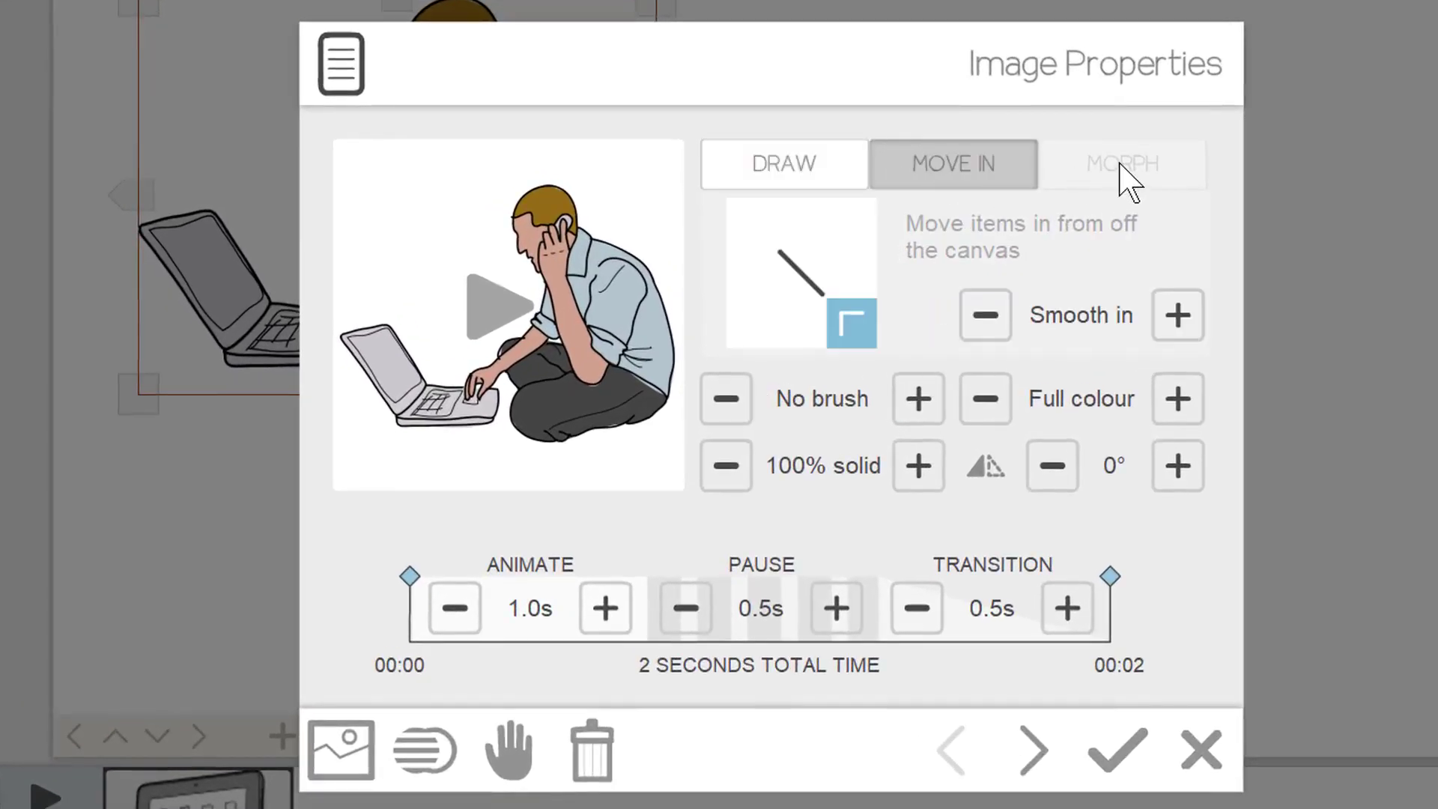
pyautogui.click(783, 164)
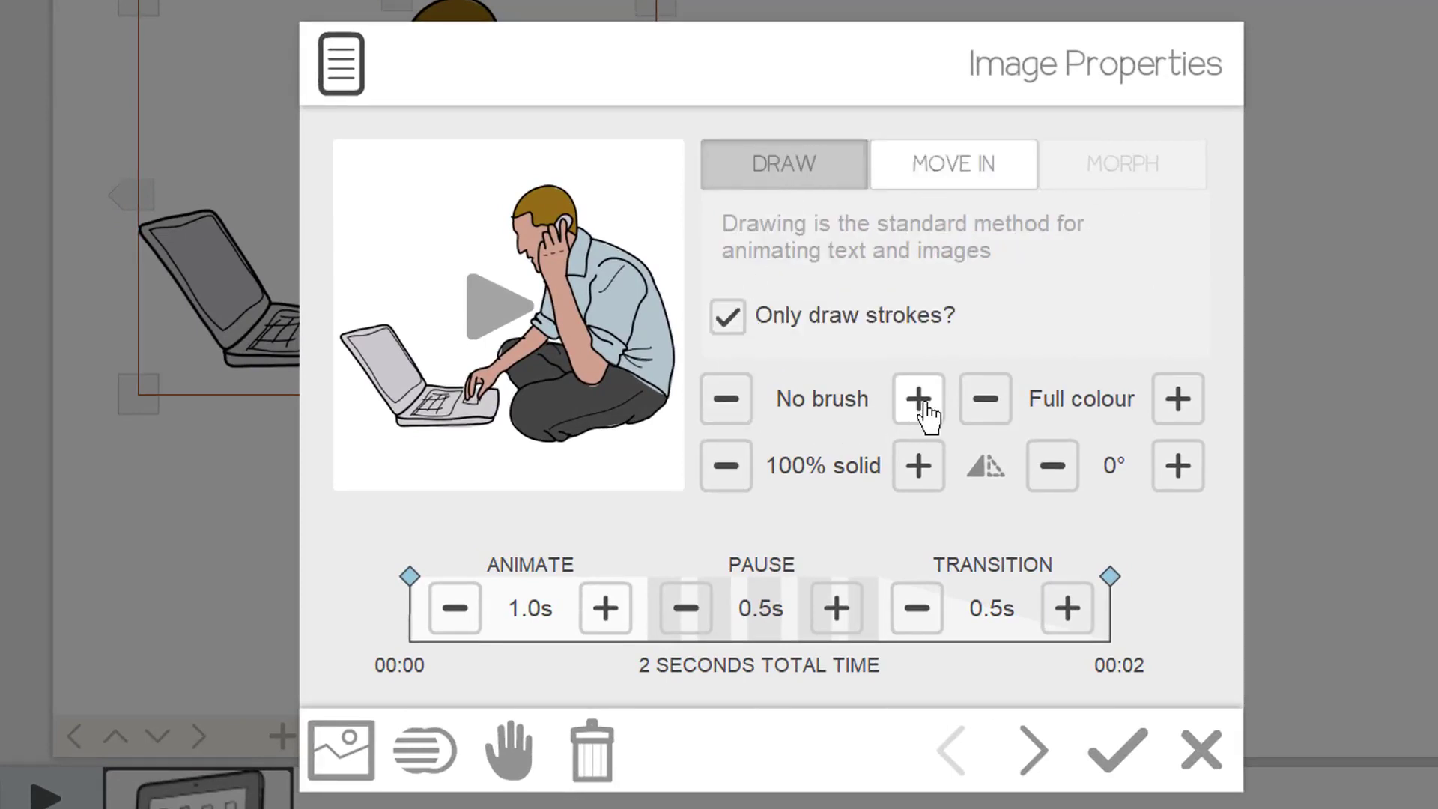
pyautogui.click(916, 398)
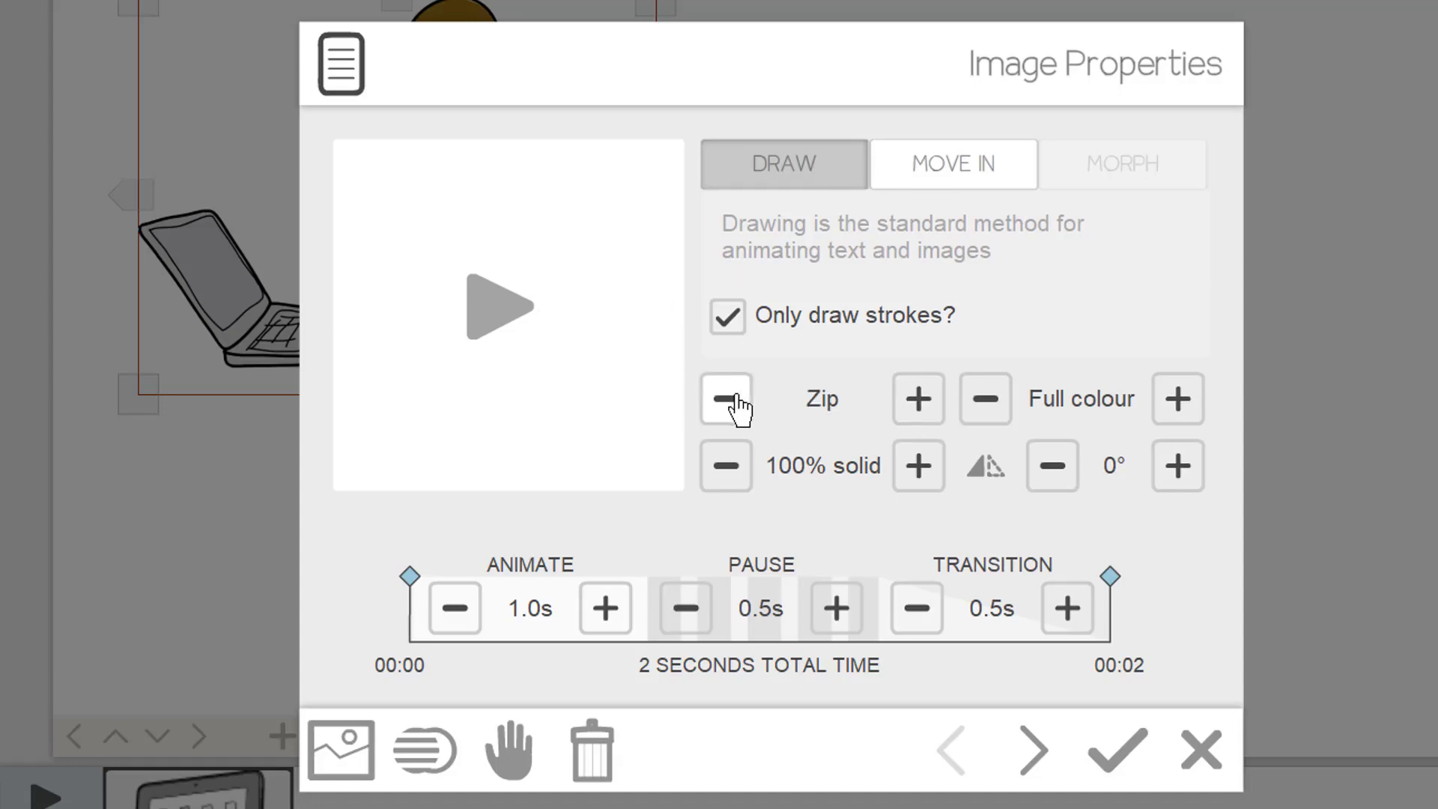
pyautogui.click(724, 398)
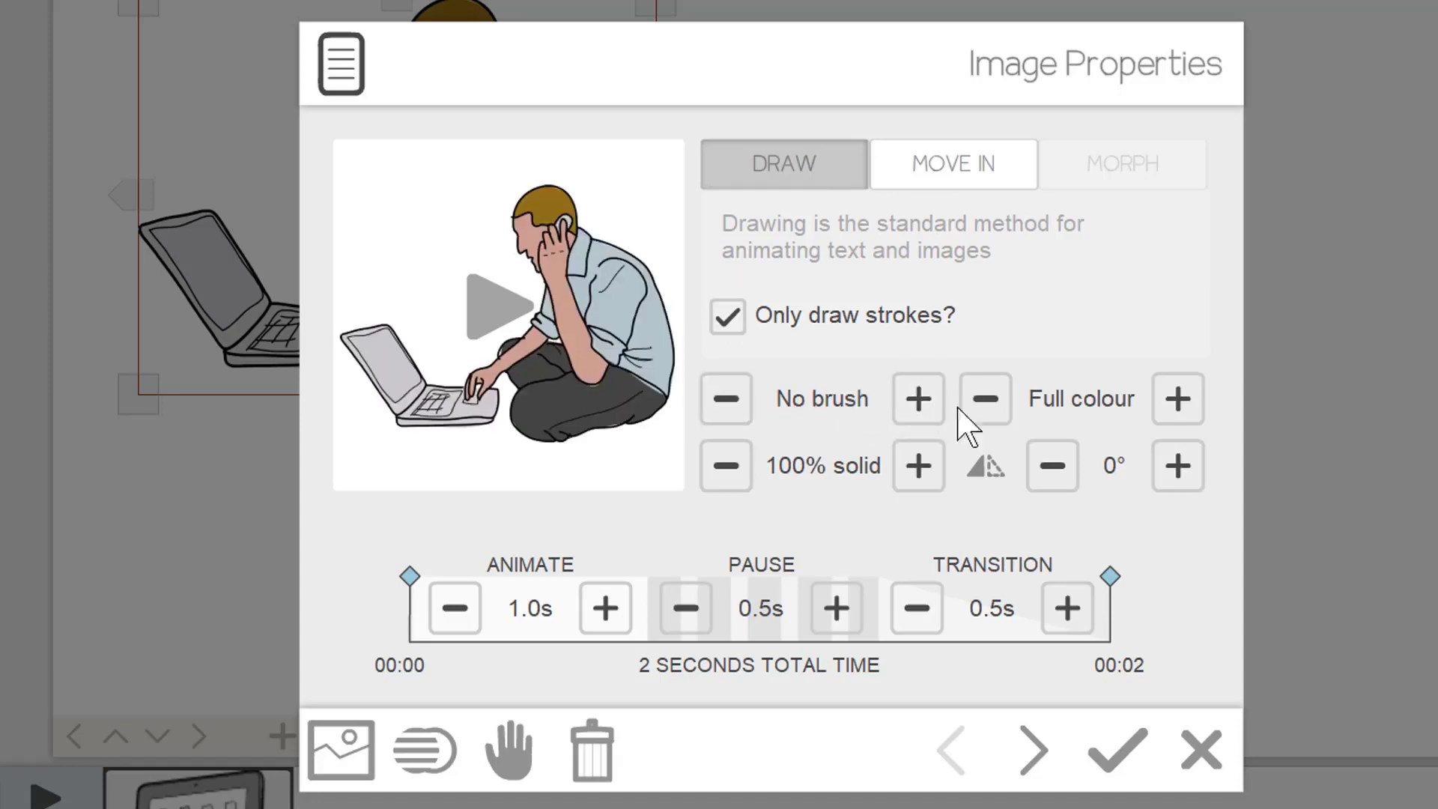
pyautogui.click(1177, 398)
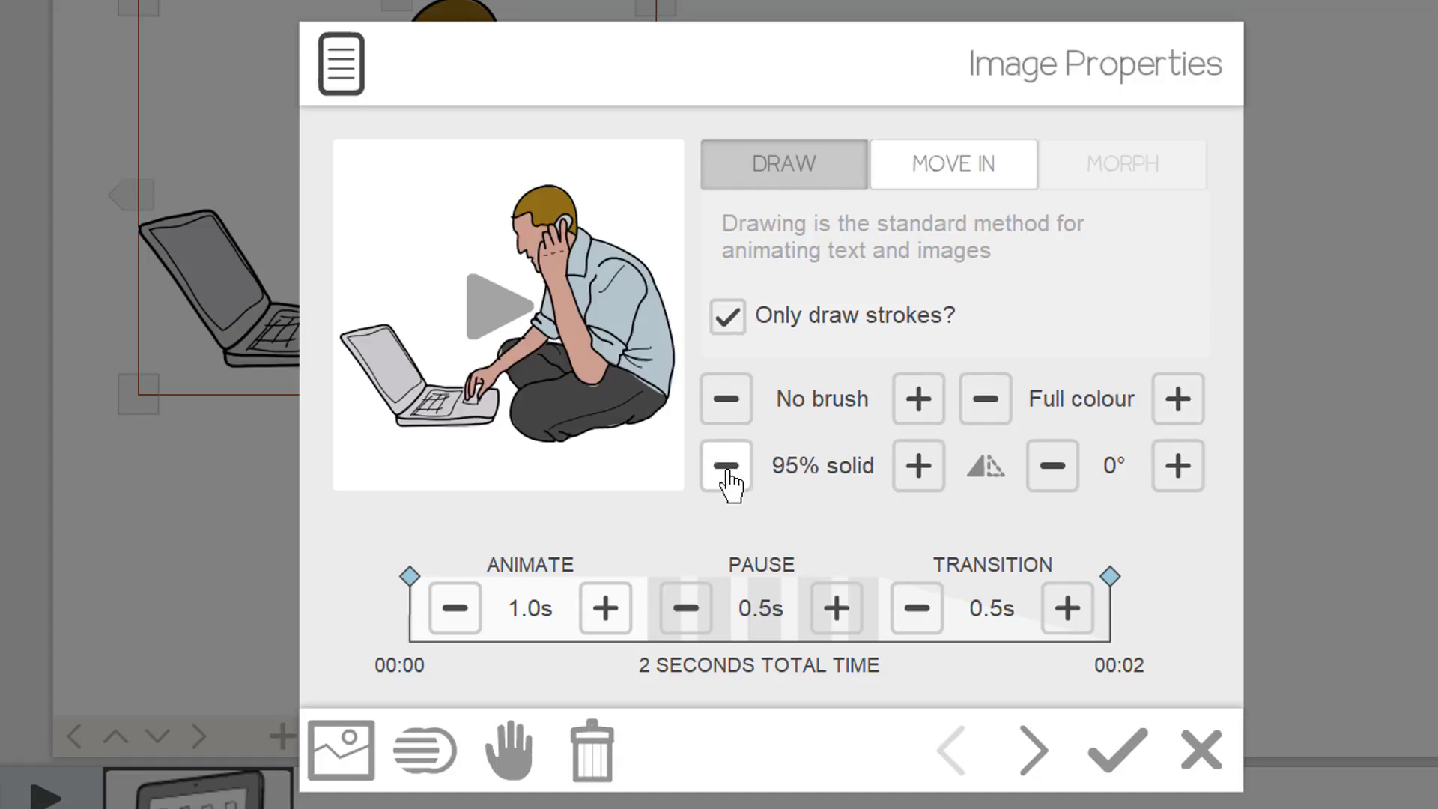
pyautogui.click(918, 466)
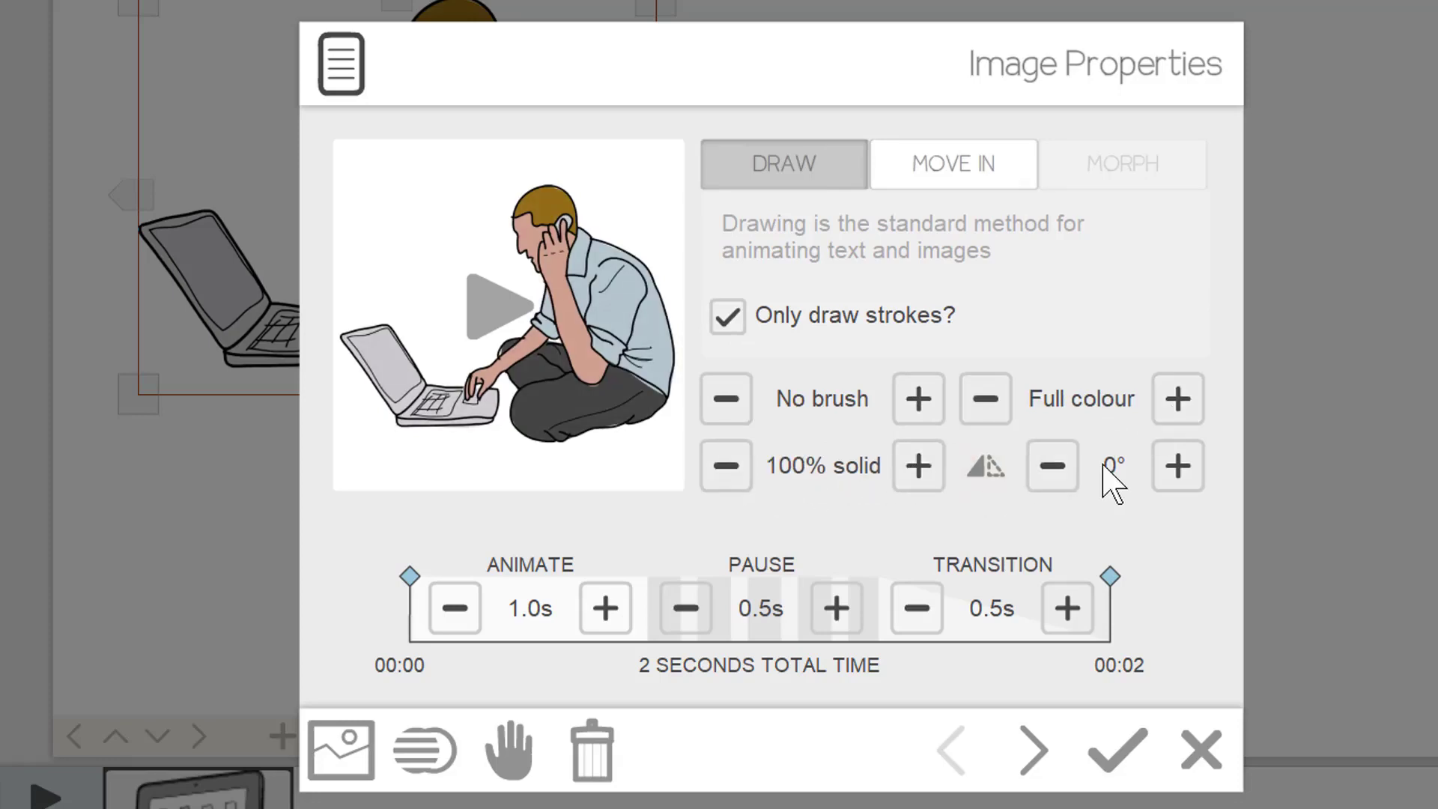
# Try 90° and 360° rotations, reset to 0°, then set pause and transition to 1.0 s
pyautogui.click(1114, 465)
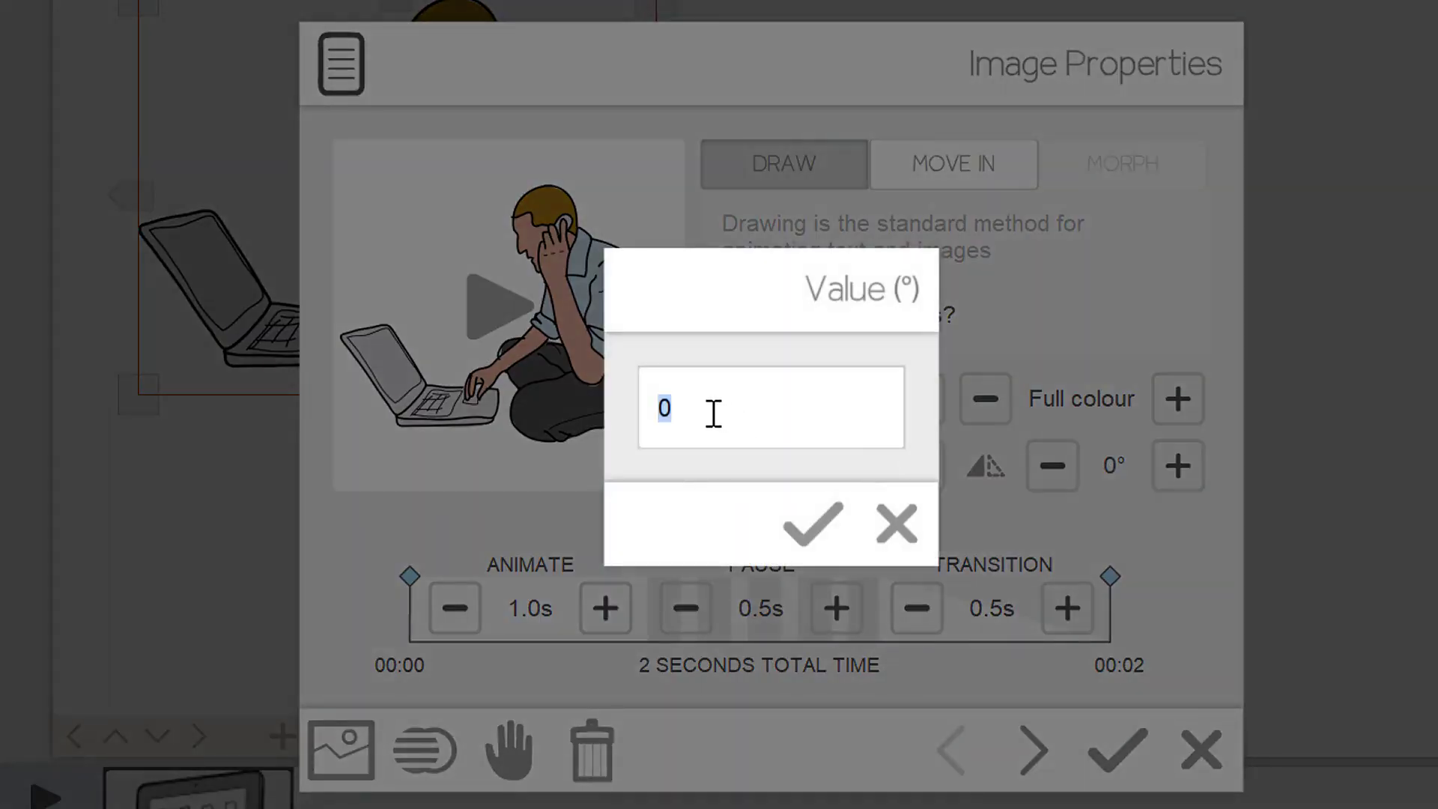
pyautogui.write('90')
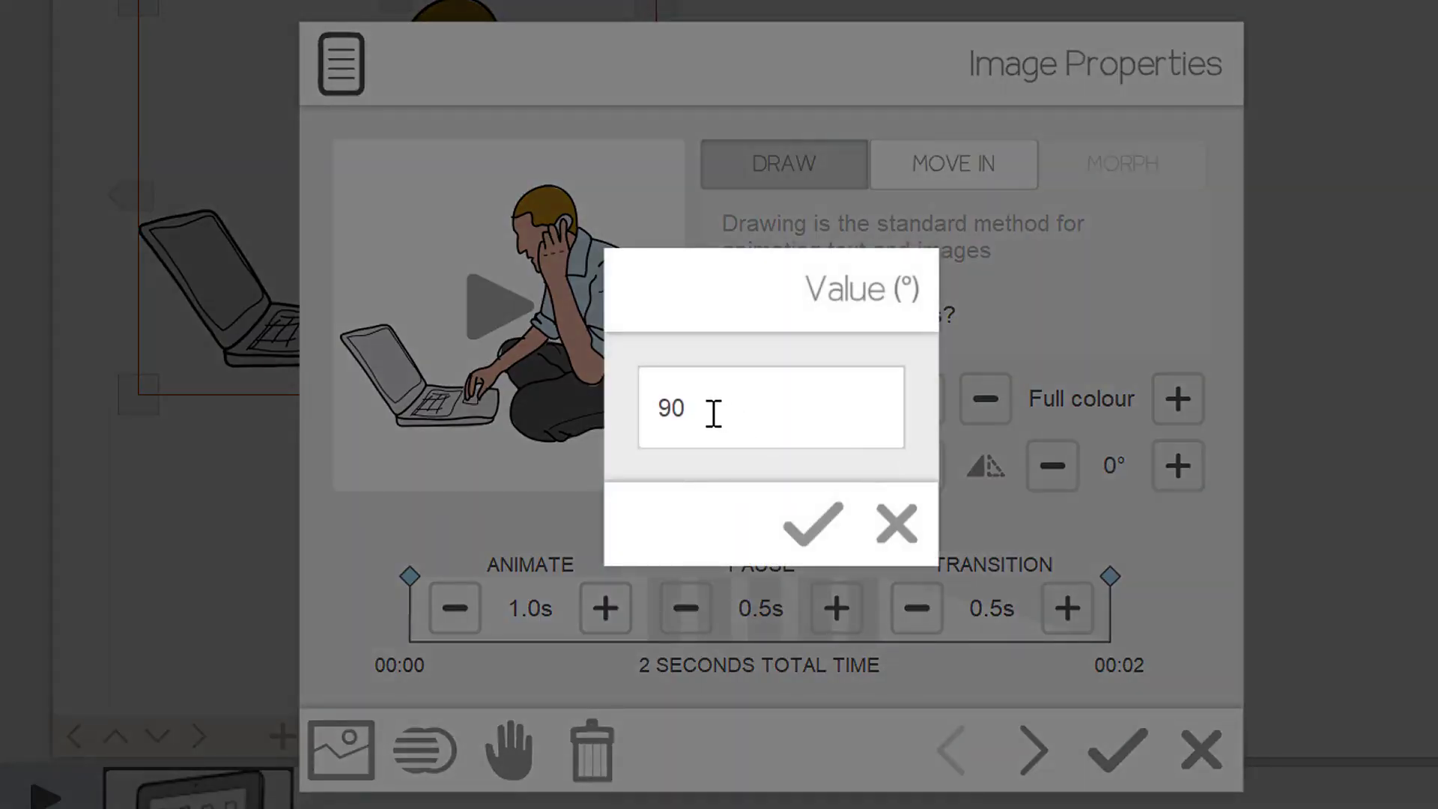
pyautogui.click(811, 524)
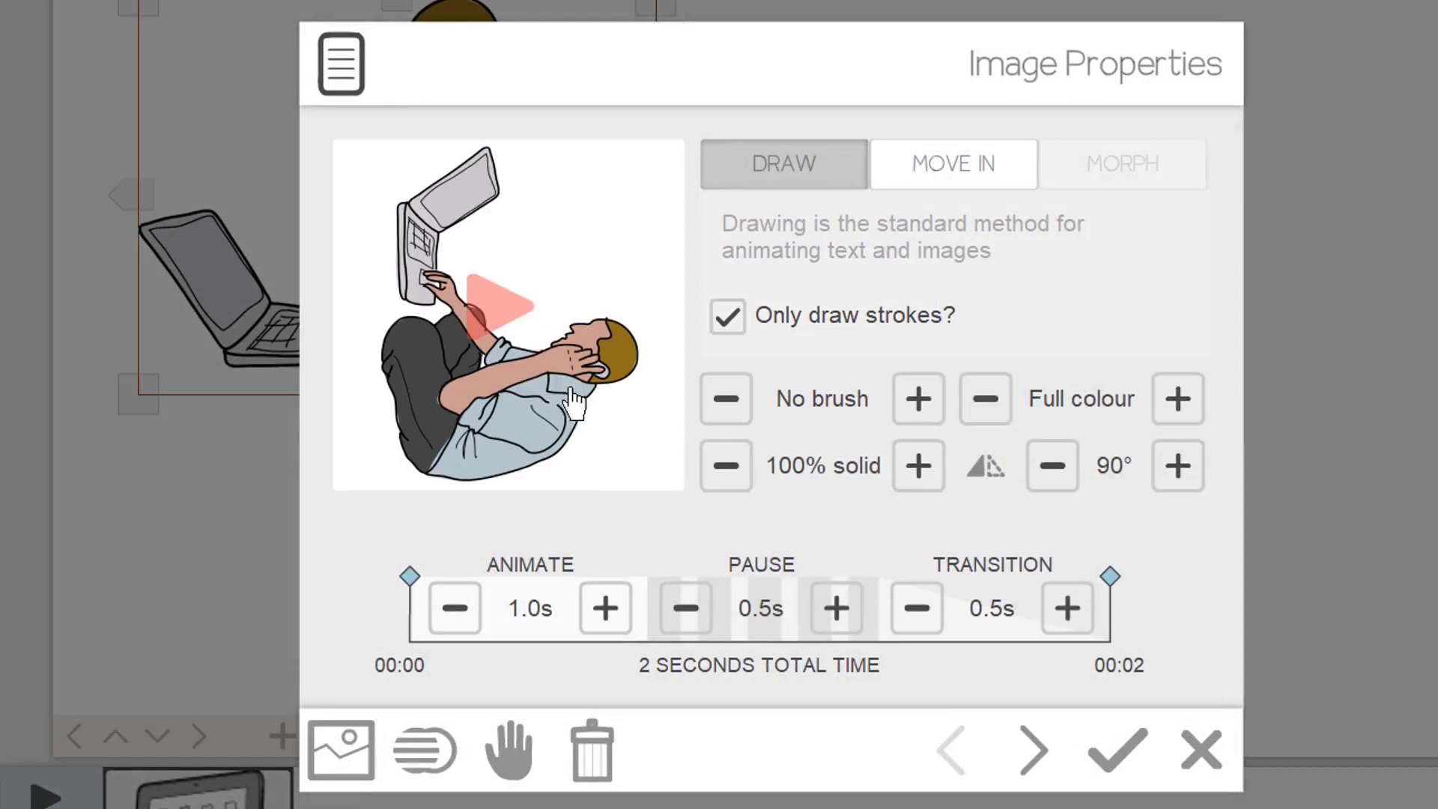
pyautogui.click(1112, 466)
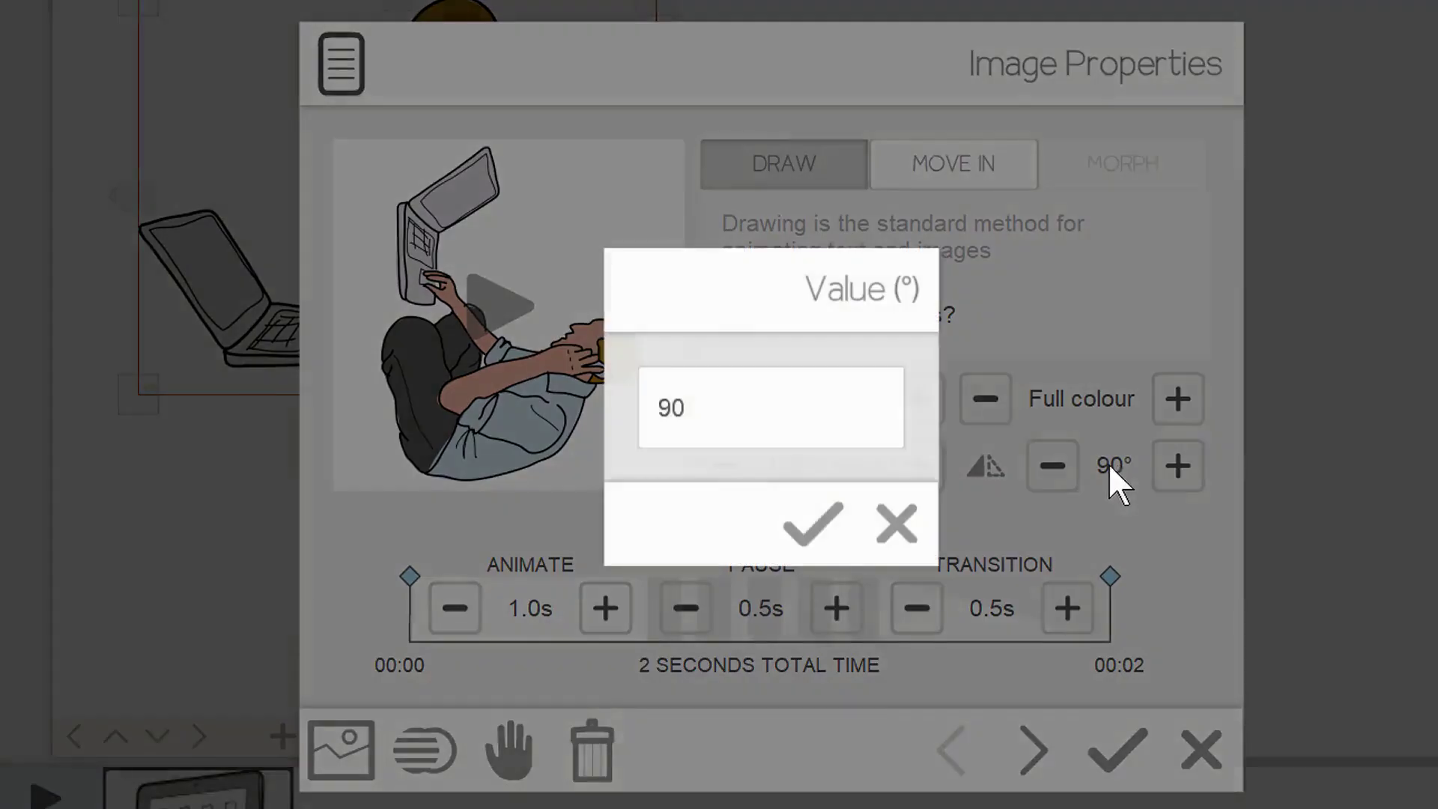
pyautogui.click(810, 523)
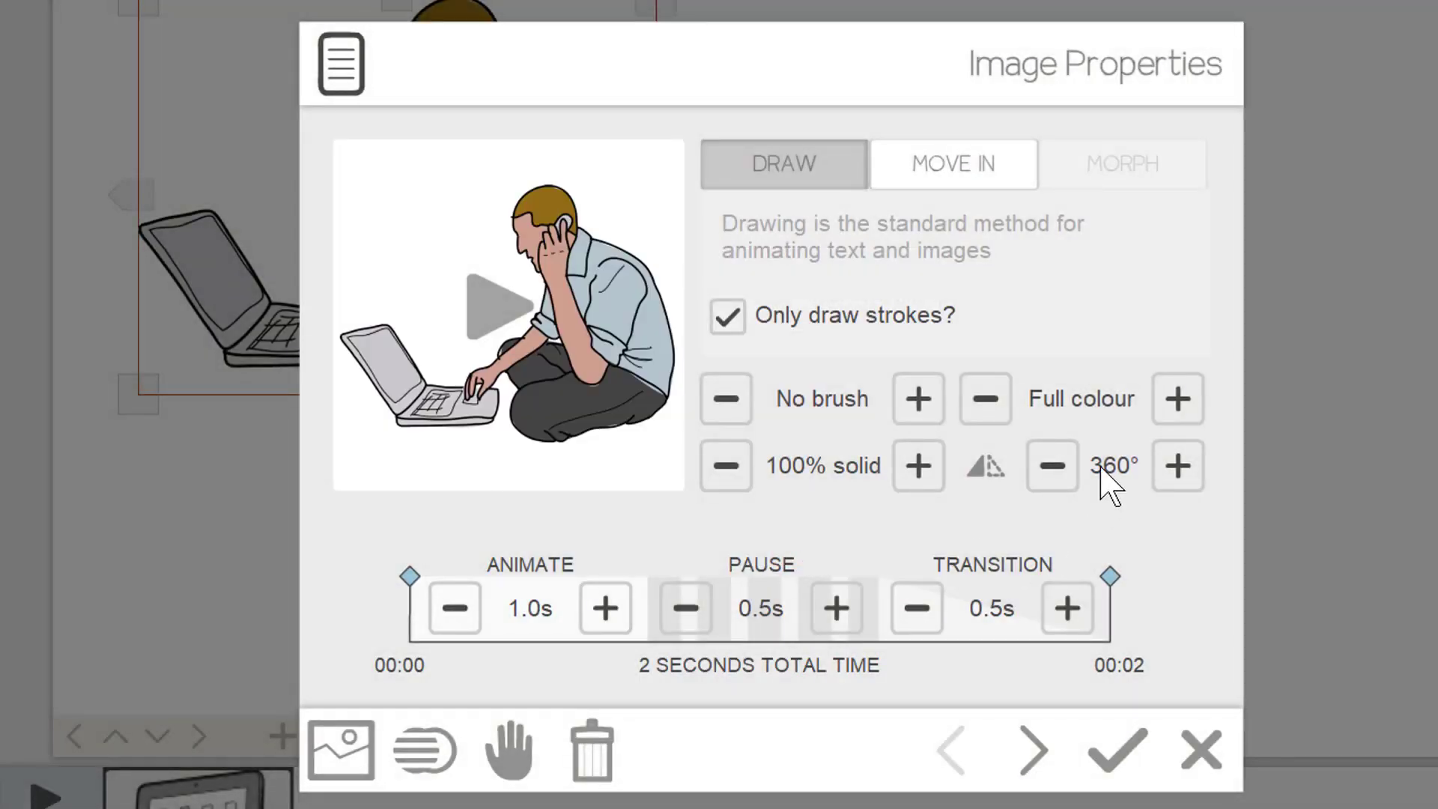
pyautogui.click(1114, 465)
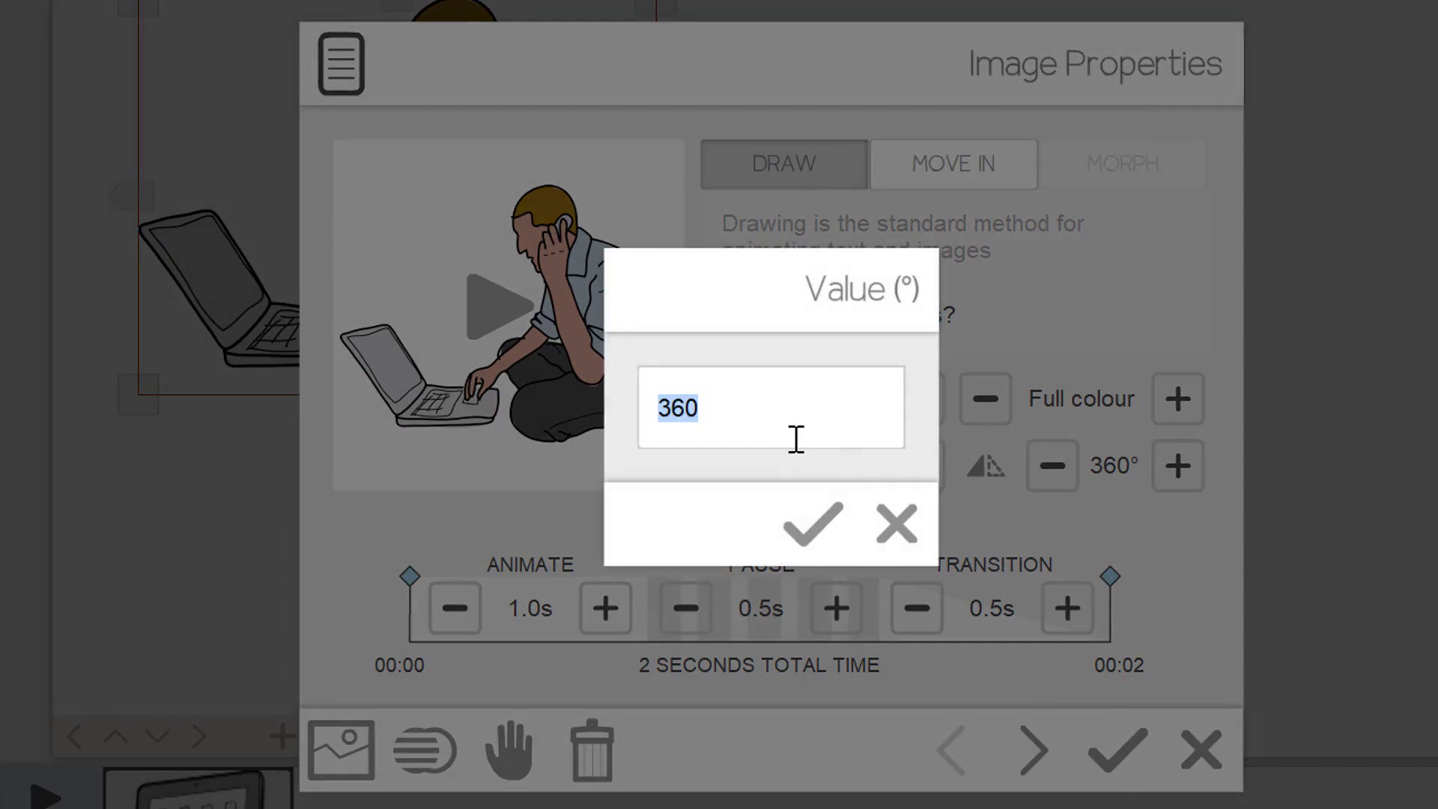
pyautogui.click(811, 524)
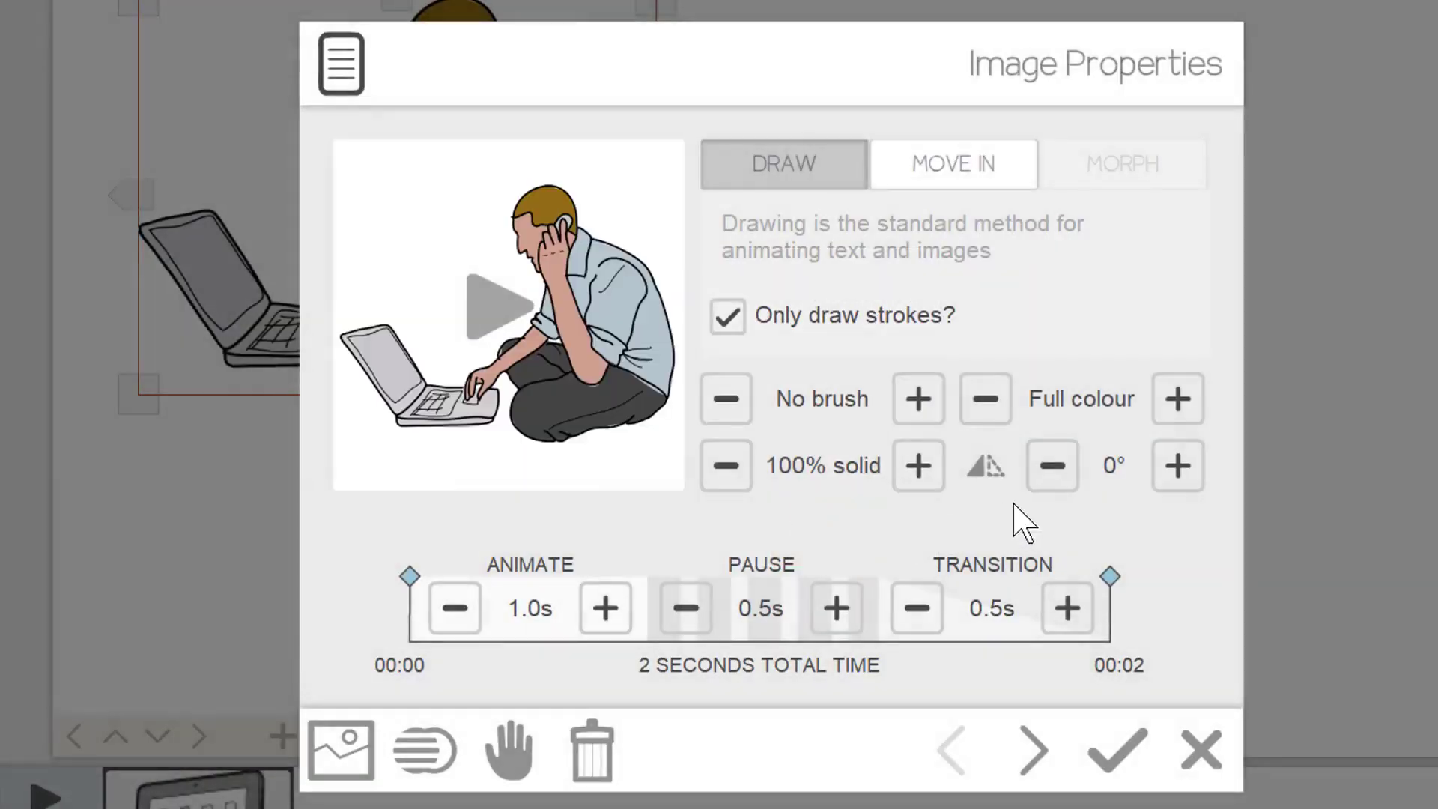
pyautogui.click(453, 608)
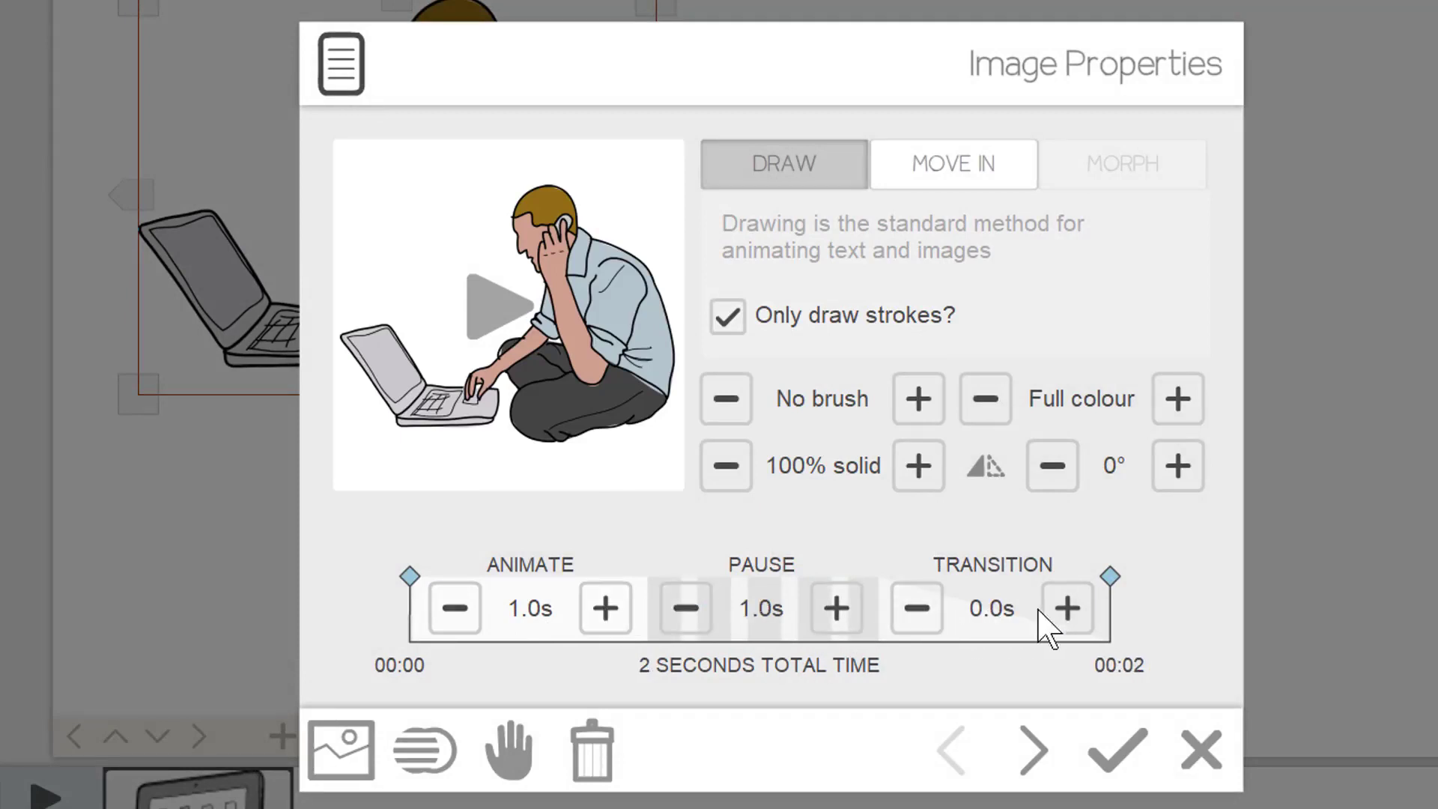
pyautogui.click(1067, 608)
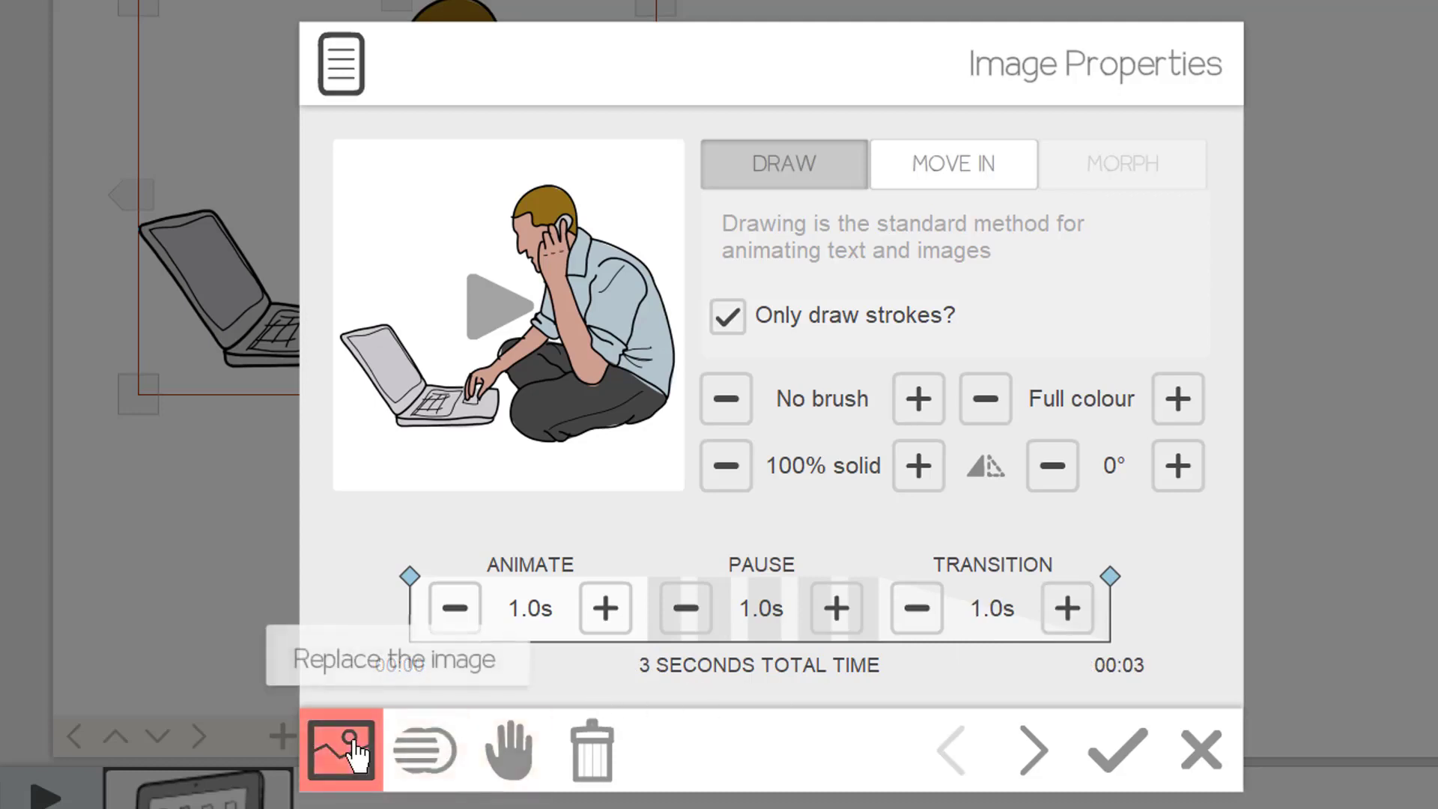
# Swap the man-with-laptop image for the kneeling footballer in blue kit
pyautogui.click(340, 751)
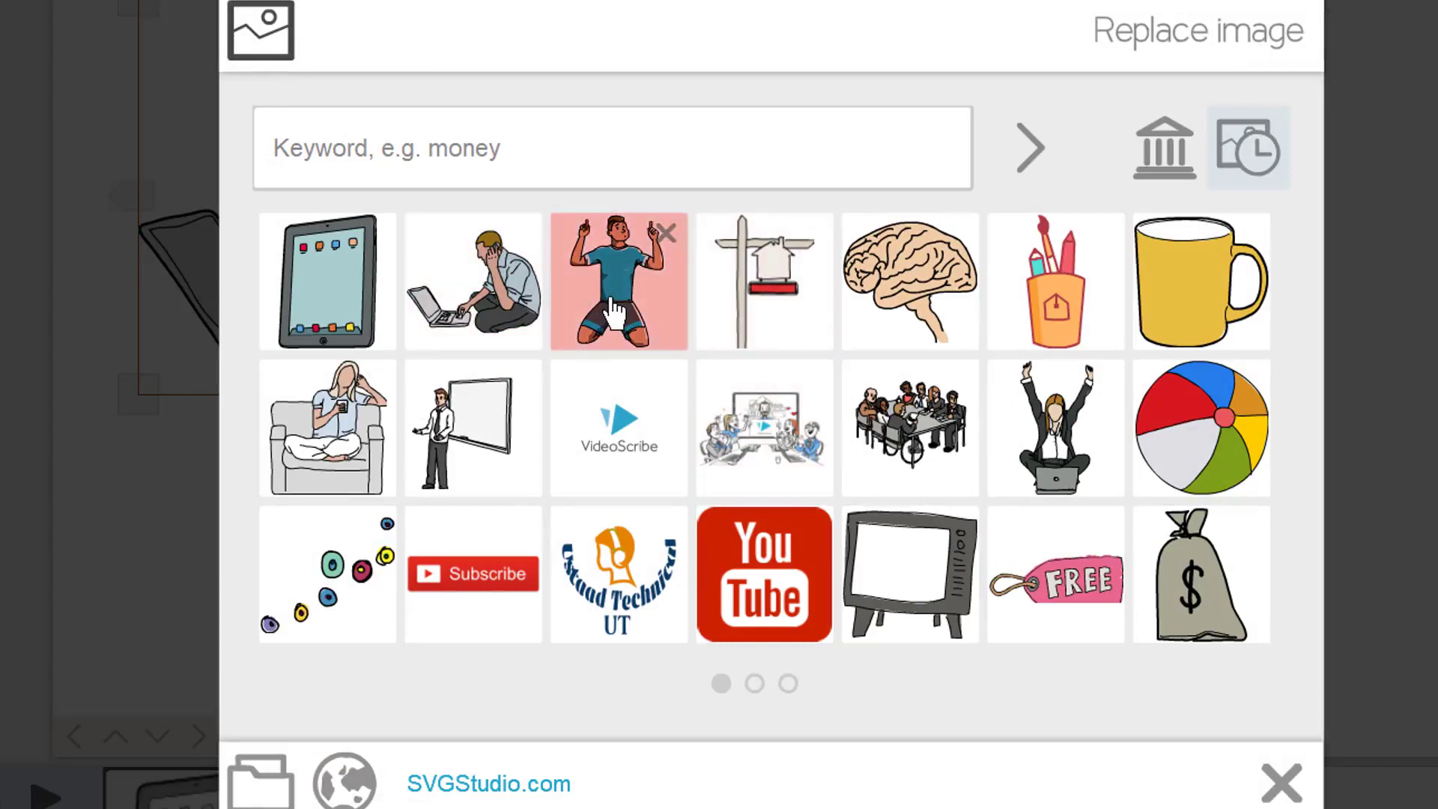
pyautogui.click(472, 281)
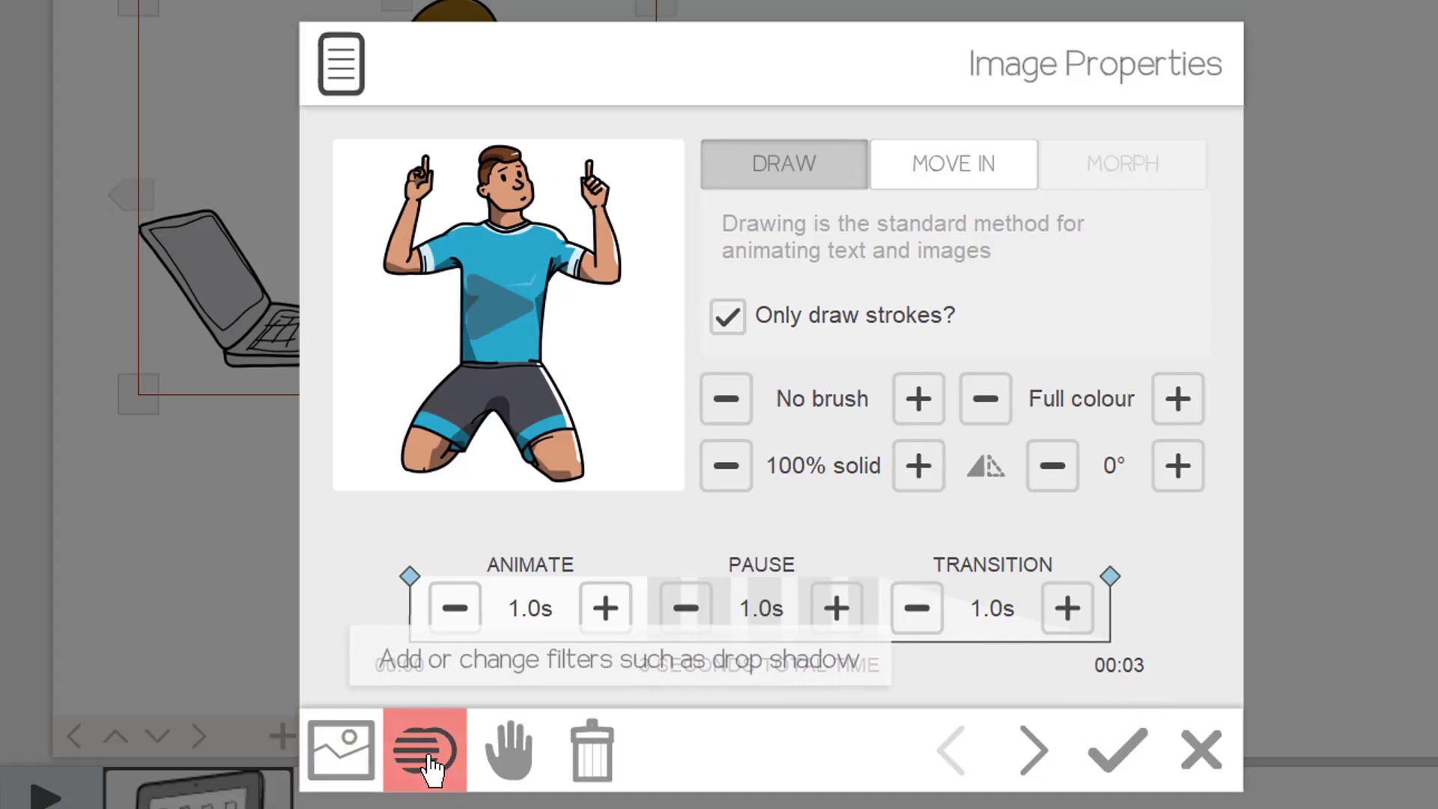
# Switch on the Drop Shadow and Inner Shadow filters for the footballer and close Filters
pyautogui.click(424, 750)
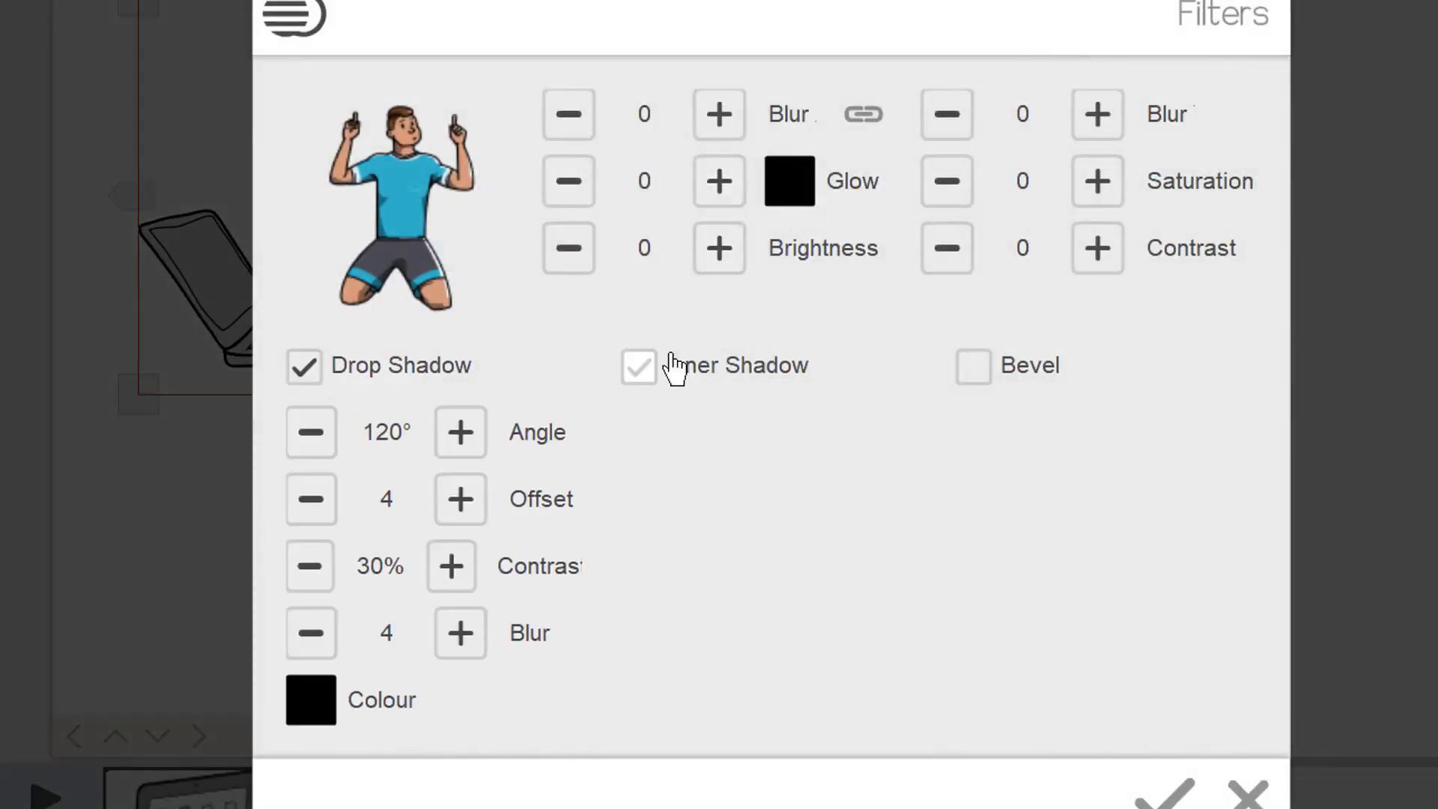
pyautogui.click(637, 367)
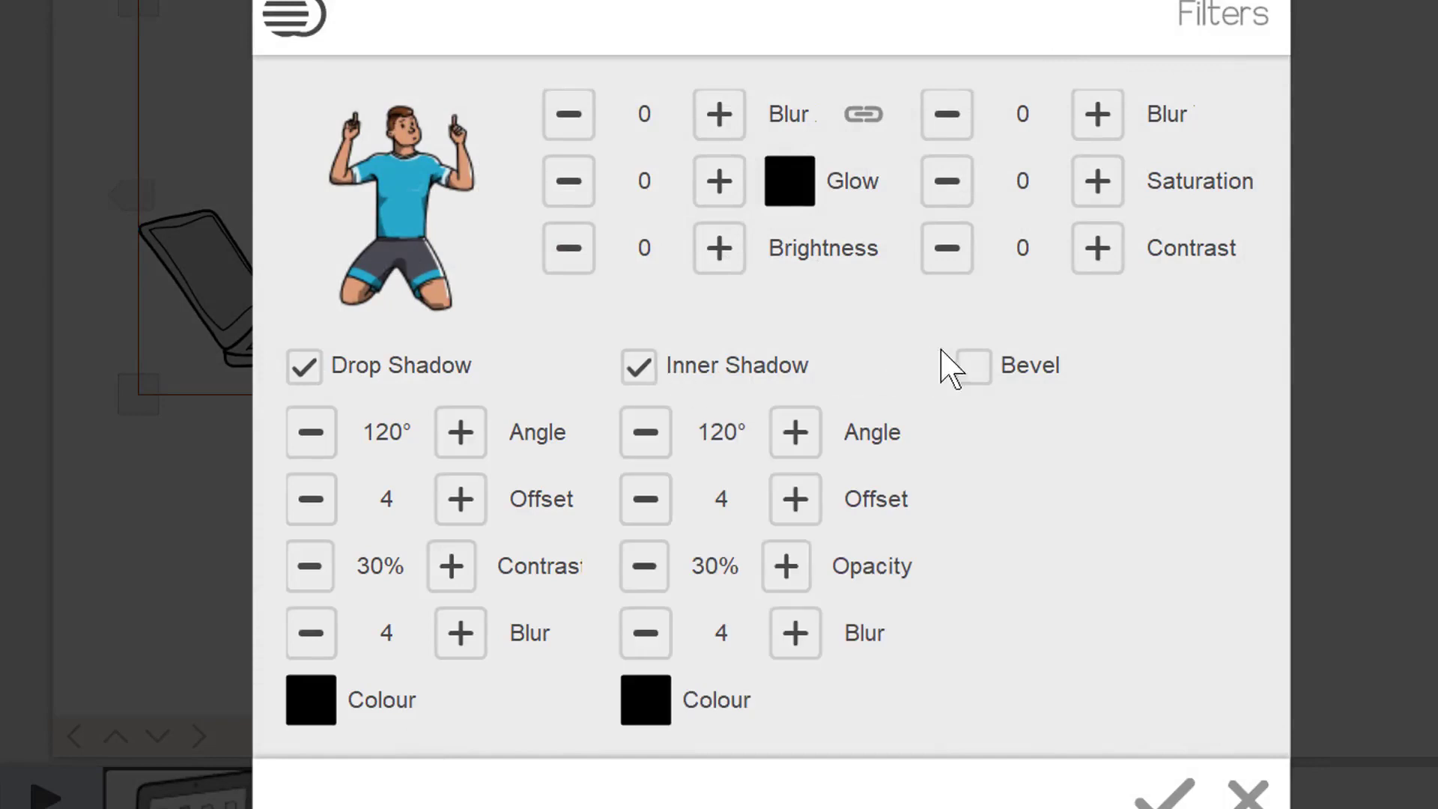
pyautogui.click(963, 366)
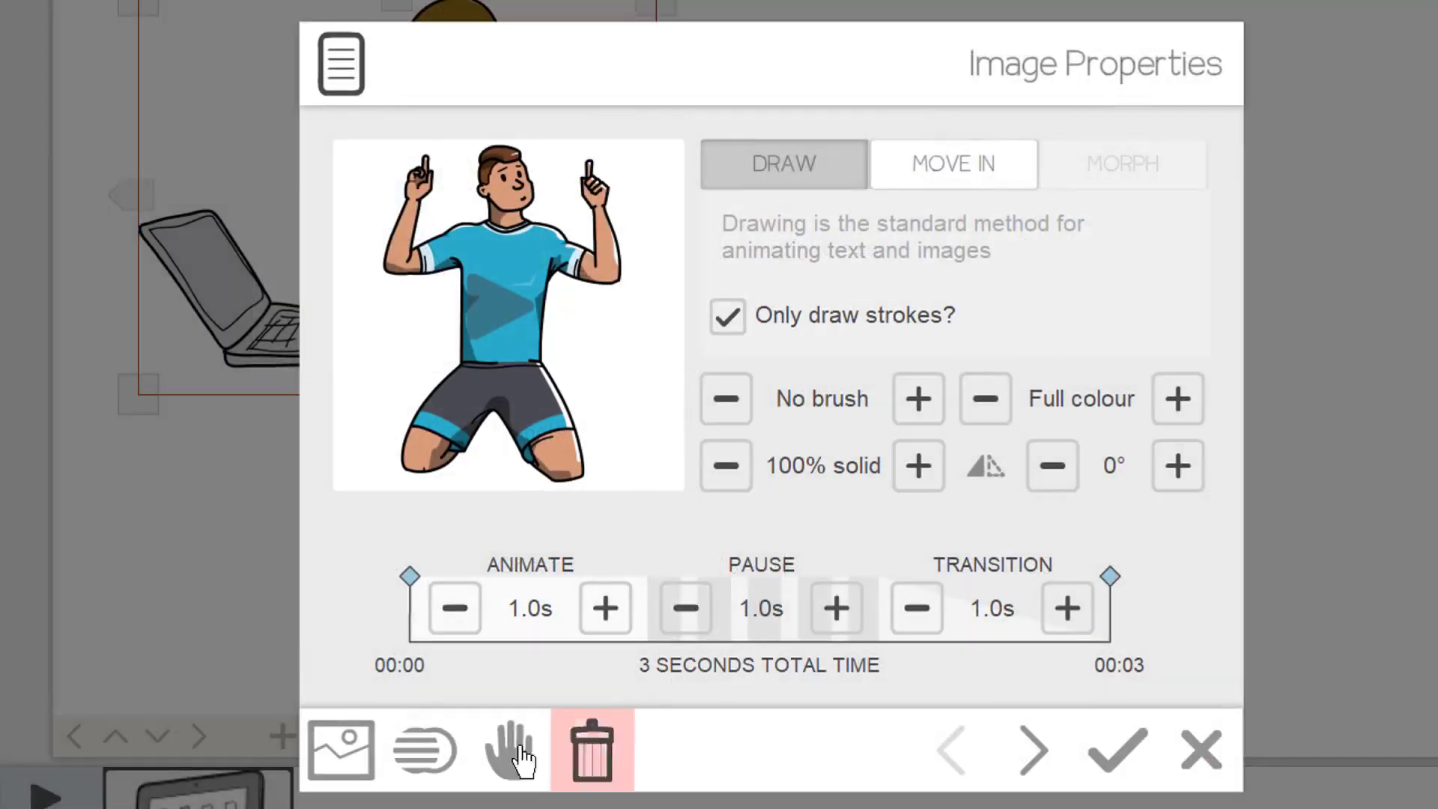
pyautogui.click(511, 748)
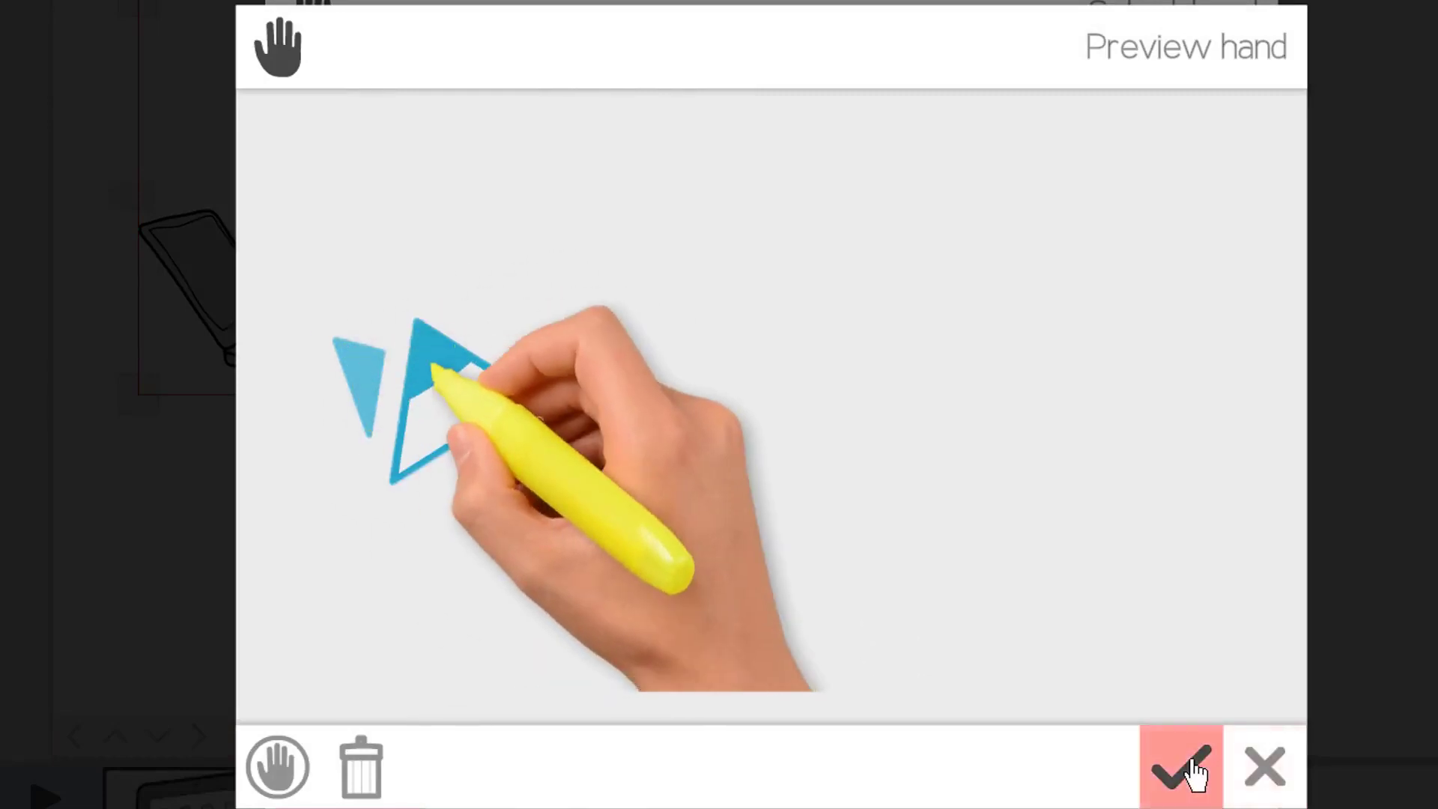
pyautogui.click(1180, 768)
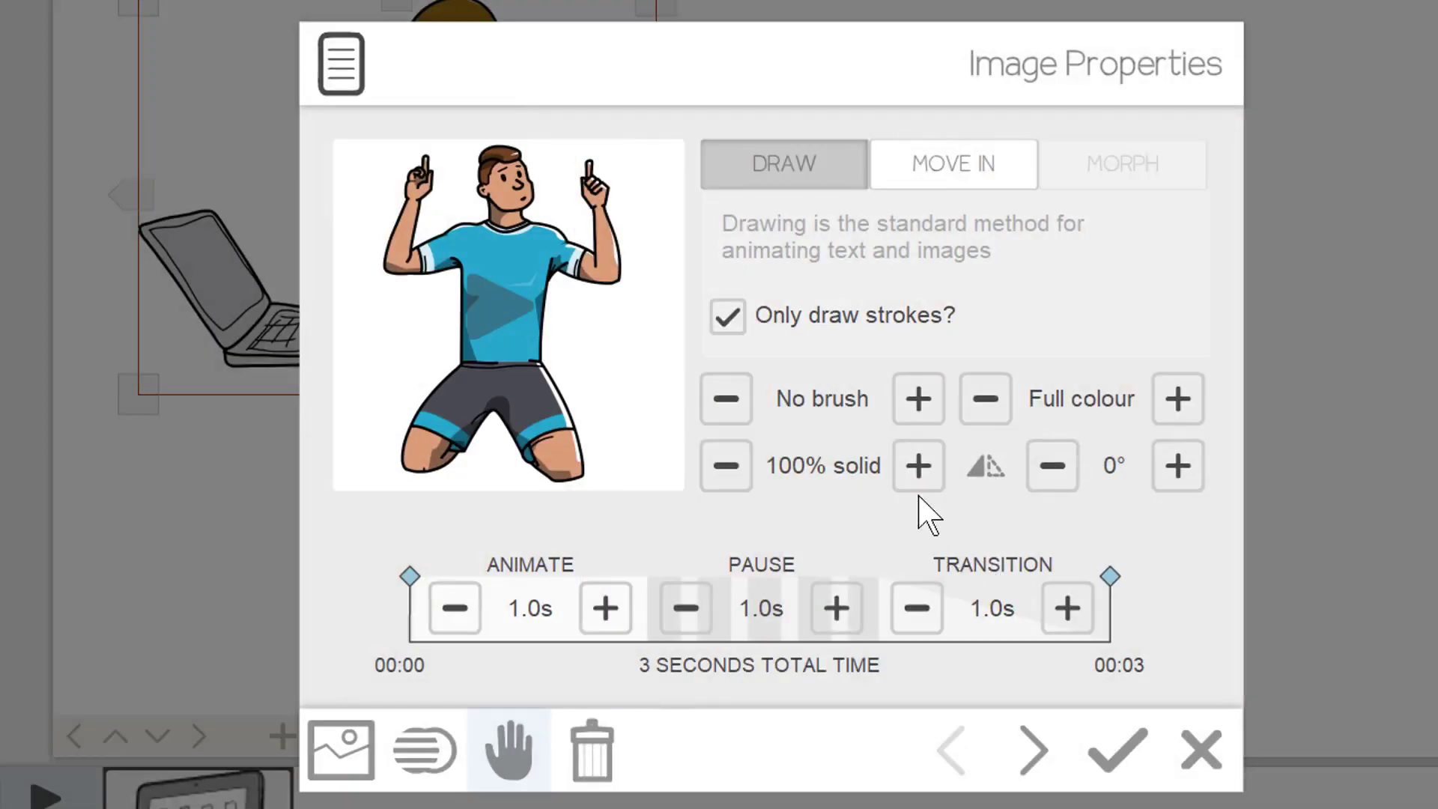
pyautogui.click(507, 749)
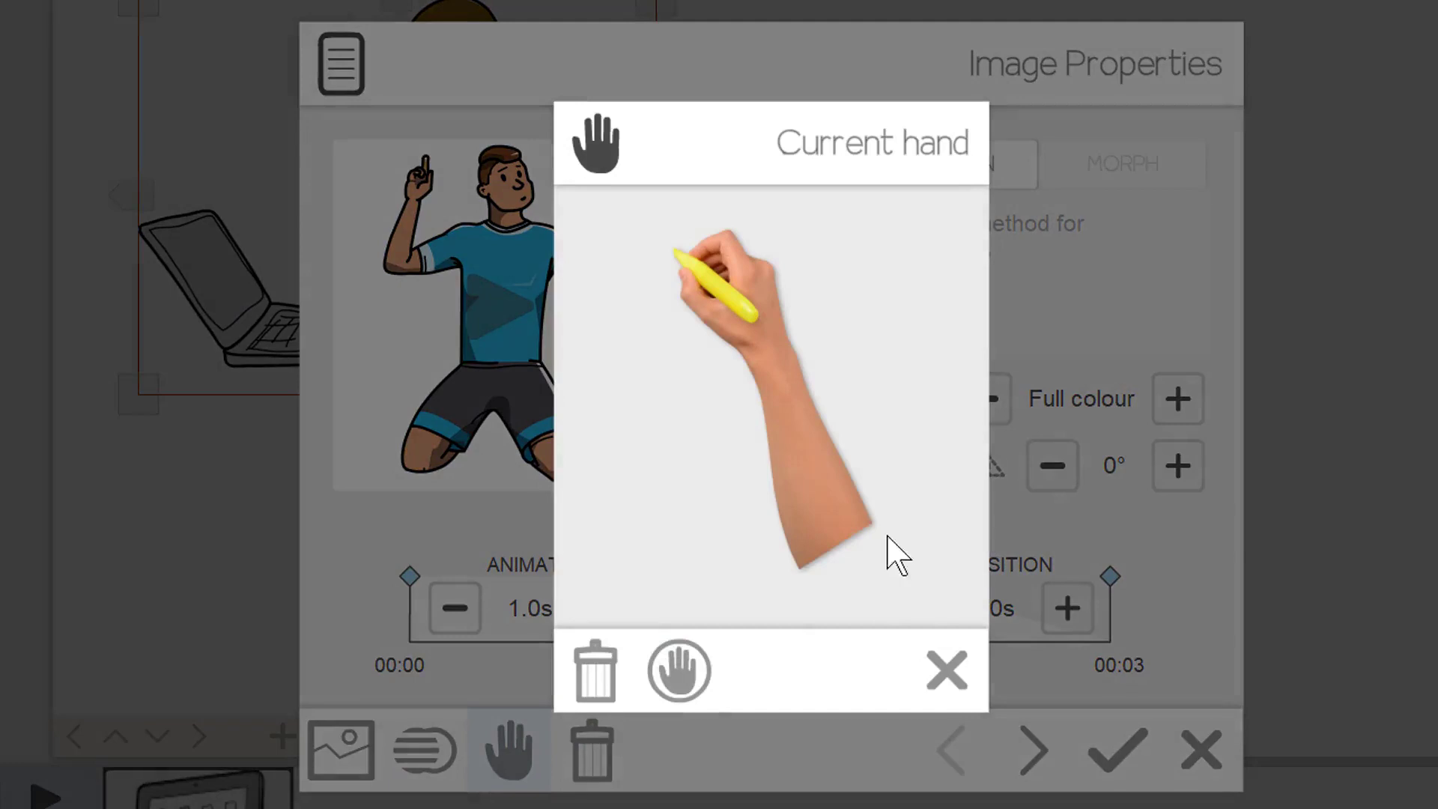
pyautogui.click(676, 670)
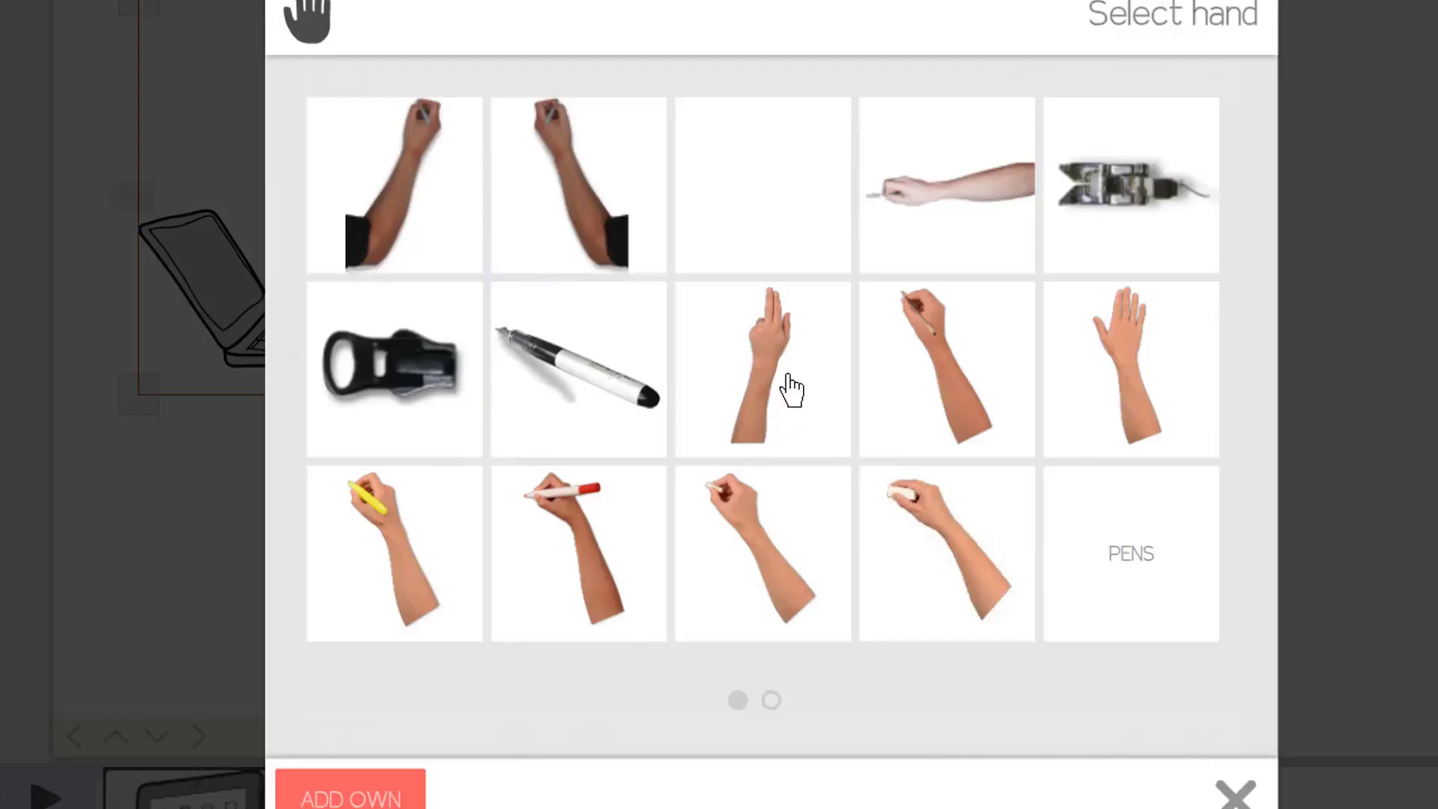
pyautogui.click(770, 699)
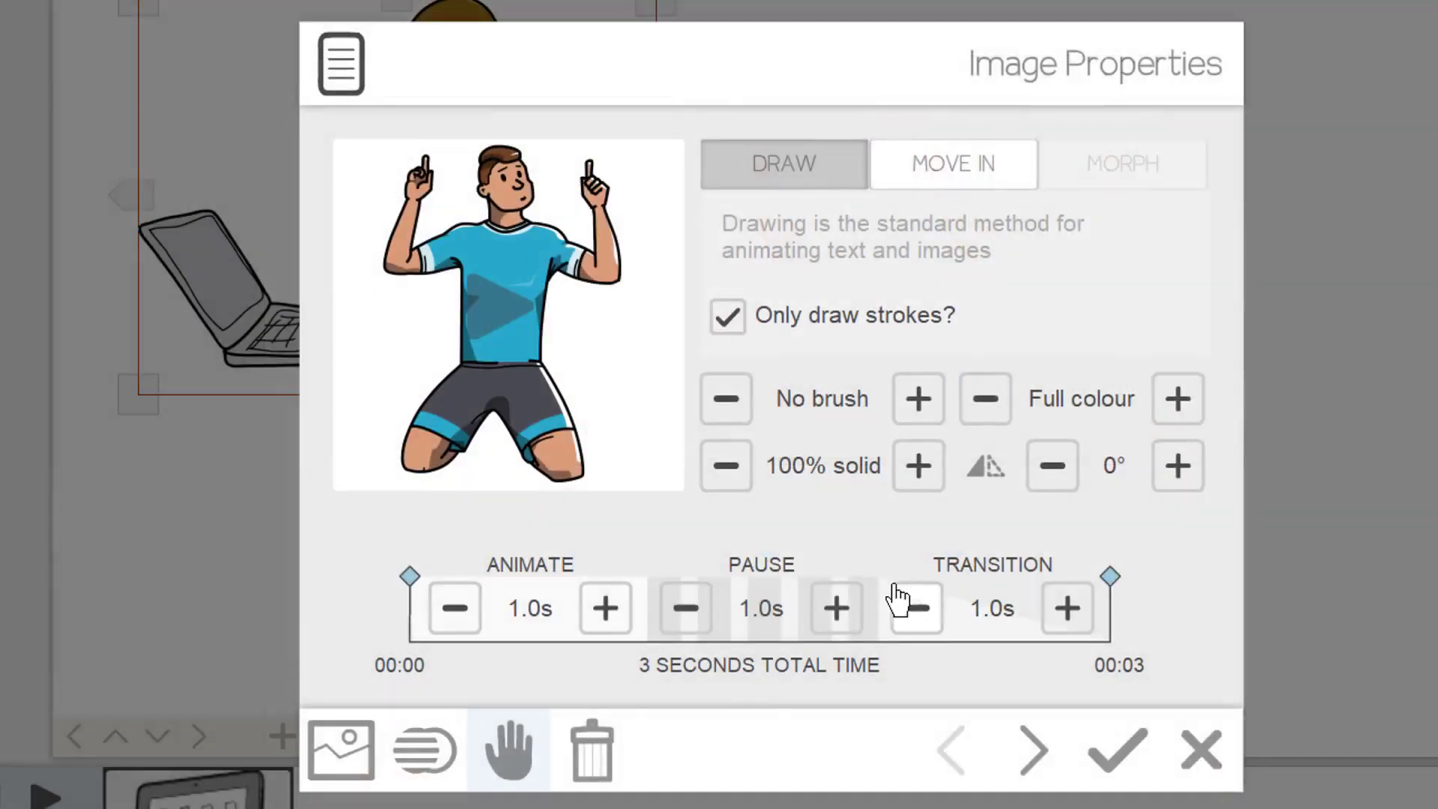
pyautogui.moveTo(591, 749)
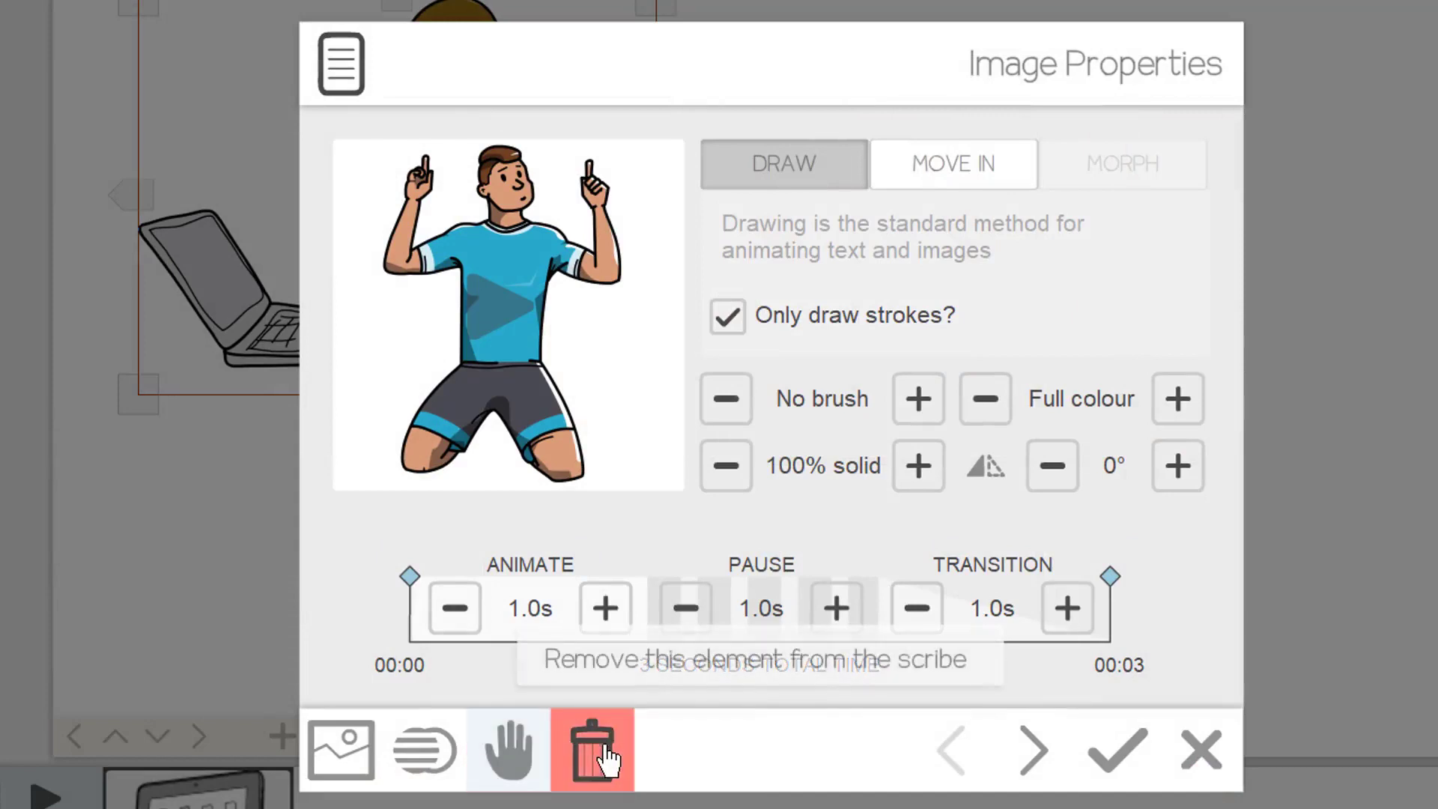
pyautogui.click(591, 749)
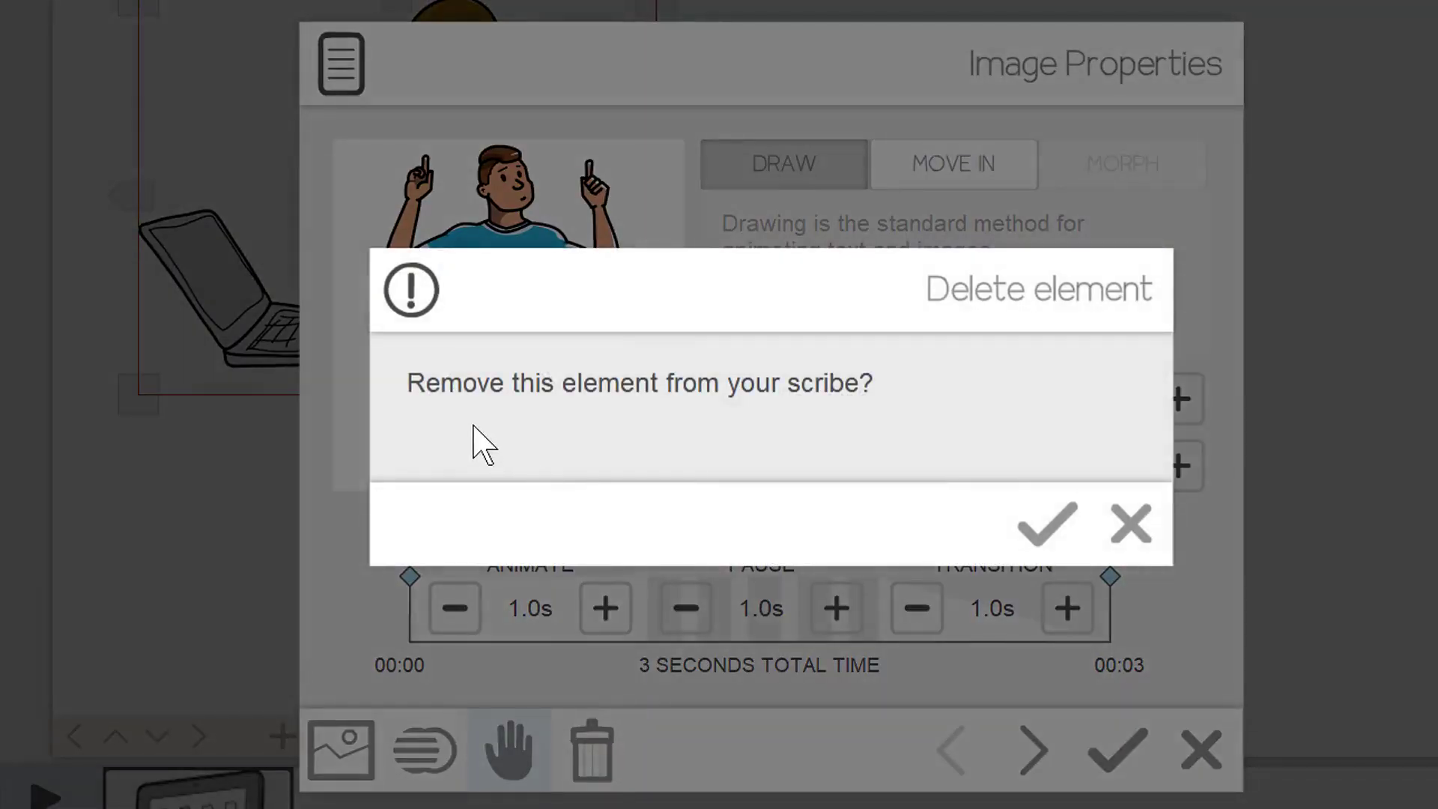
pyautogui.moveTo(780, 408)
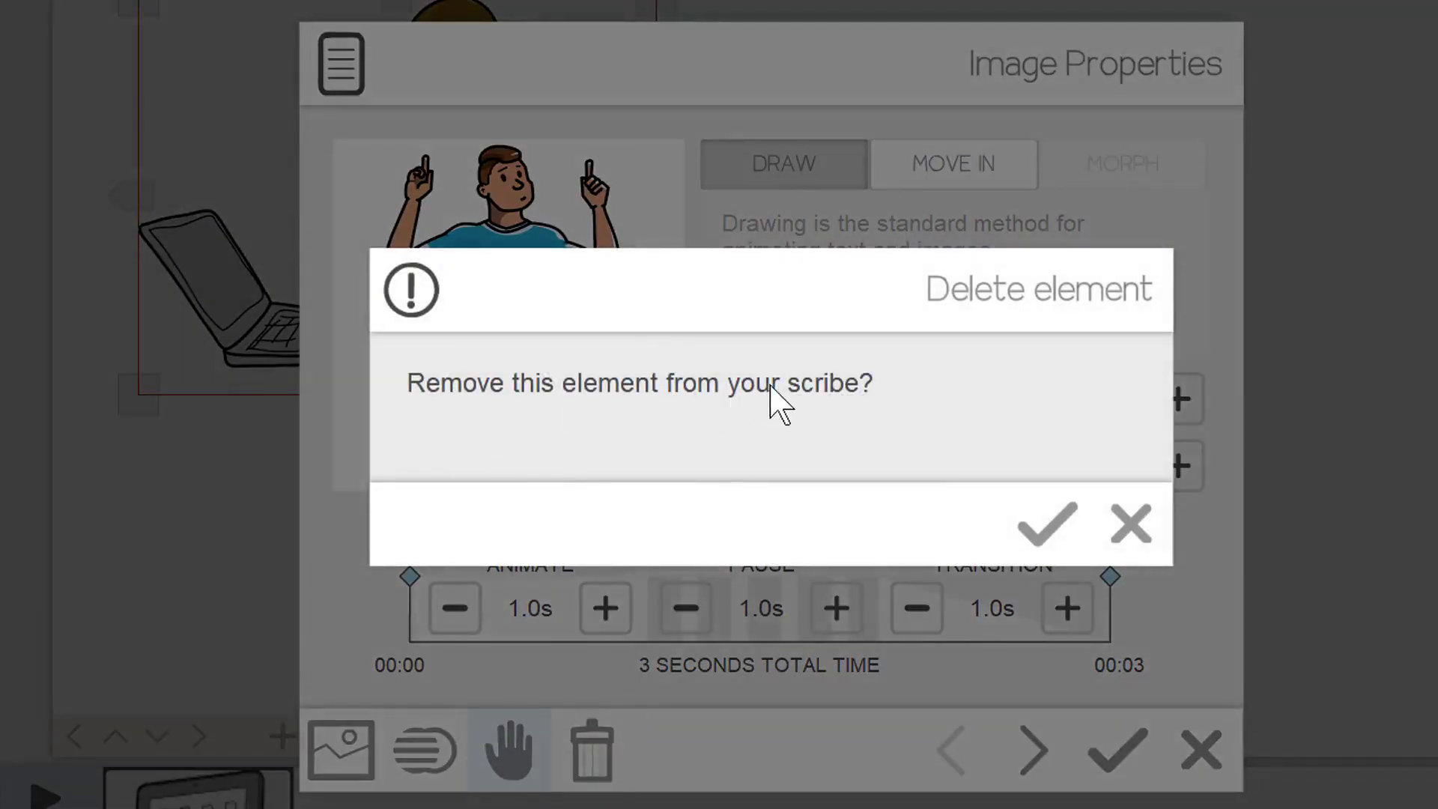
pyautogui.click(1046, 523)
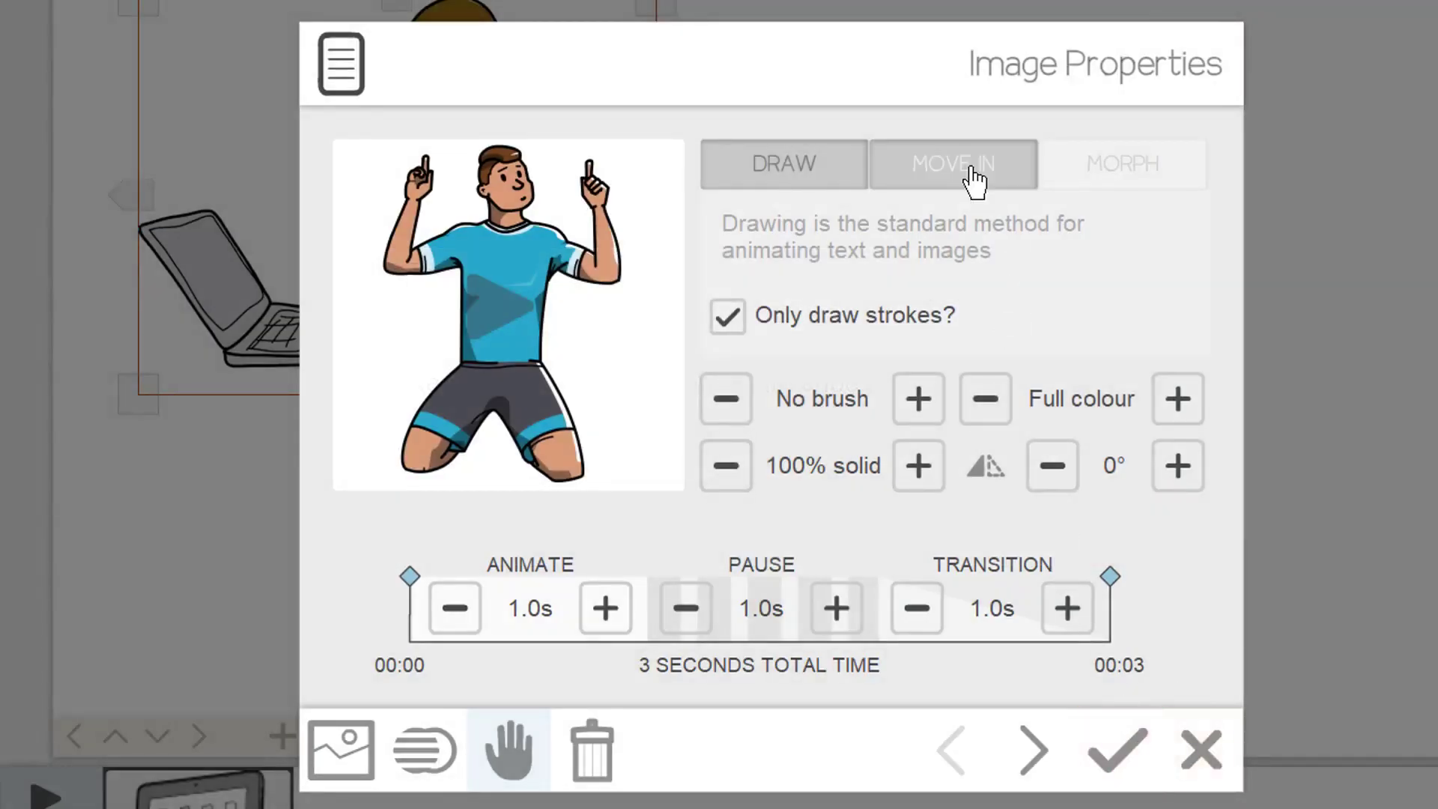
# Set the first image to Move In, entering from the bottom-left corner, and apply
pyautogui.click(952, 164)
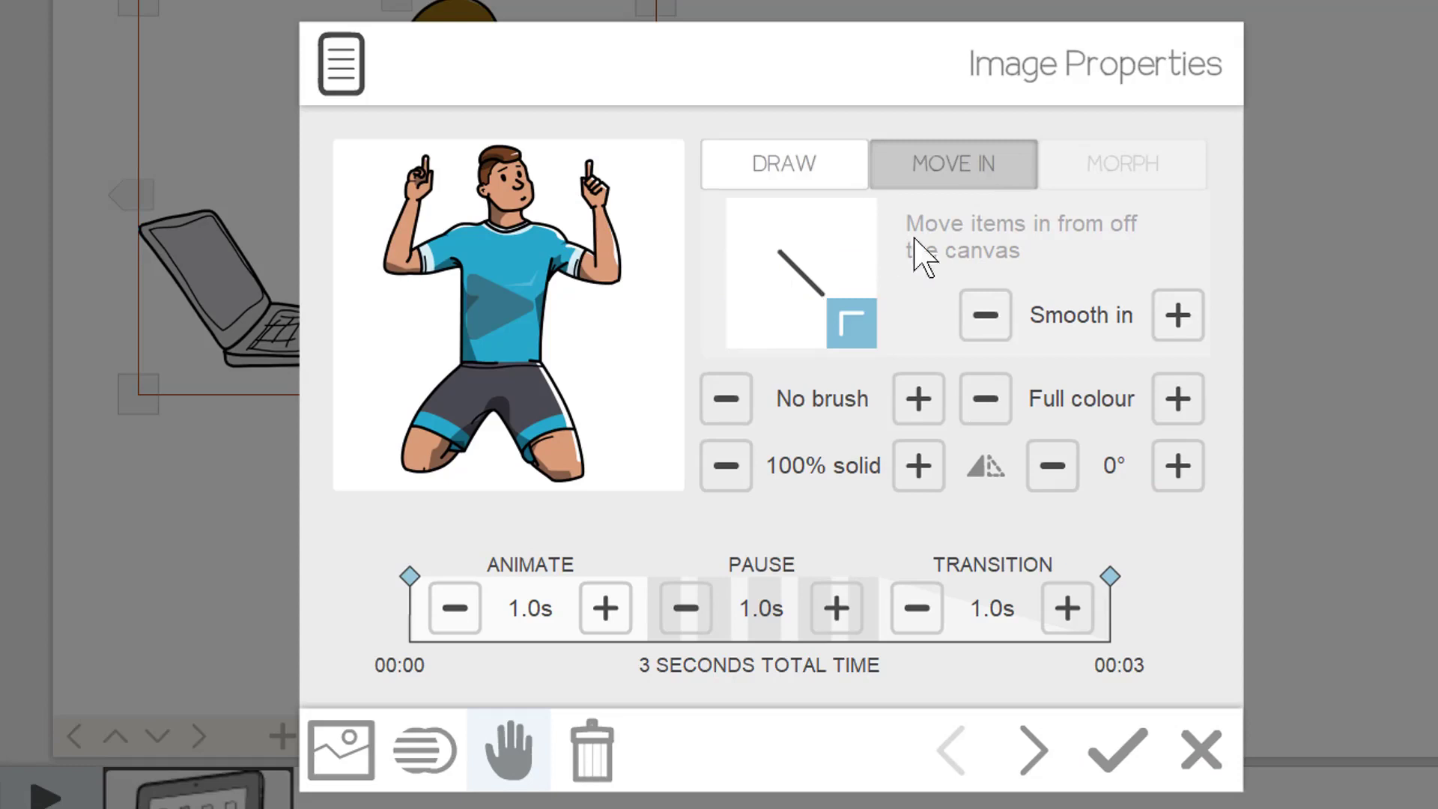
pyautogui.click(849, 229)
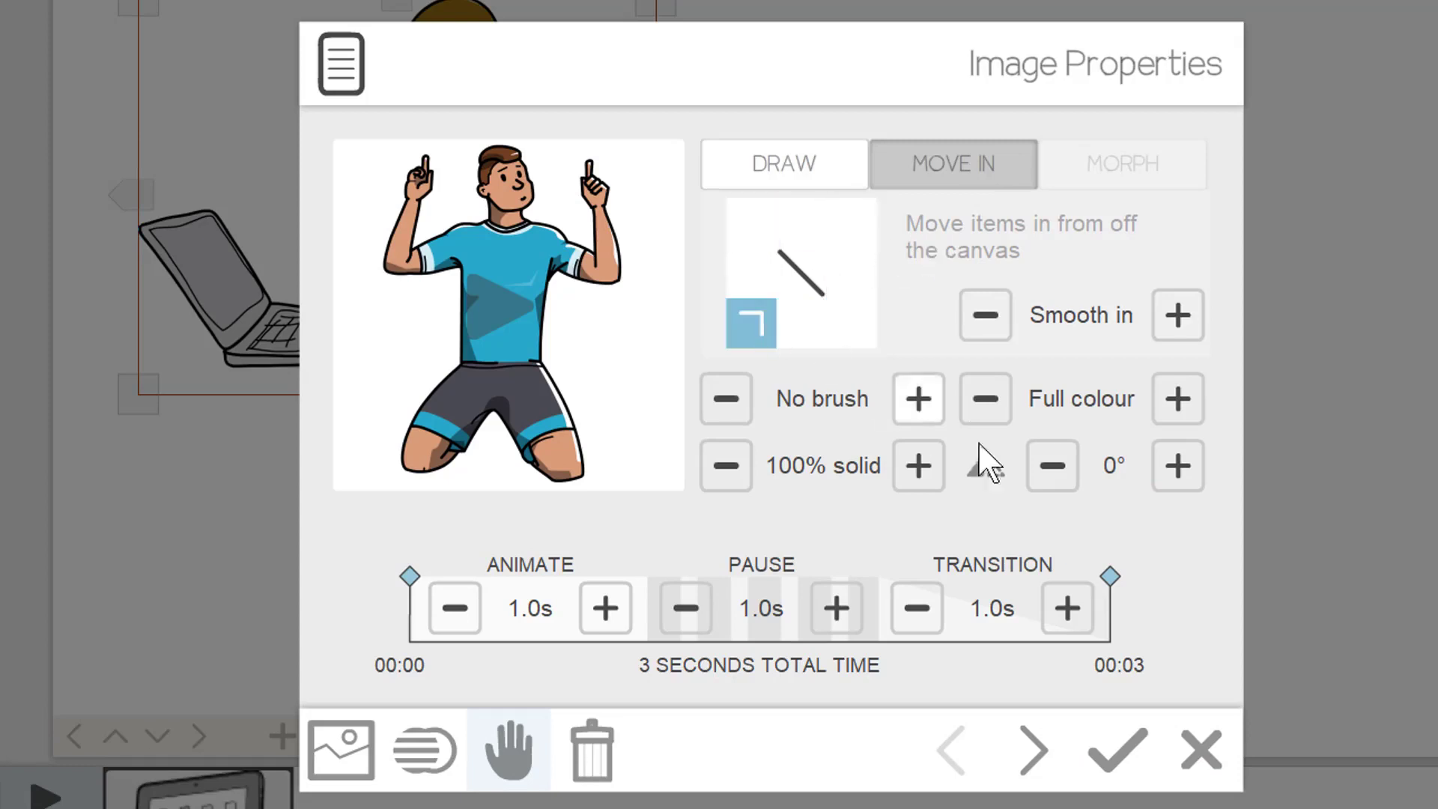
pyautogui.moveTo(1026, 514)
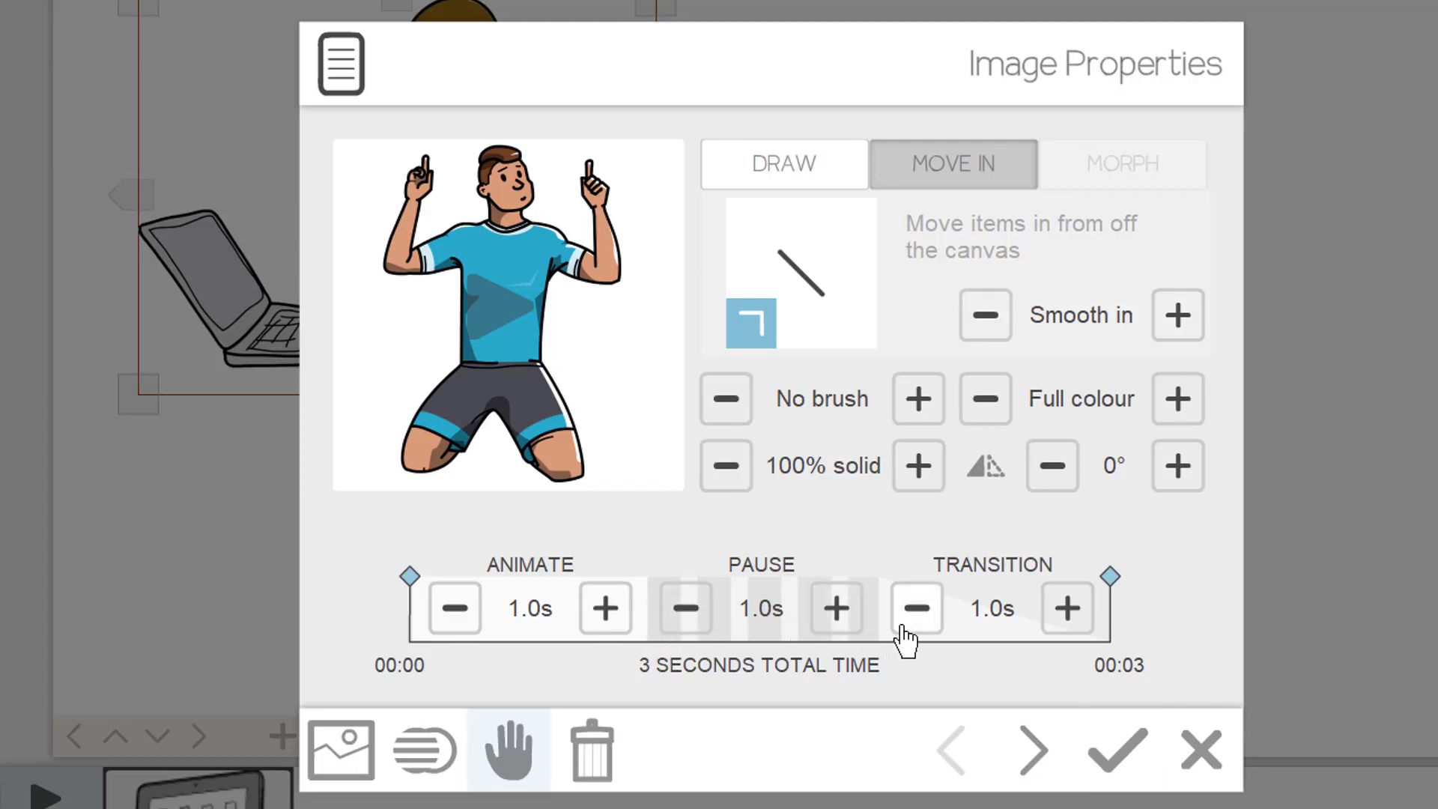
pyautogui.click(1115, 748)
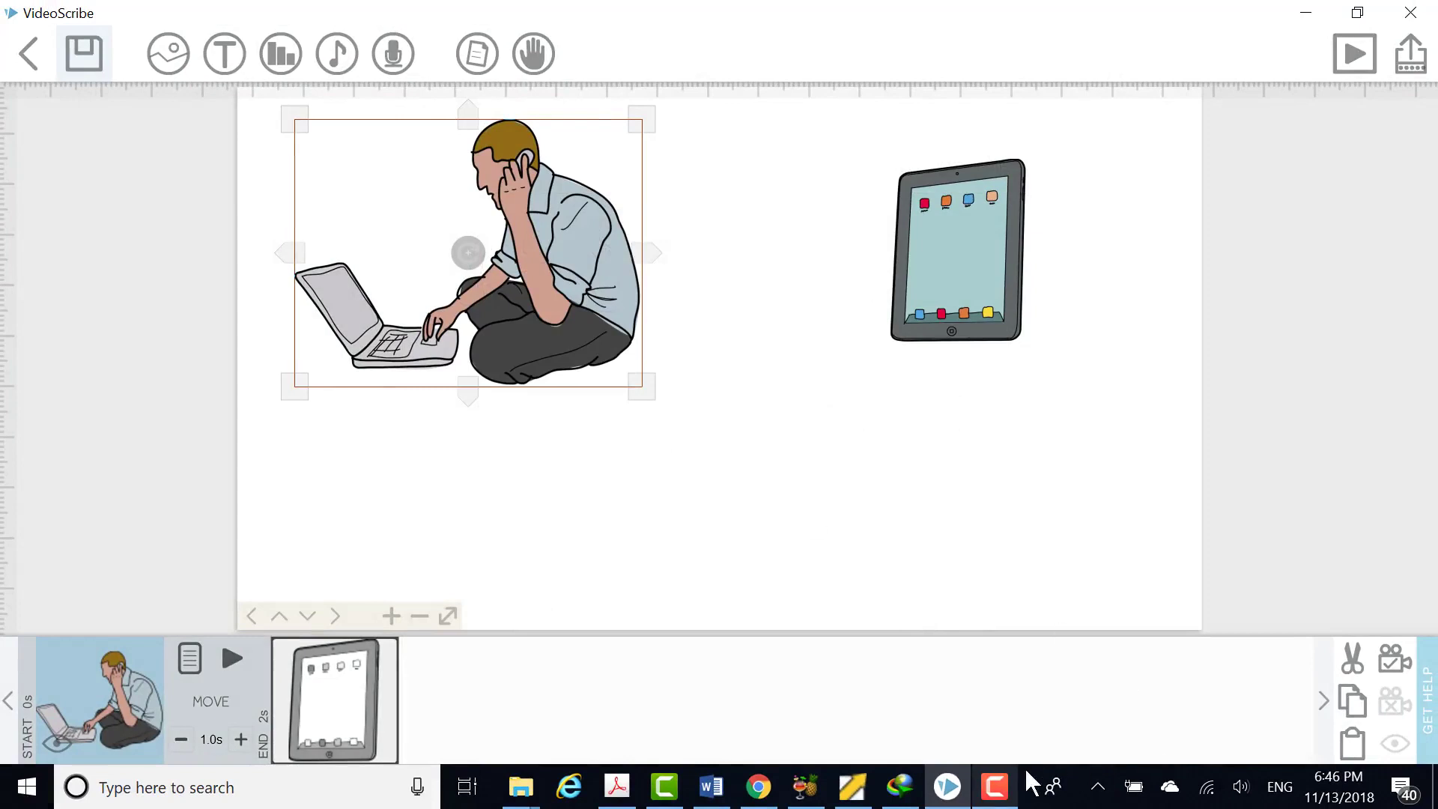
pyautogui.moveTo(587, 316)
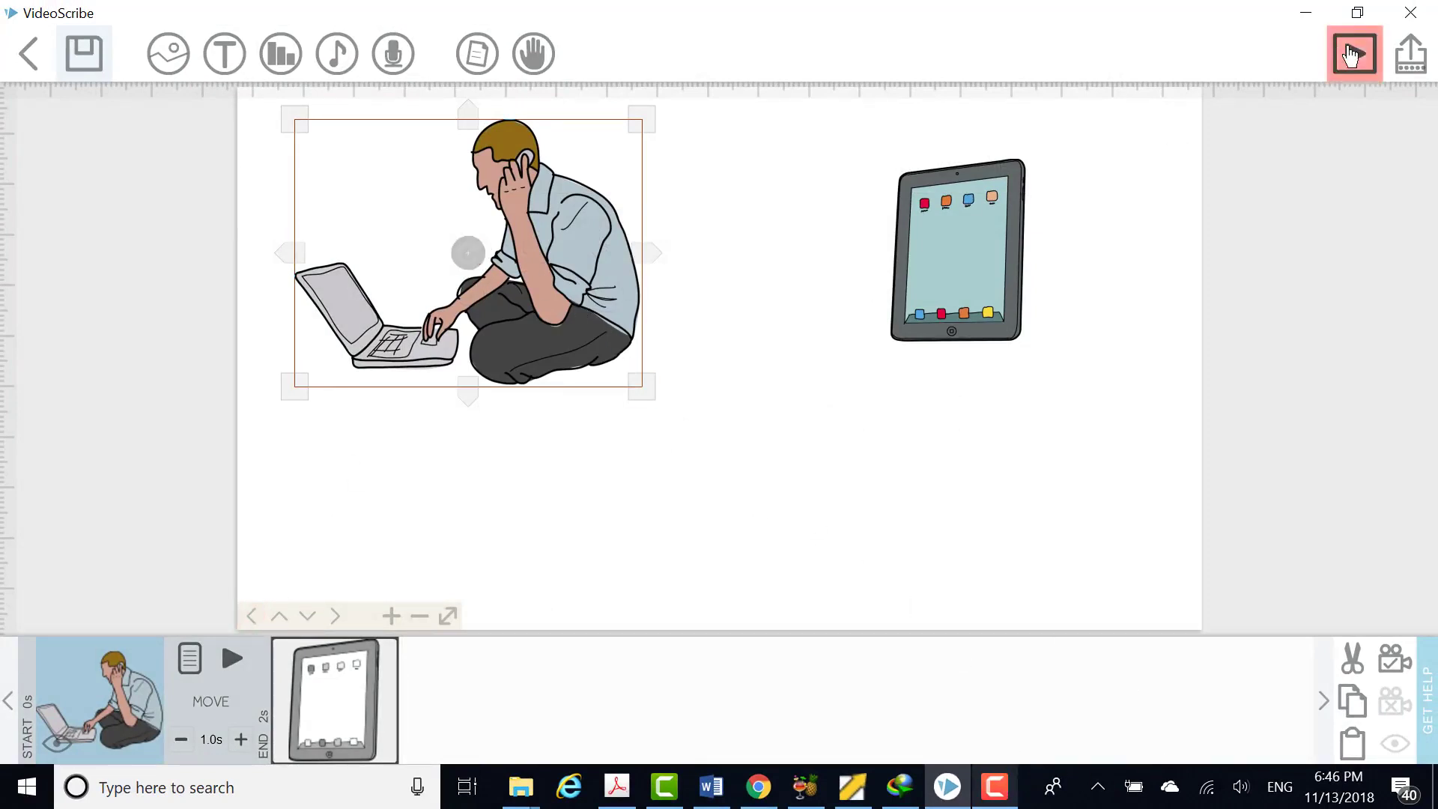
pyautogui.click(1352, 53)
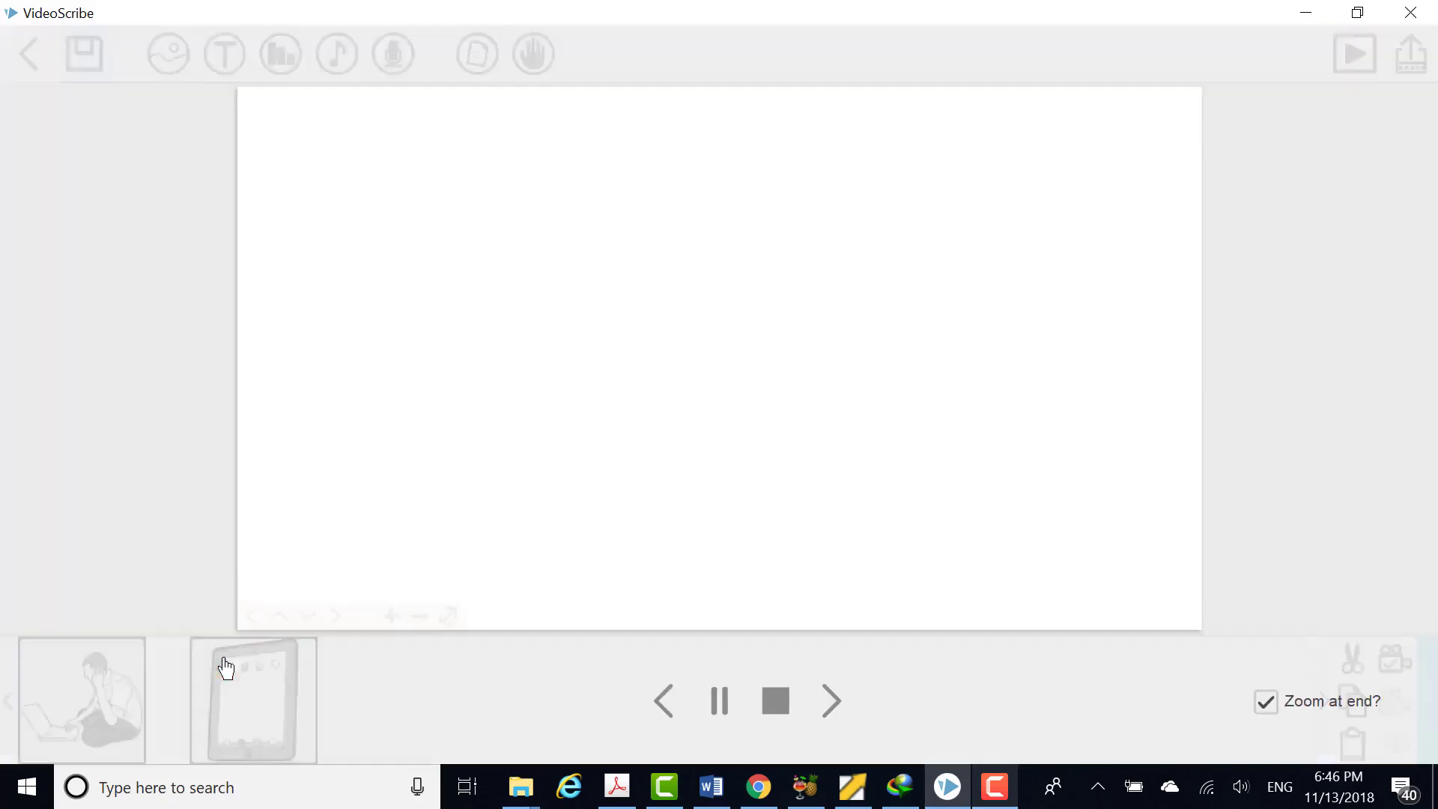
pyautogui.click(775, 702)
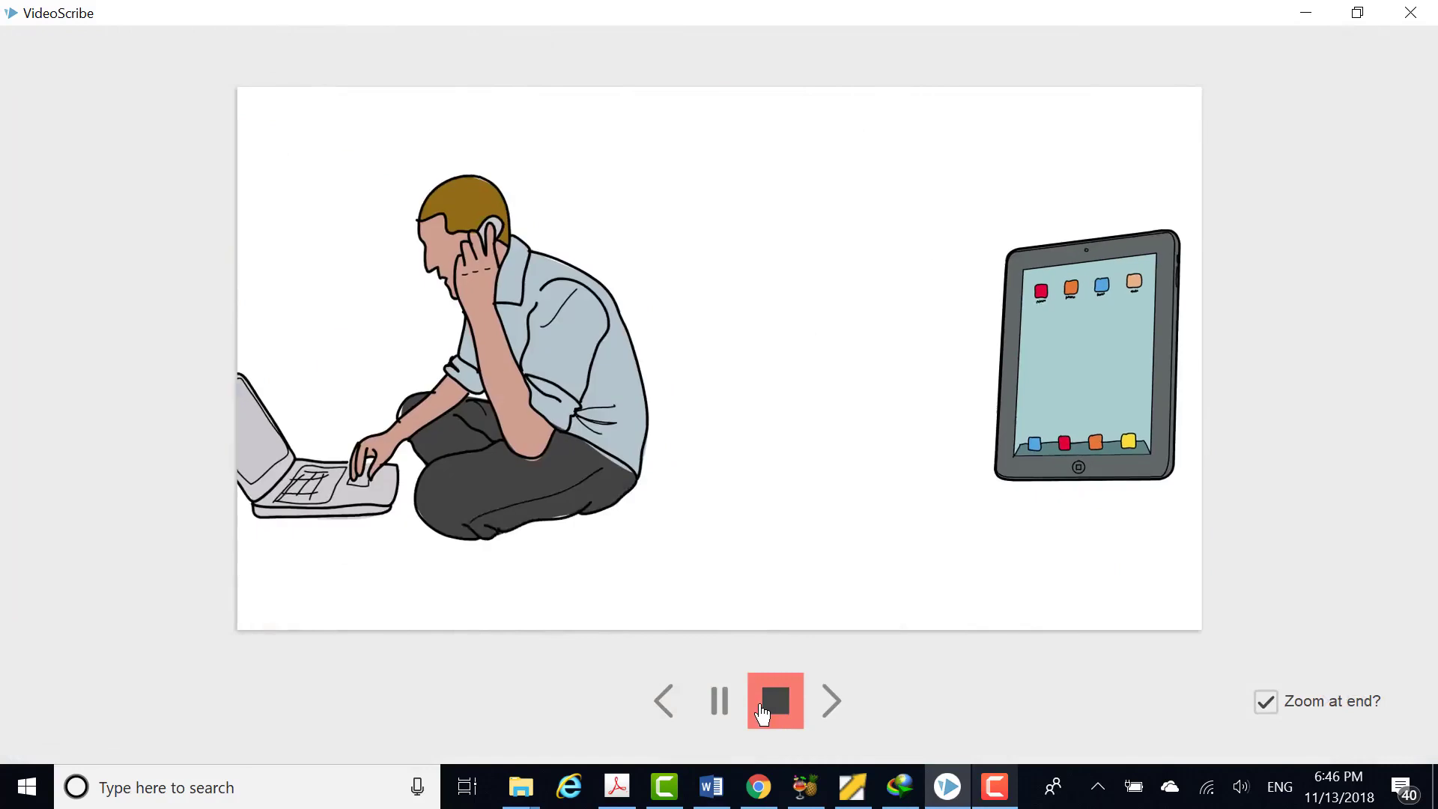
pyautogui.click(775, 701)
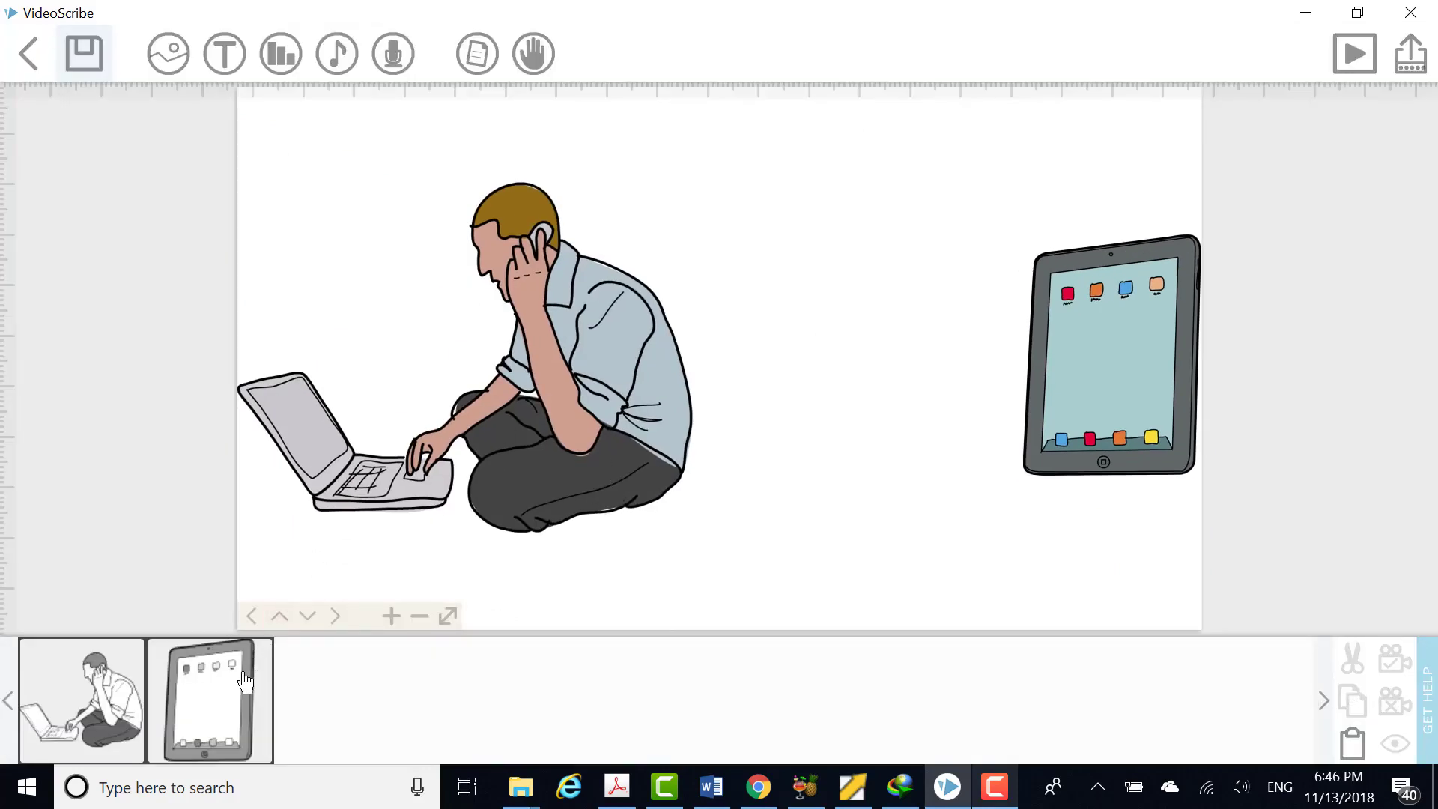
pyautogui.moveTo(236, 699)
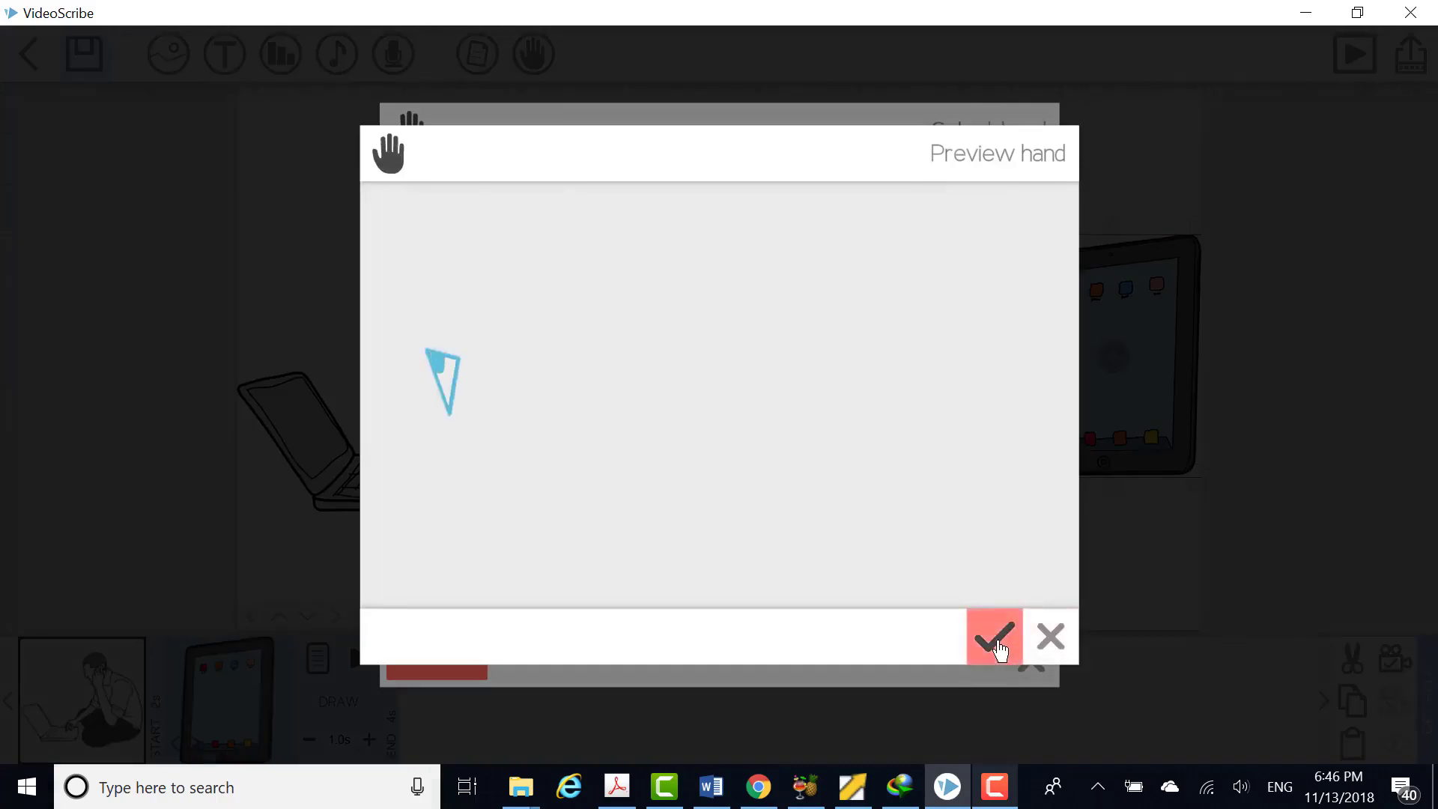
# Confirm the pen-nib drawing hand in the Preview hand dialog
pyautogui.click(992, 636)
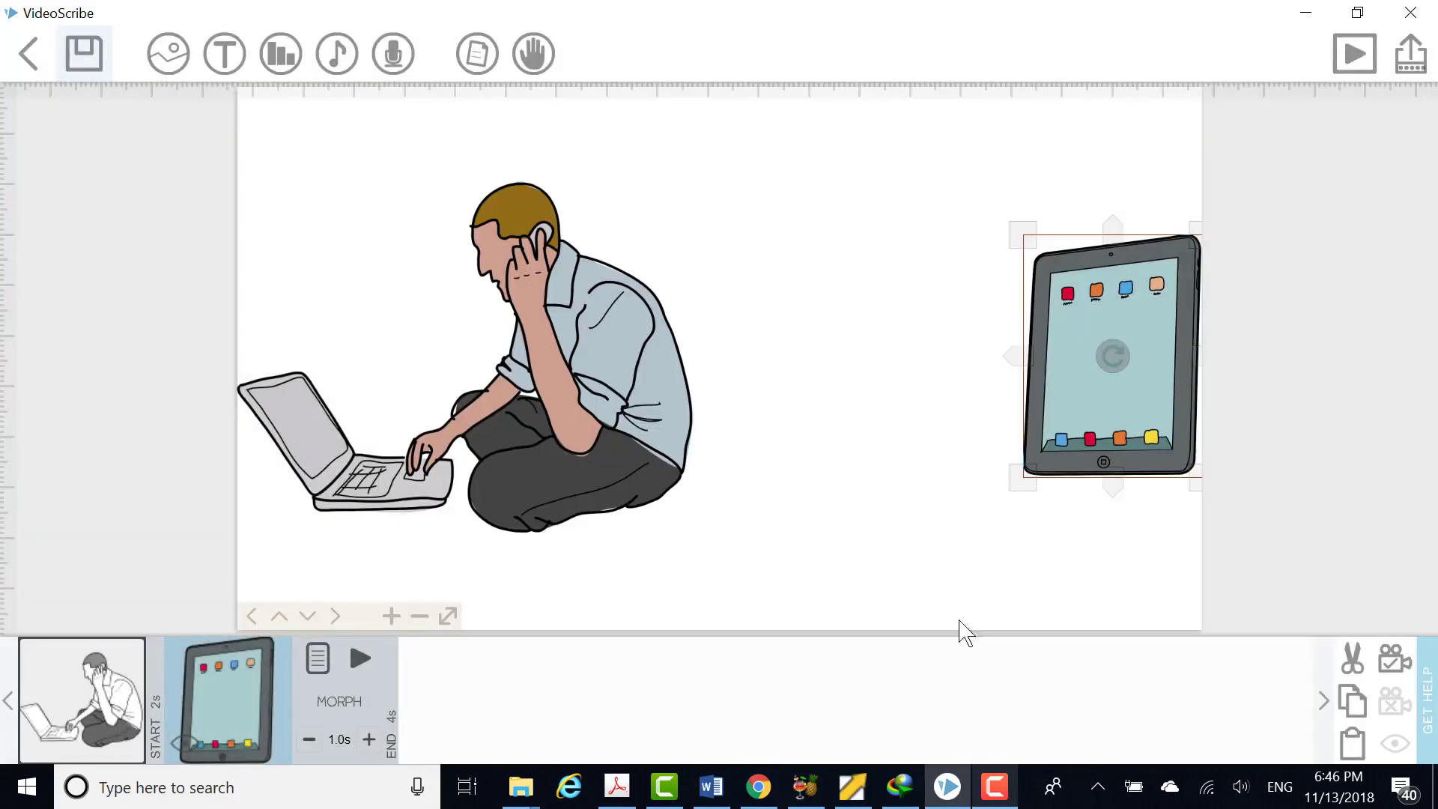
pyautogui.moveTo(114, 686)
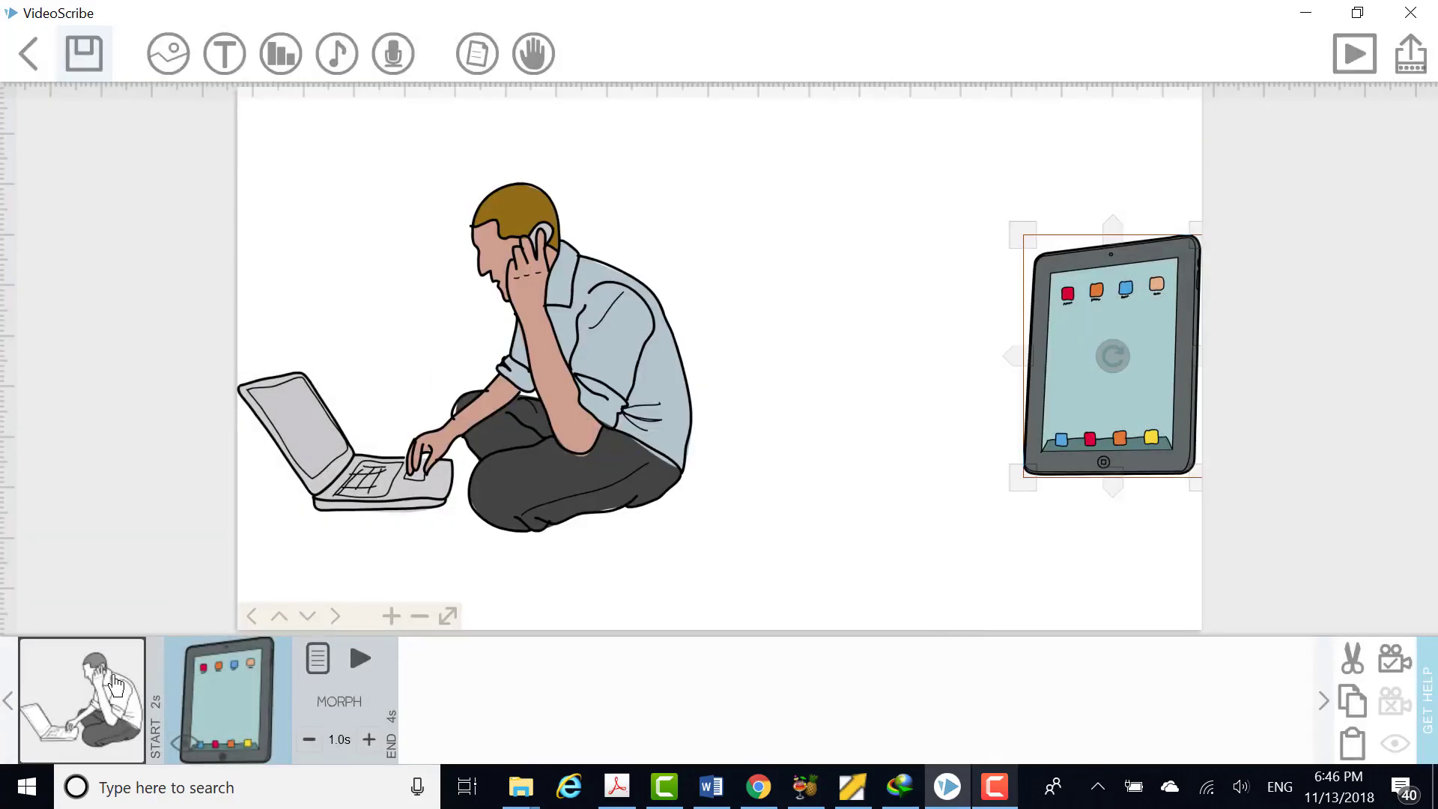
pyautogui.click(1353, 53)
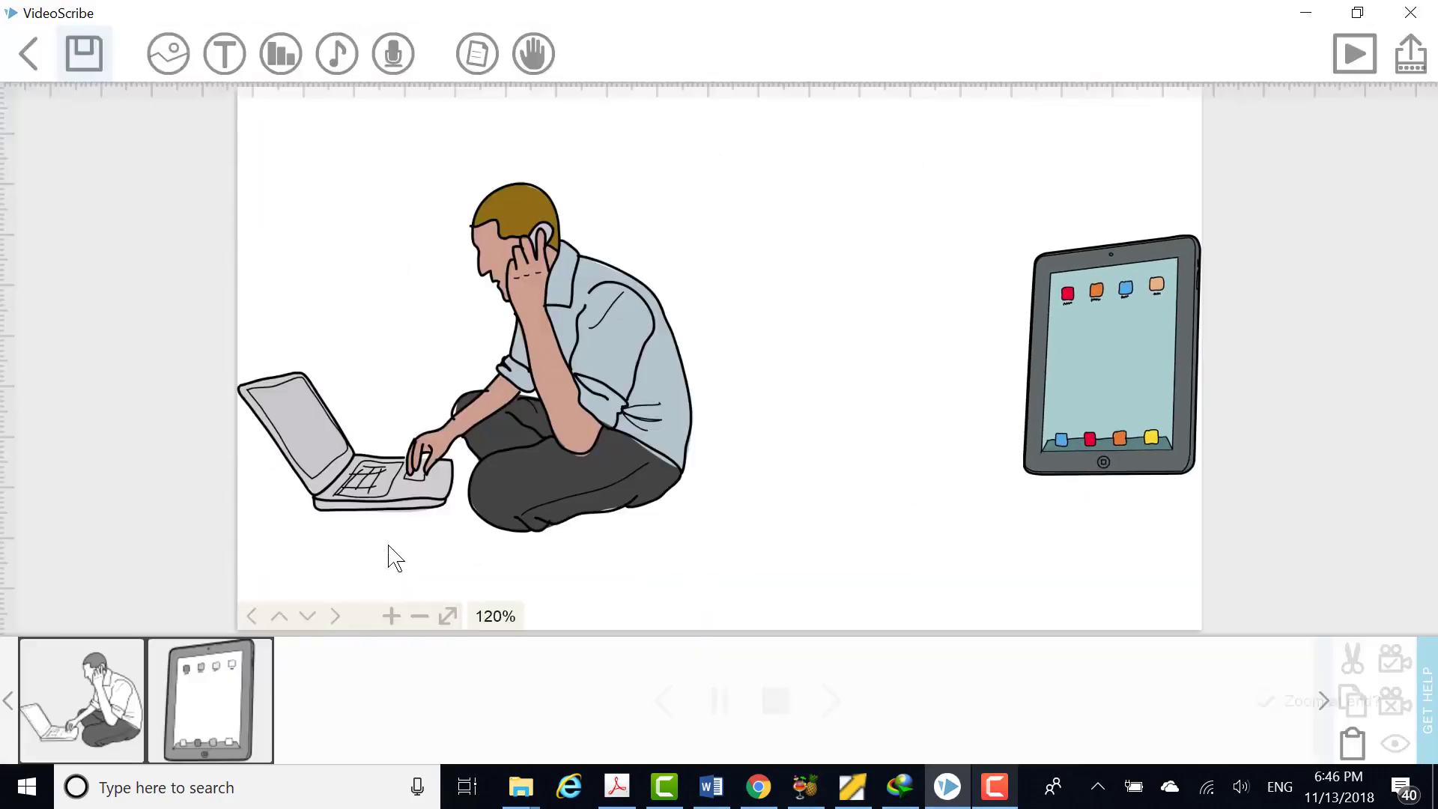
pyautogui.moveTo(223, 53)
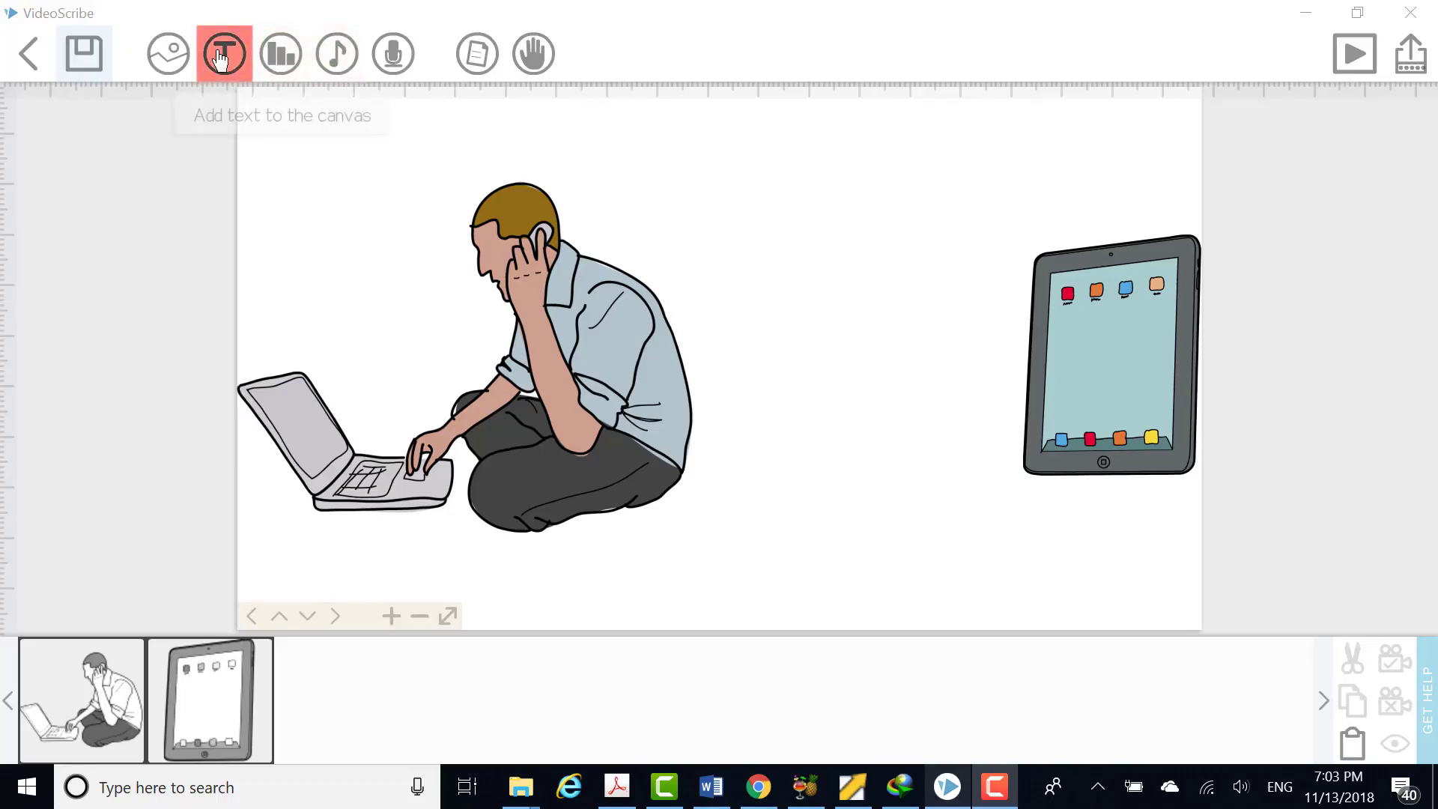
# Add a text element and type 'This is my first project' into it
pyautogui.click(223, 53)
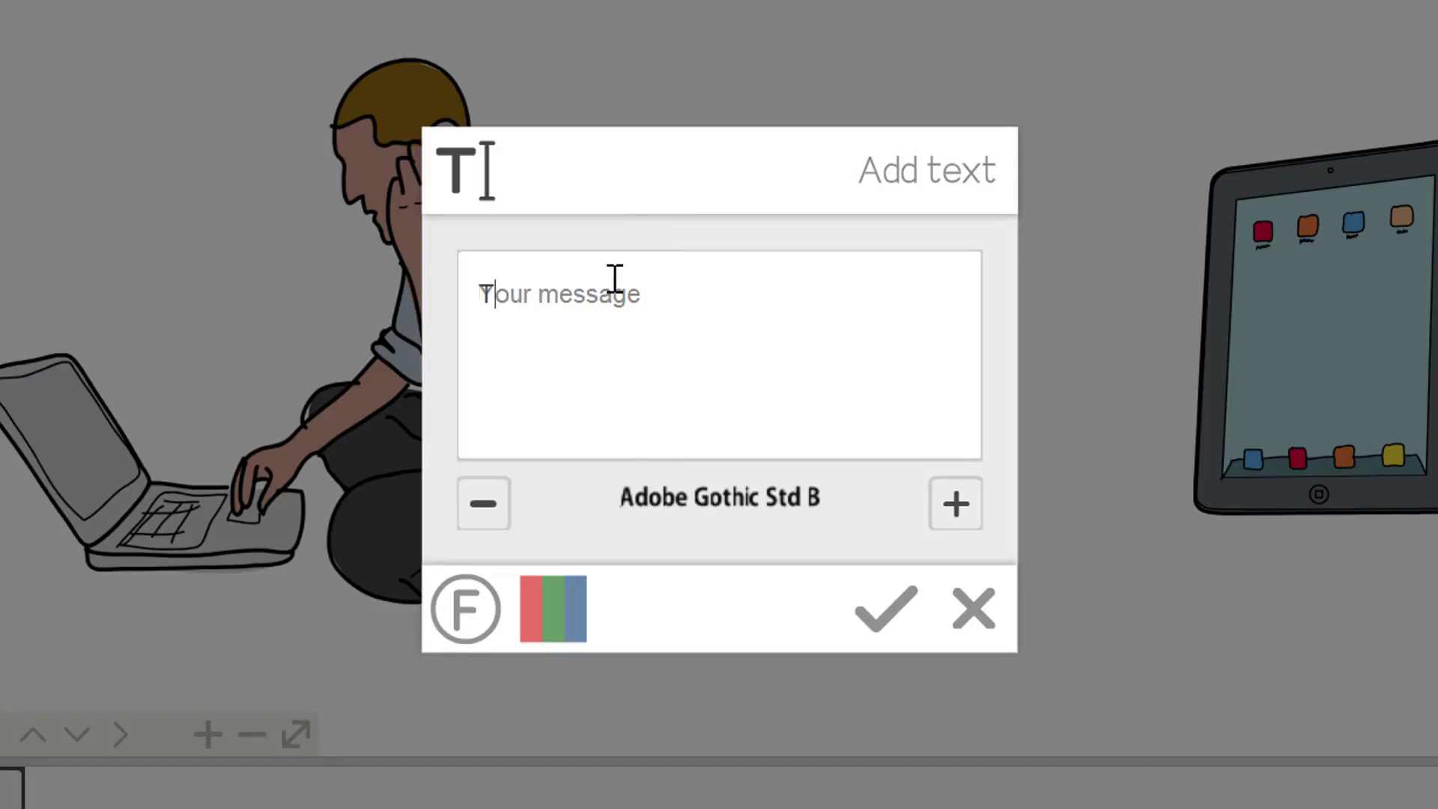
pyautogui.write('This is m')
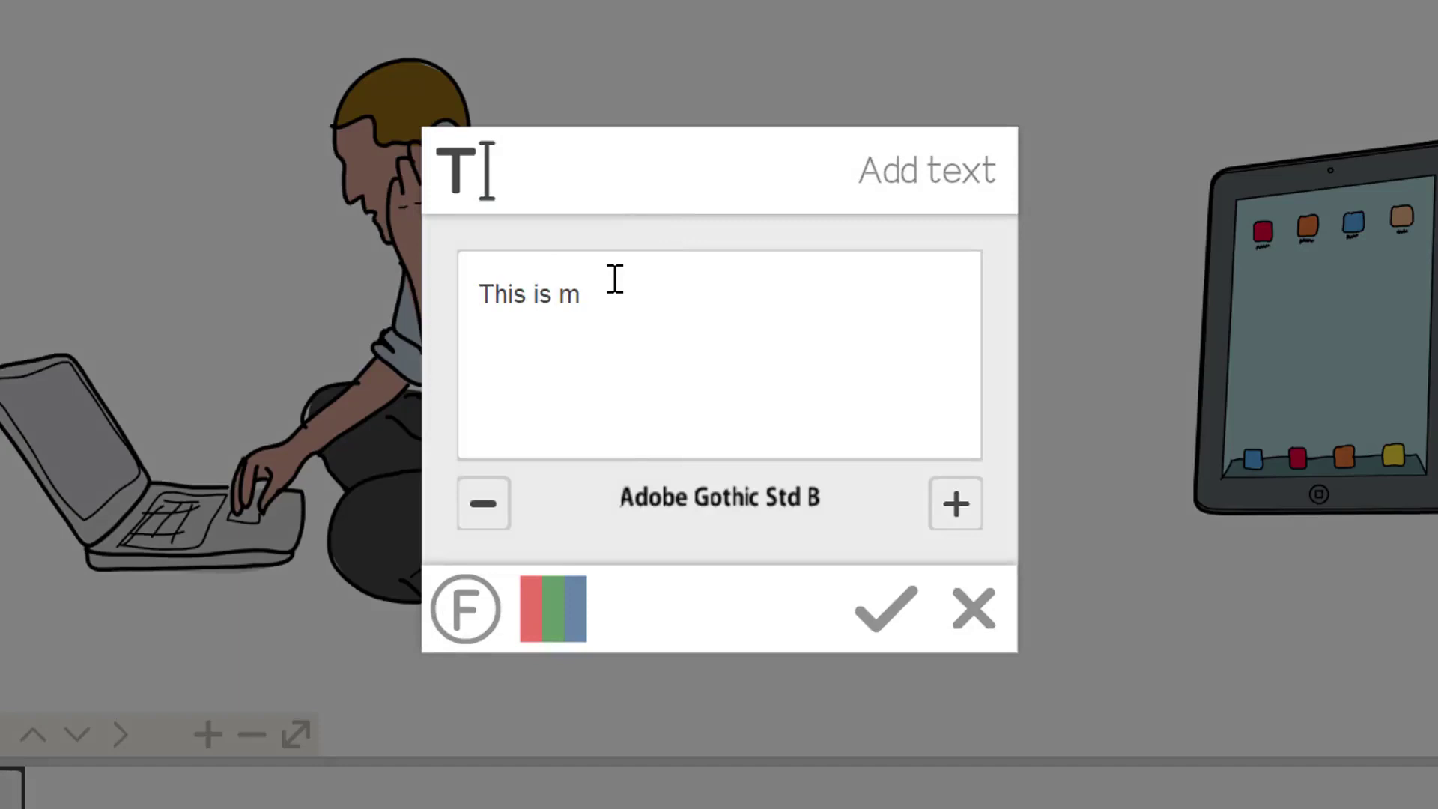
pyautogui.write('y first proje')
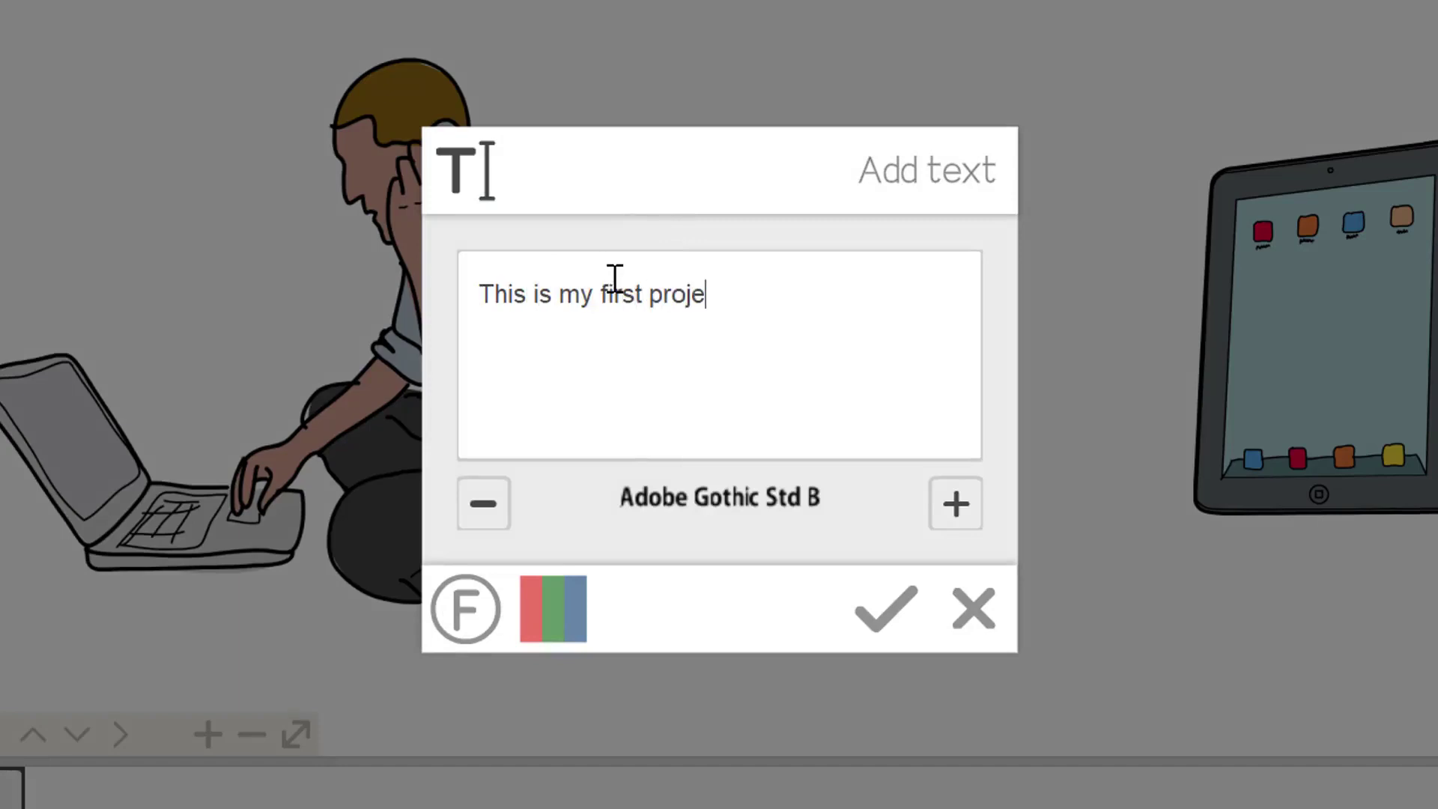
pyautogui.write('ct')
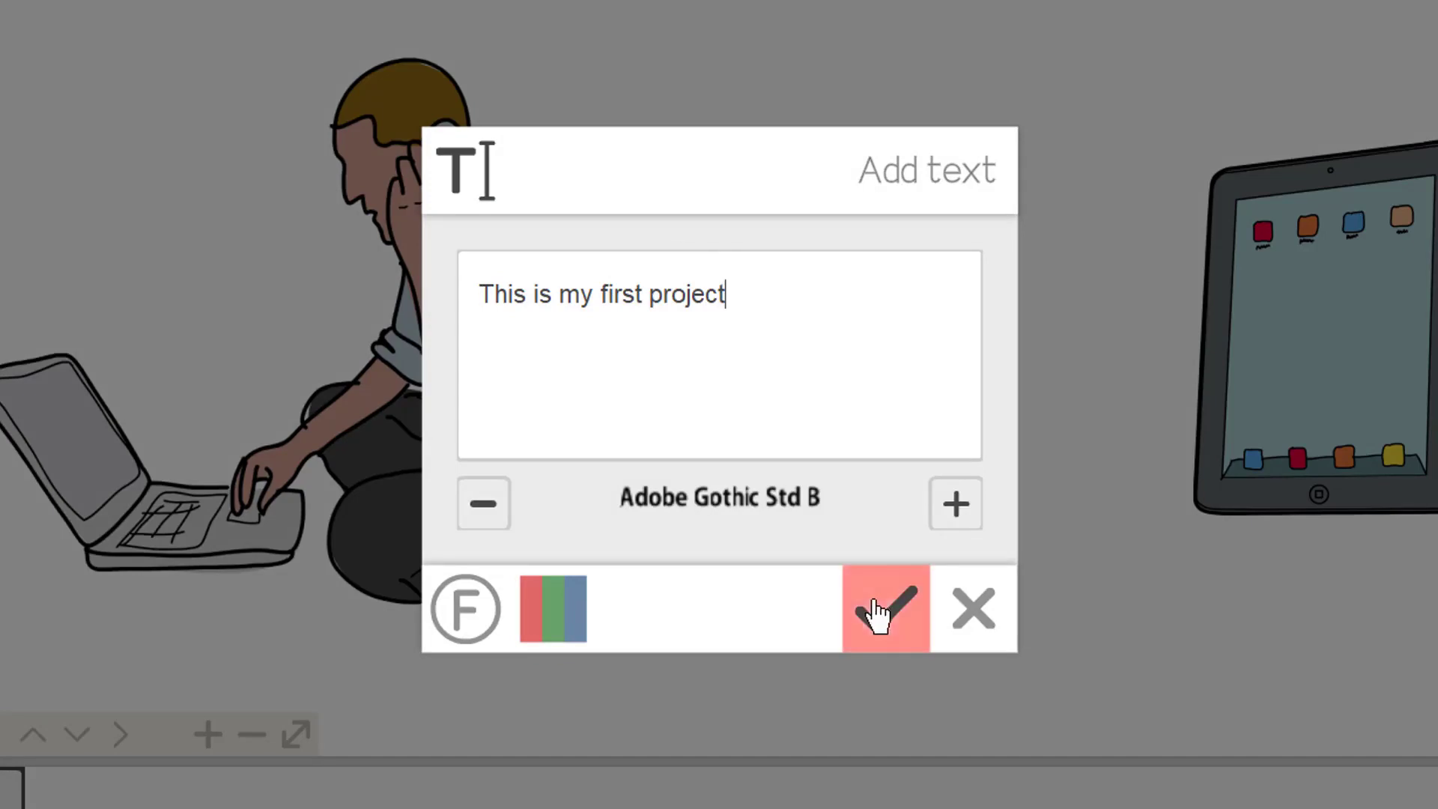
pyautogui.moveTo(466, 608)
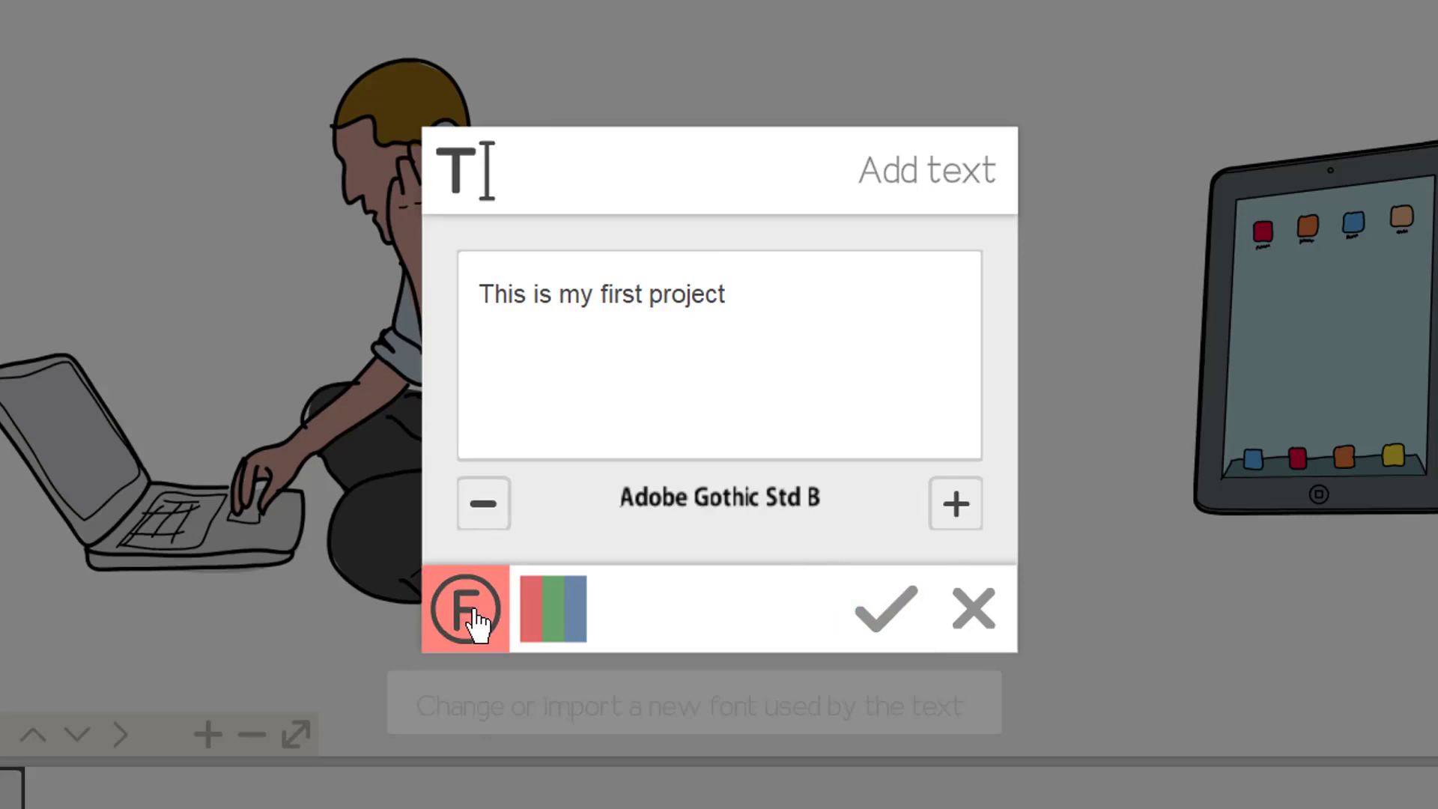
# Import Montserrat Subrayada from the font list and apply it to the title text
pyautogui.click(466, 610)
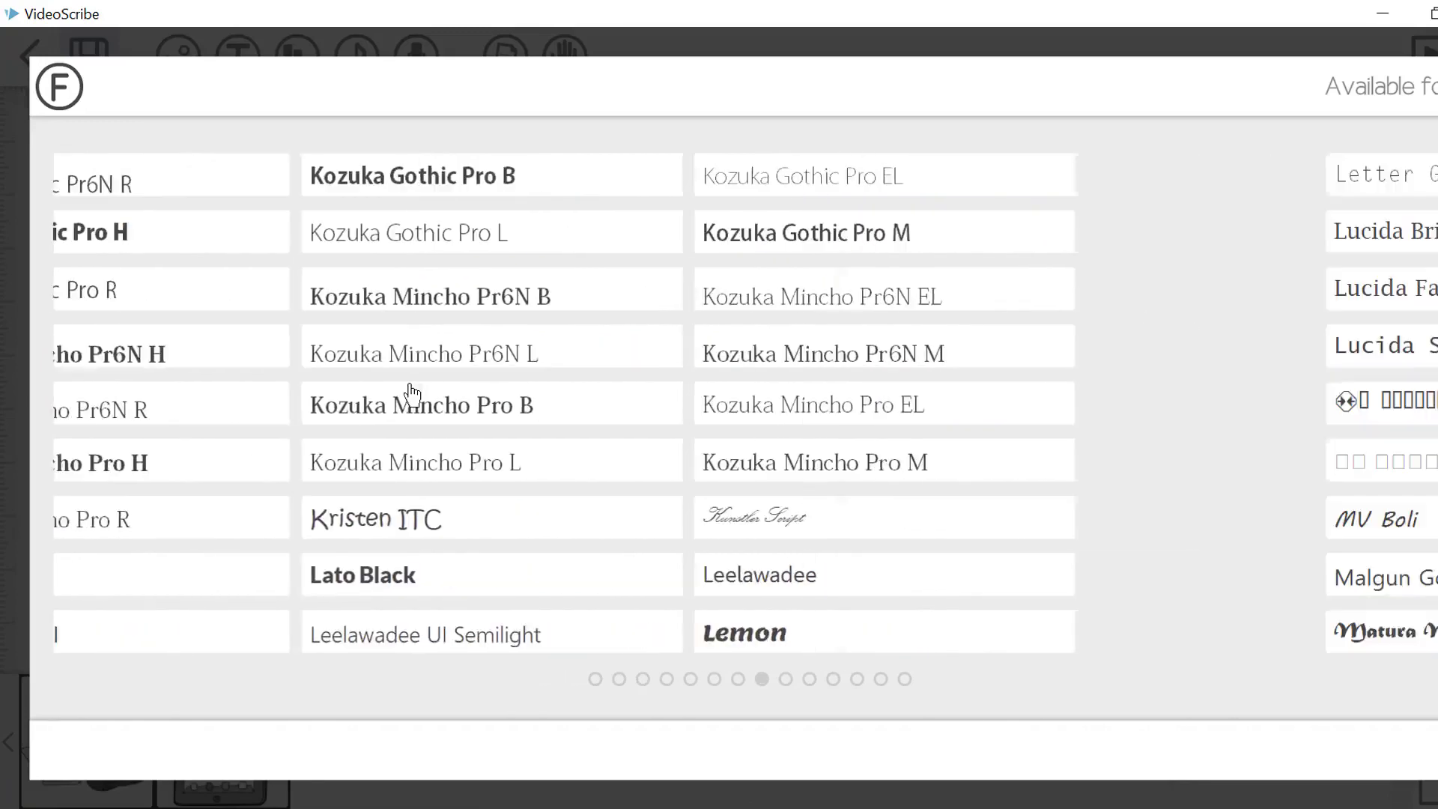
pyautogui.click(784, 678)
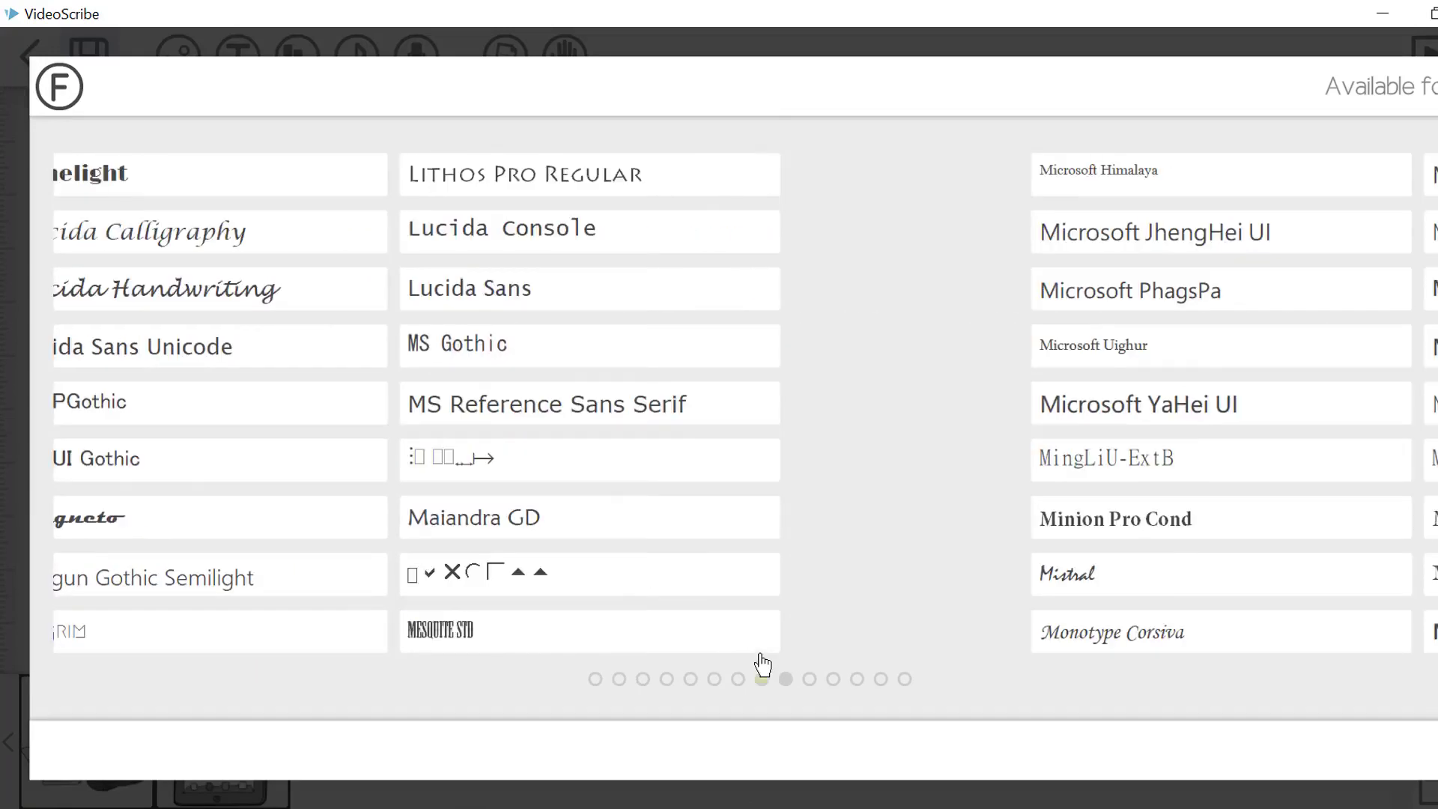
pyautogui.click(784, 679)
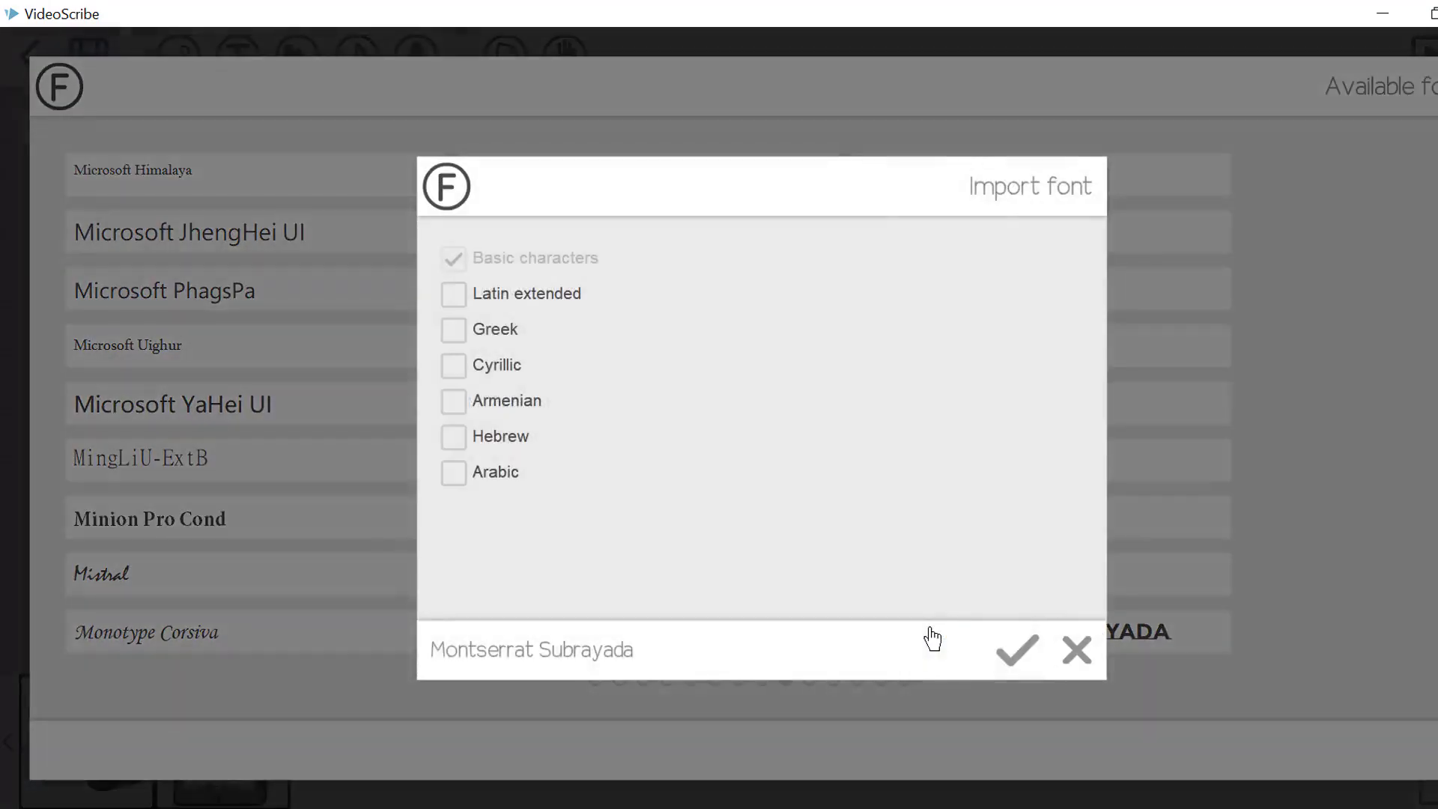
pyautogui.click(1015, 651)
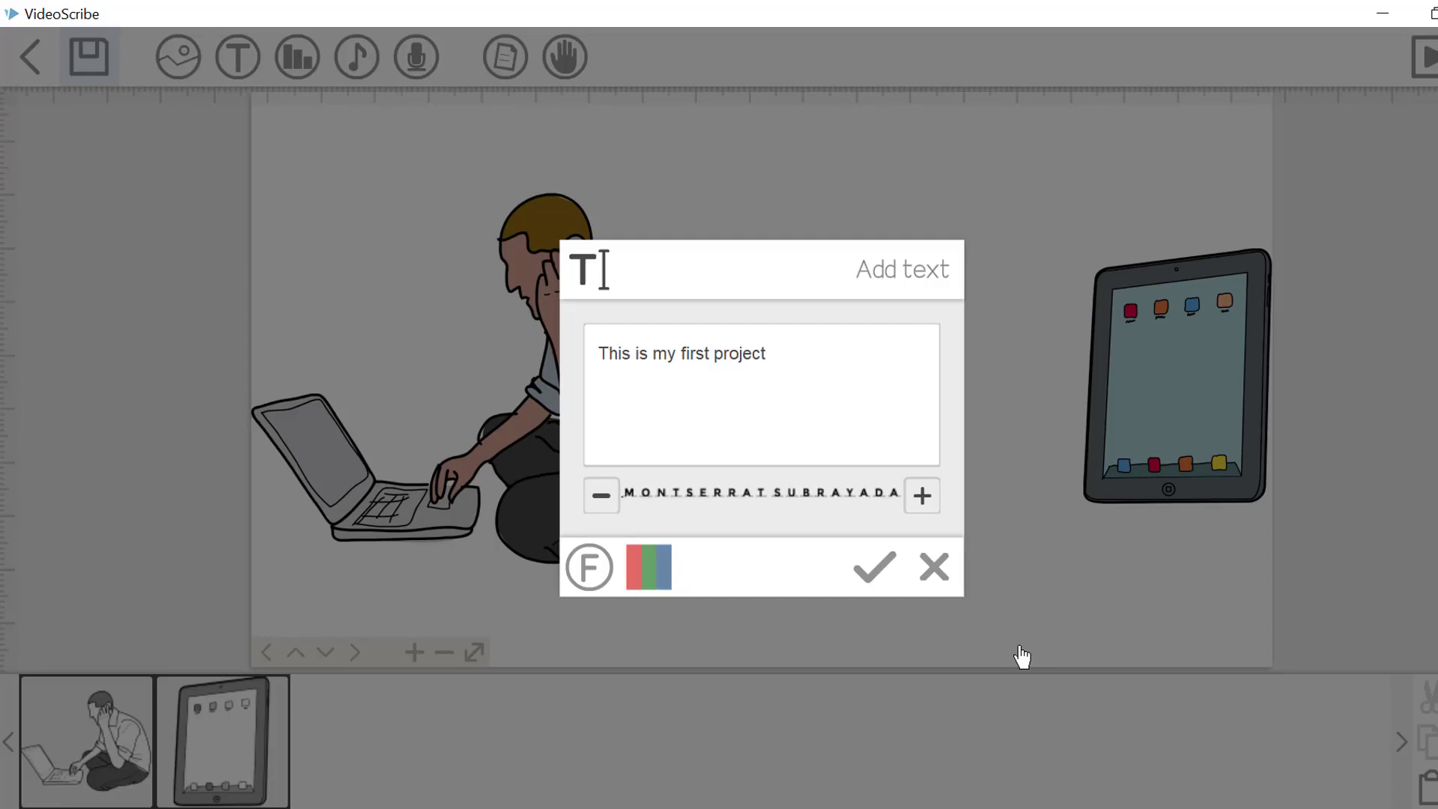
# Colour 'This is my first project' red and add it to the canvas
pyautogui.click(648, 567)
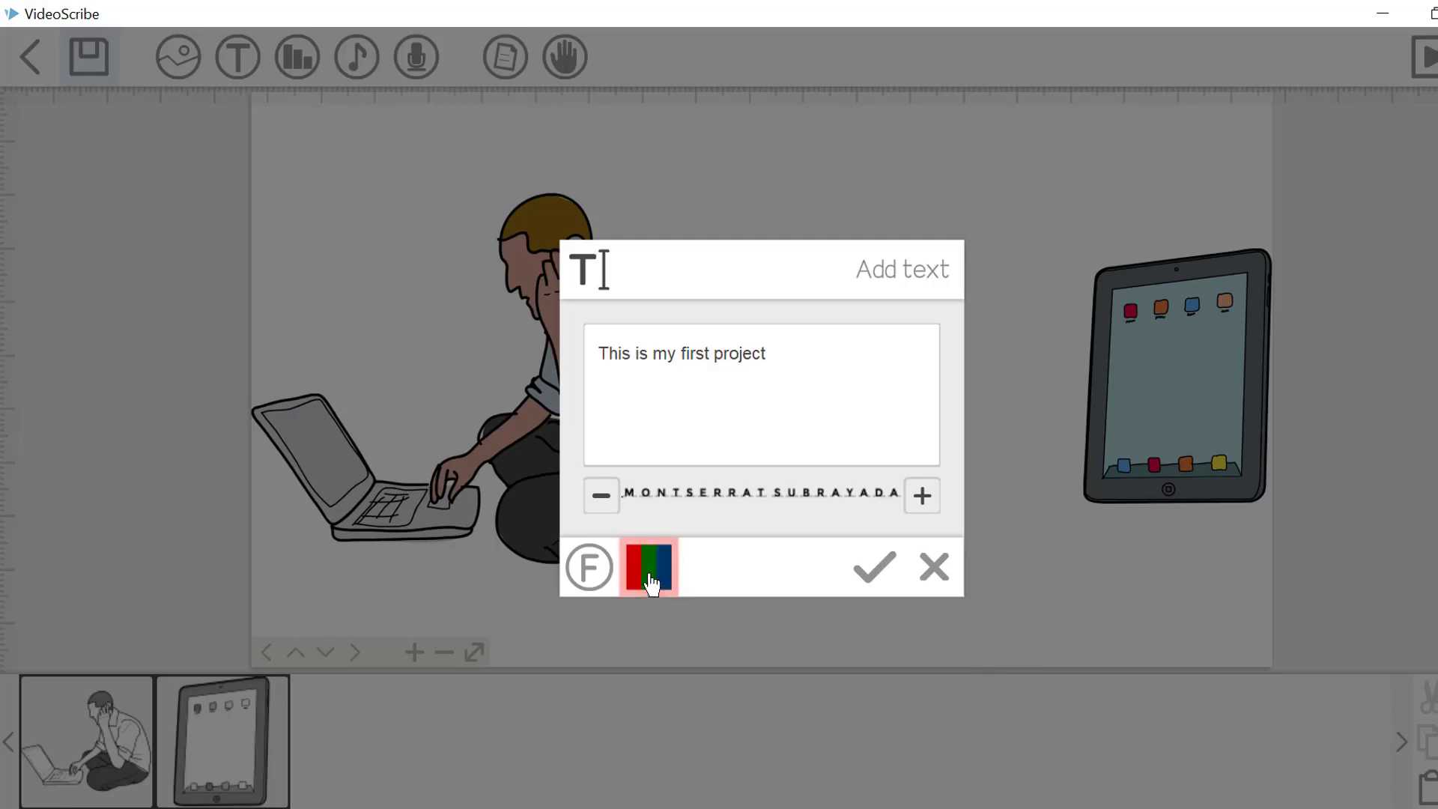
pyautogui.click(649, 566)
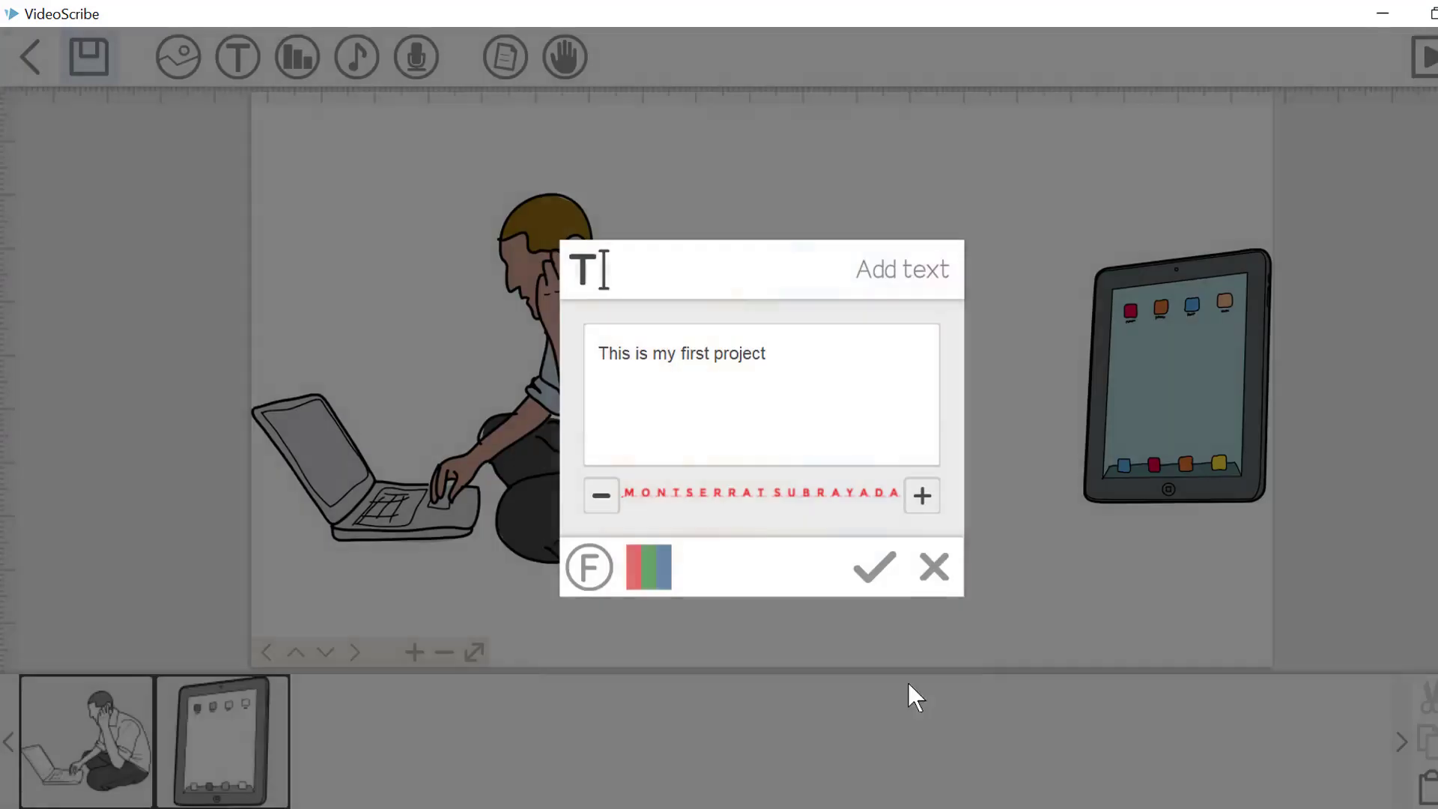
pyautogui.click(871, 566)
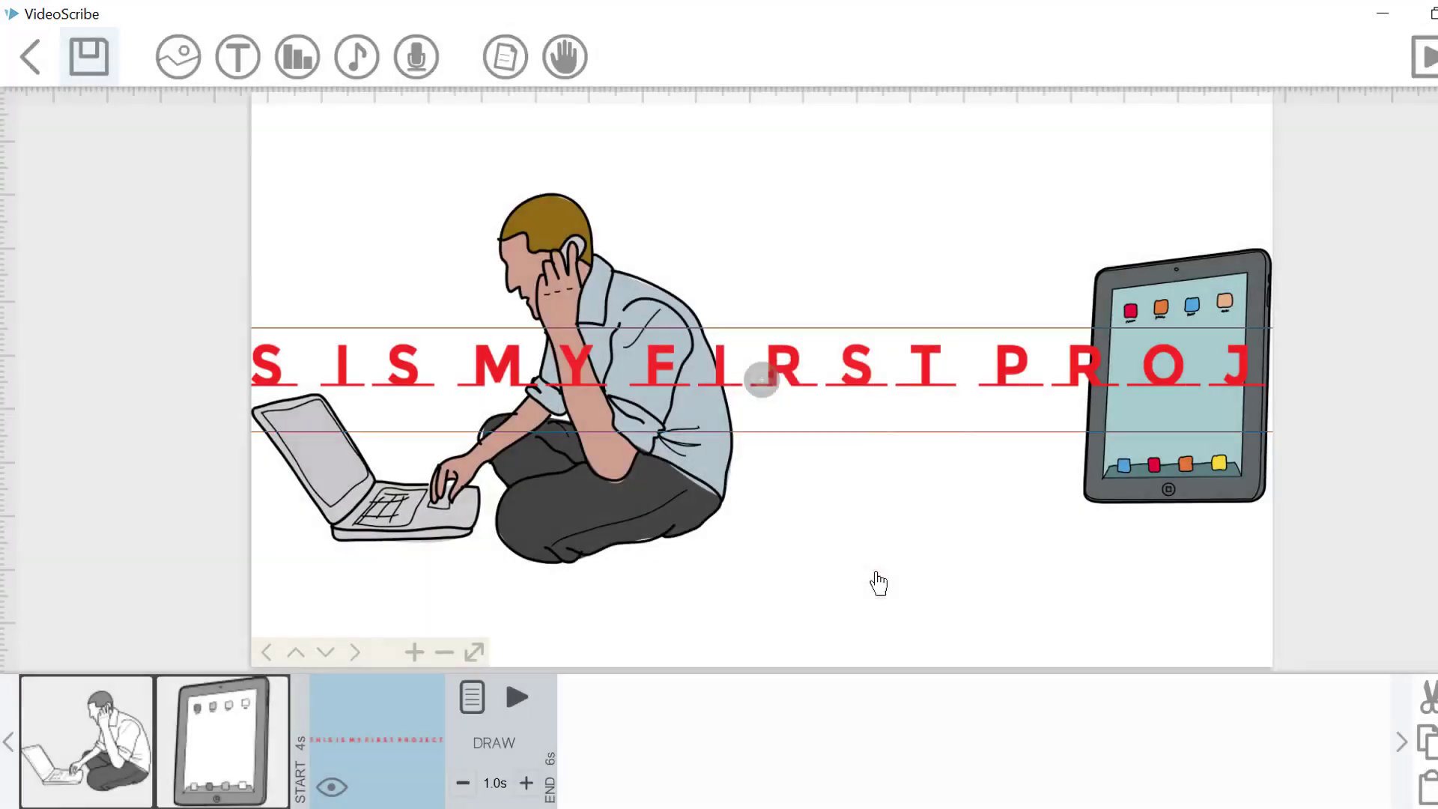
pyautogui.moveTo(490, 392)
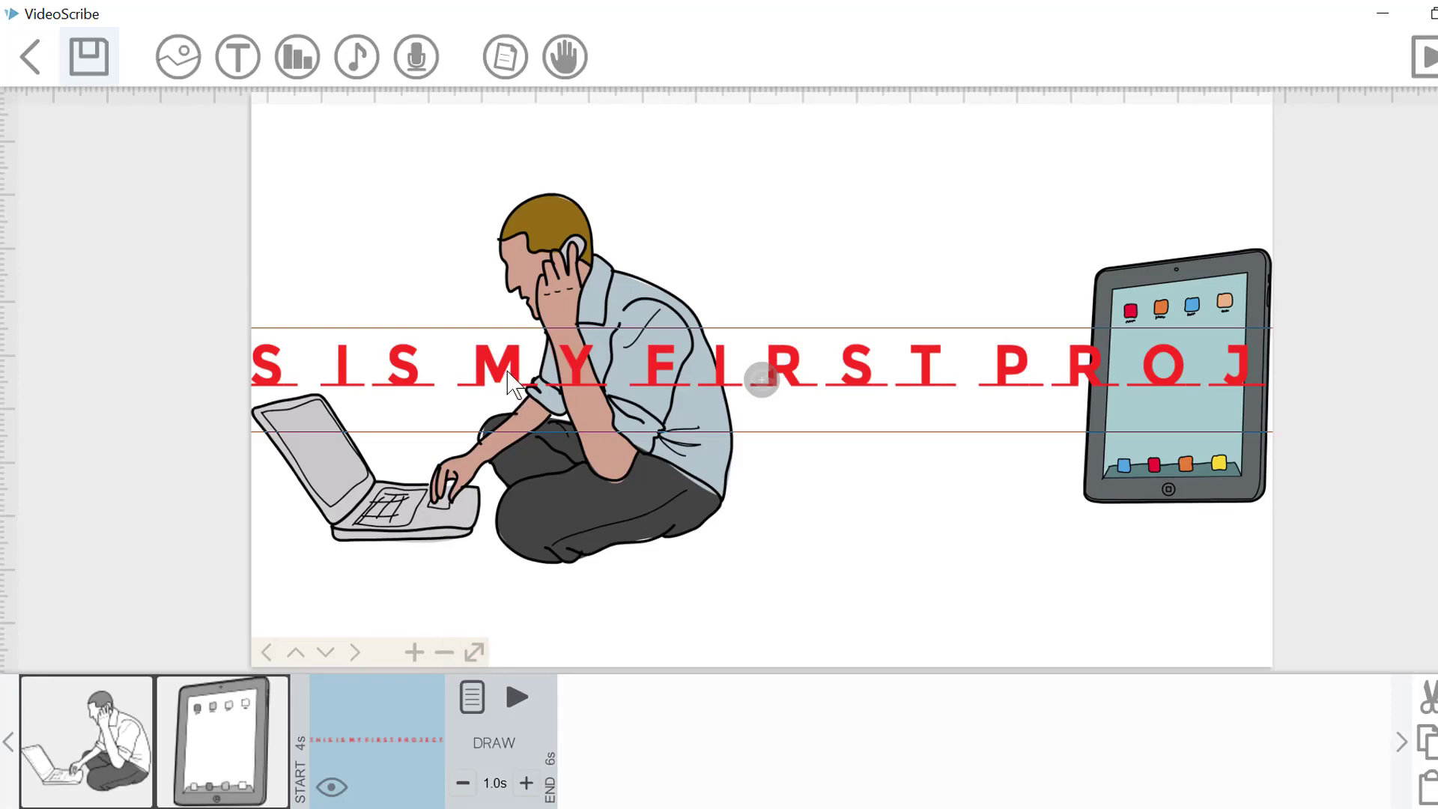
# Reopen the title's properties and accept drawing with 'Only draw strokes' checked
pyautogui.click(455, 662)
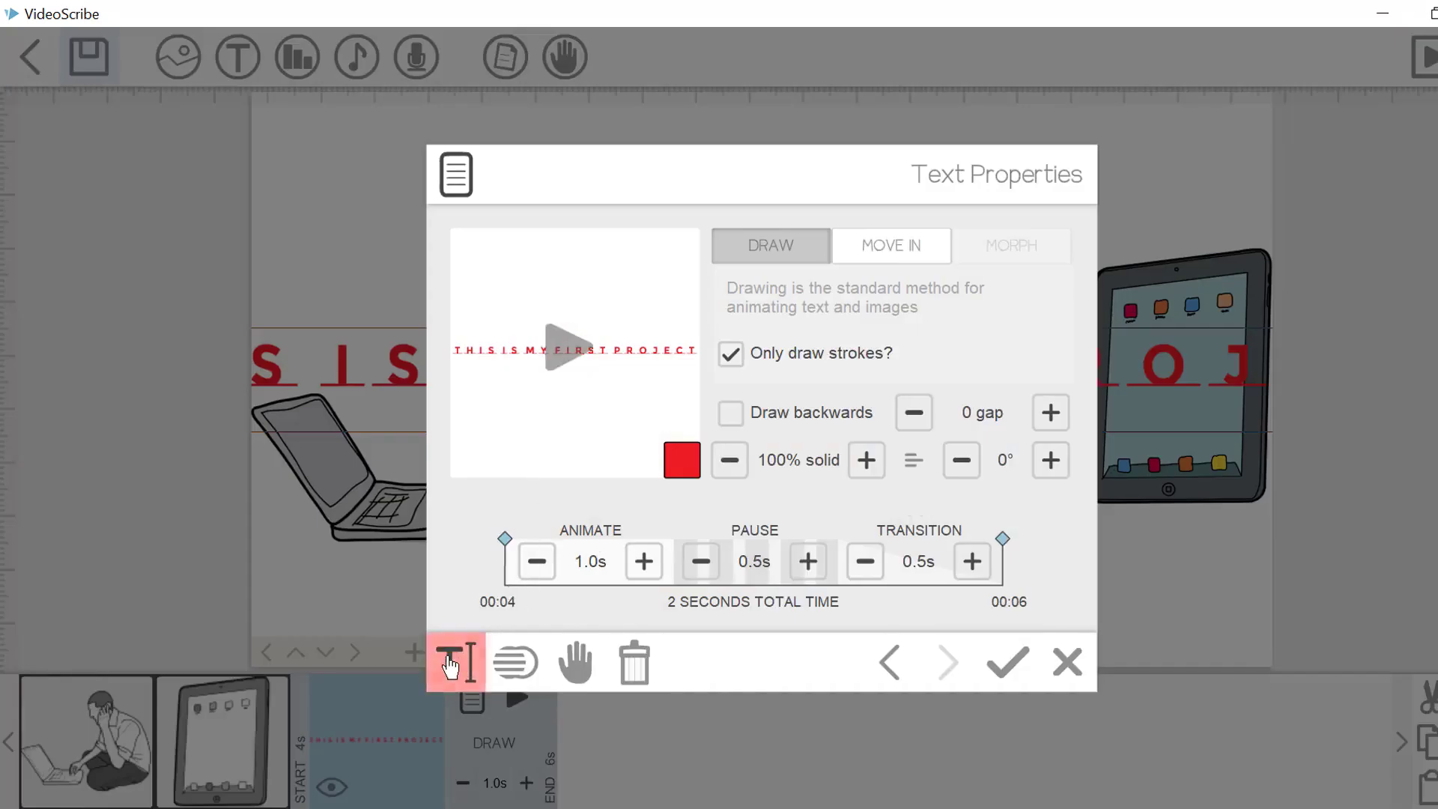
pyautogui.click(457, 662)
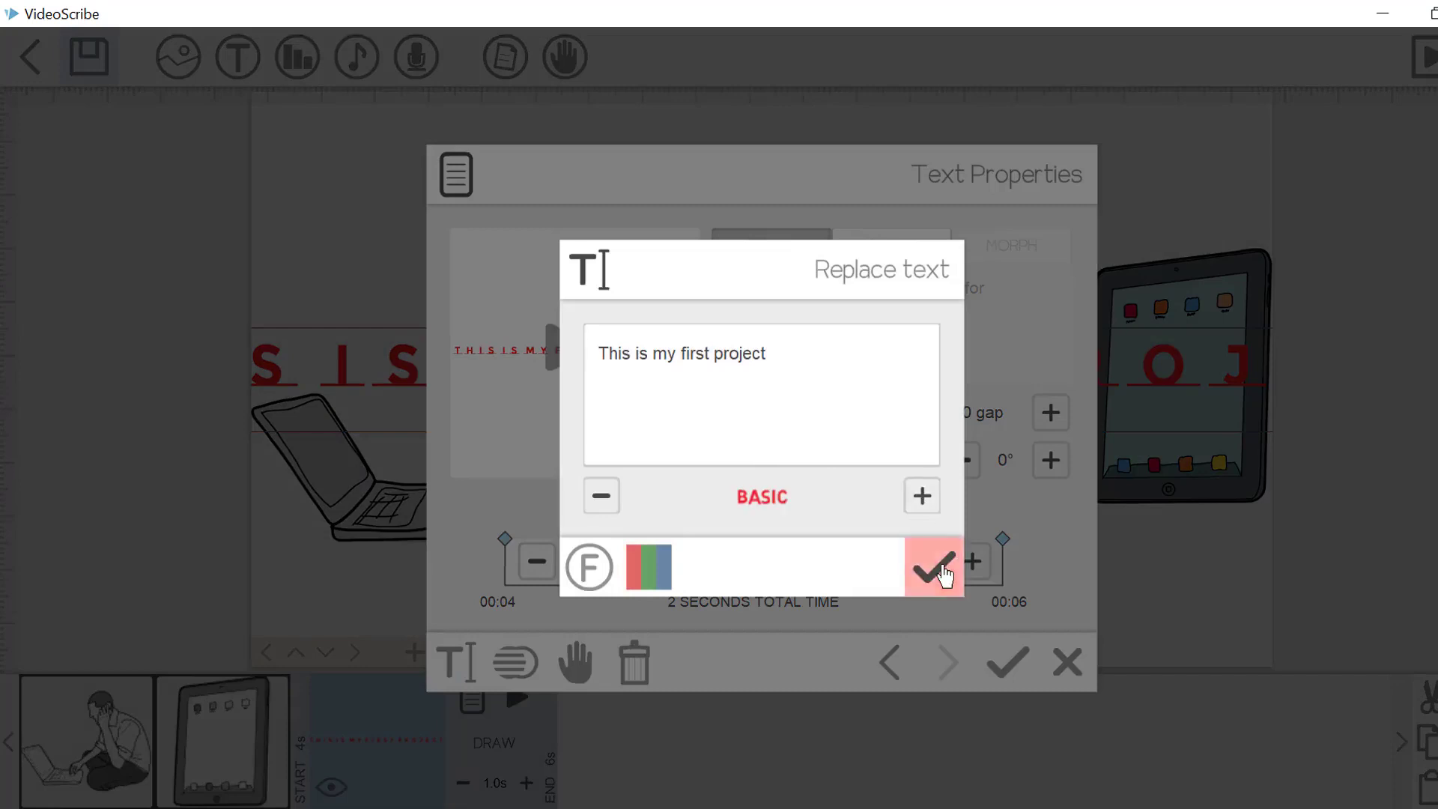
pyautogui.click(934, 567)
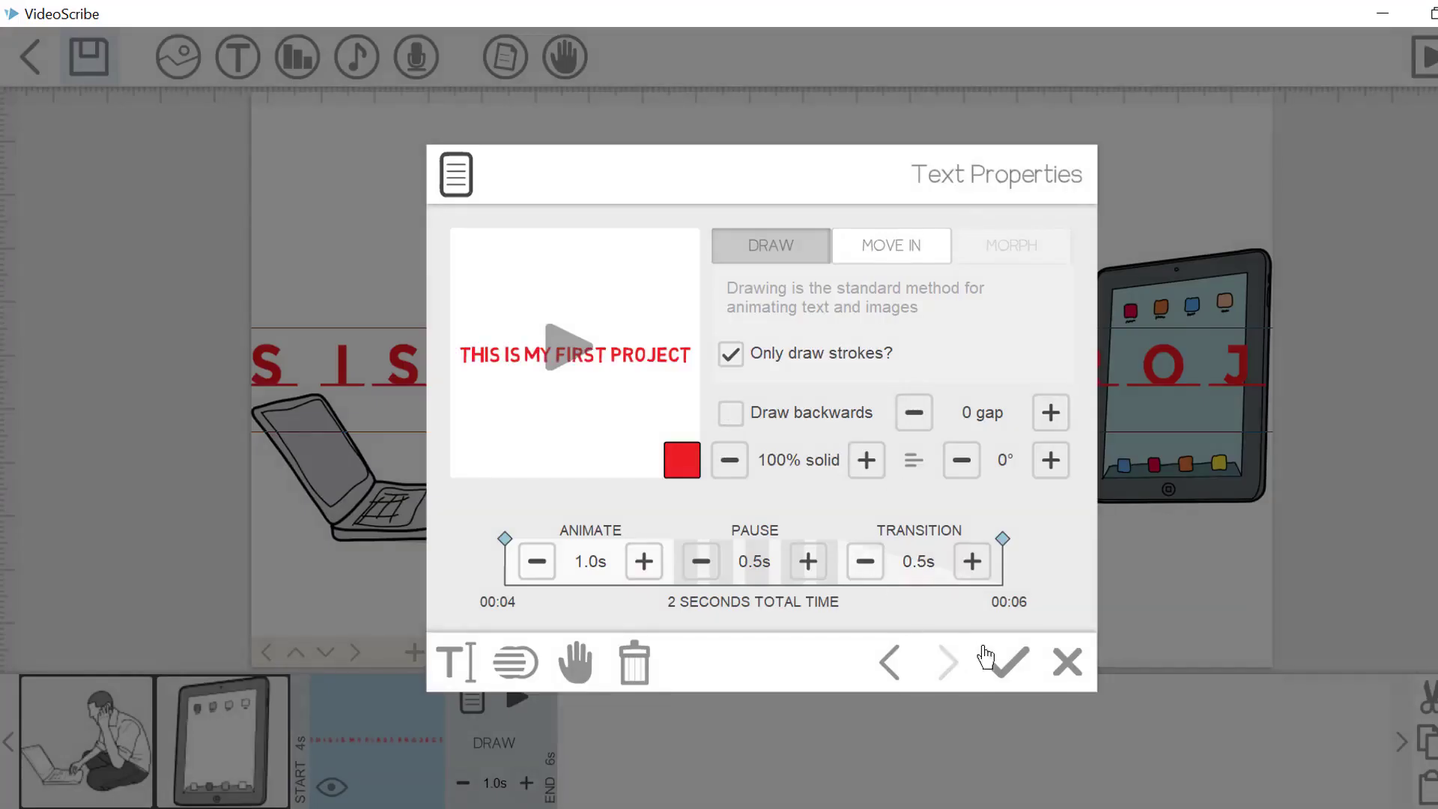
pyautogui.click(1004, 662)
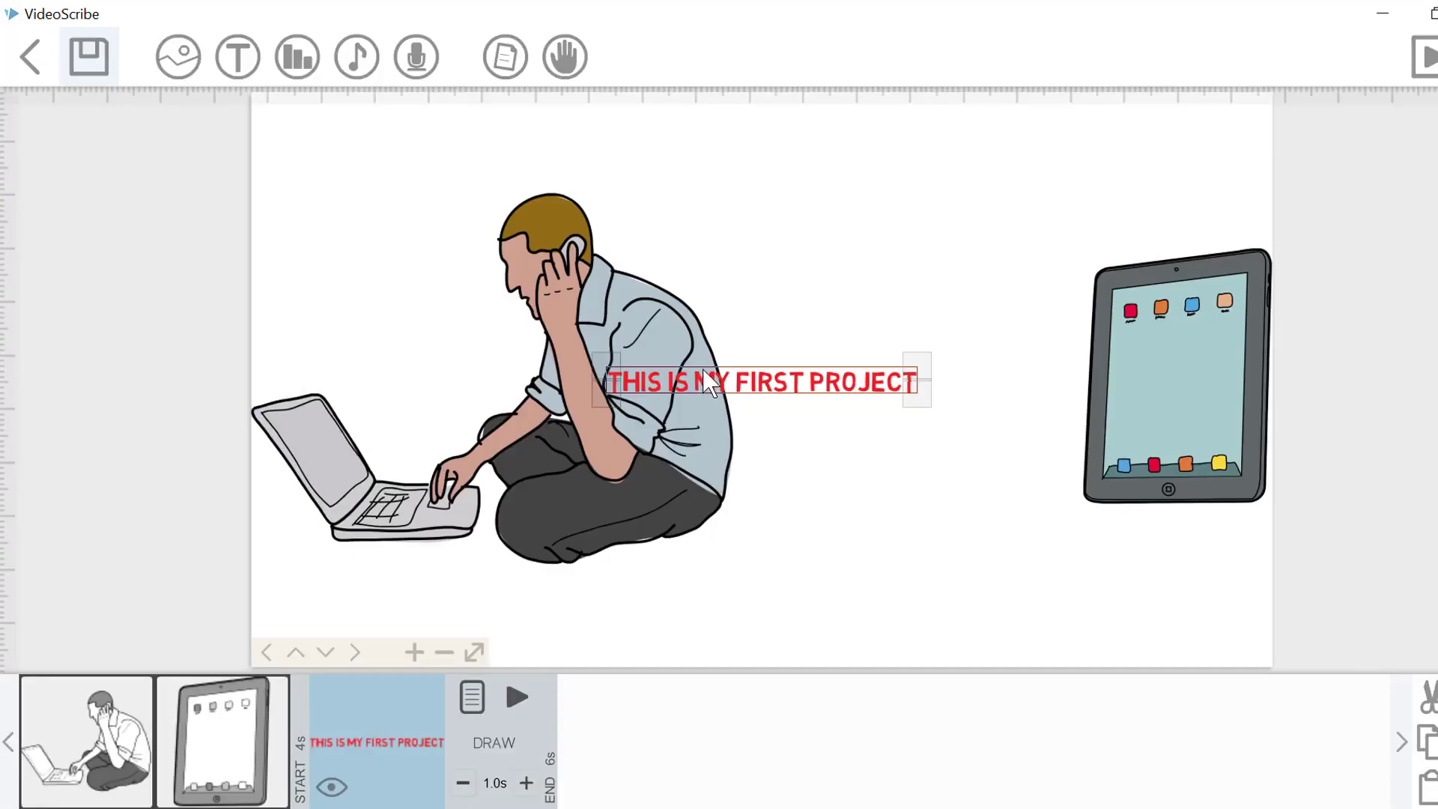
# Move the red title to the top and enlarge it to span the page width
pyautogui.moveTo(759, 381); pyautogui.dragTo(740, 156)
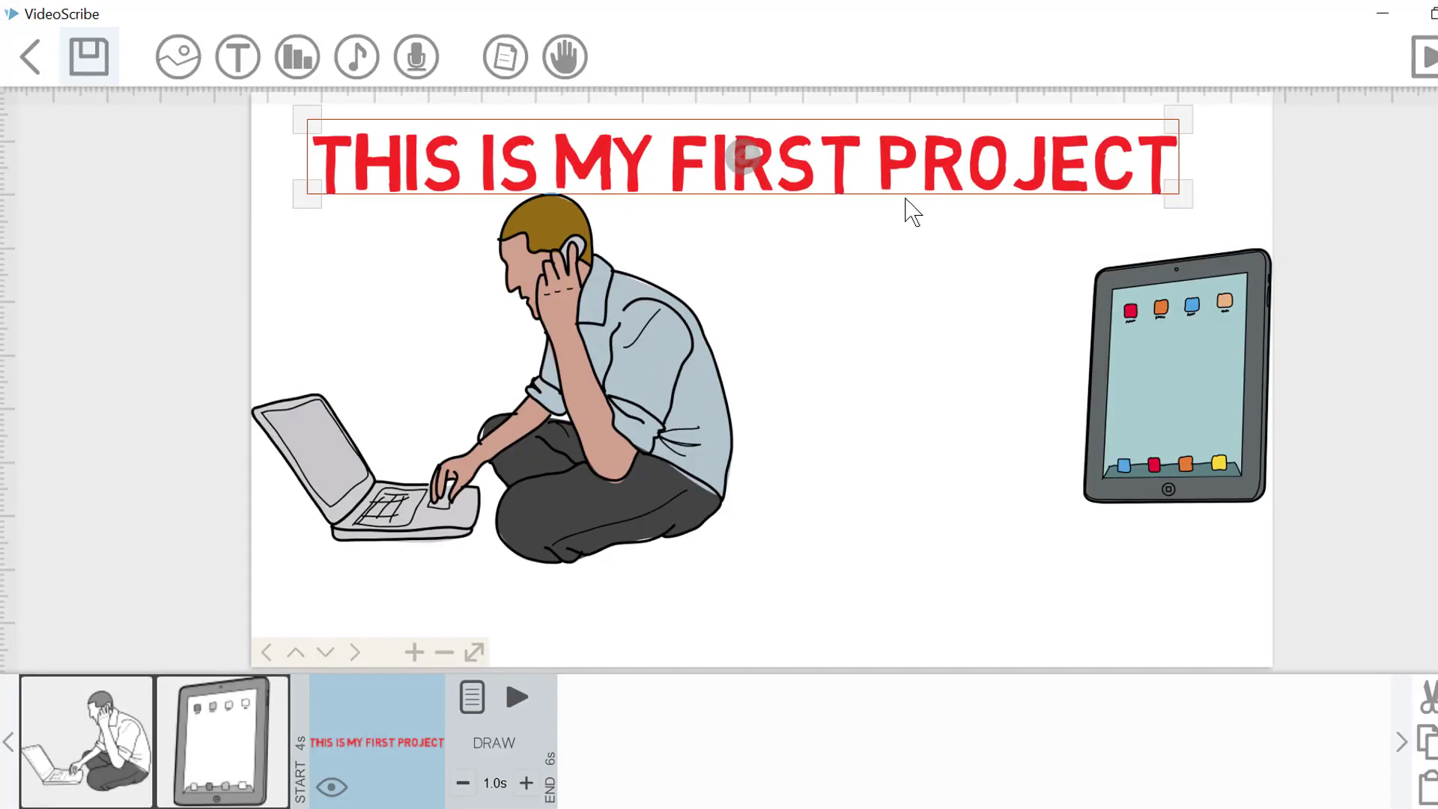
pyautogui.moveTo(1183, 193); pyautogui.dragTo(1109, 188)
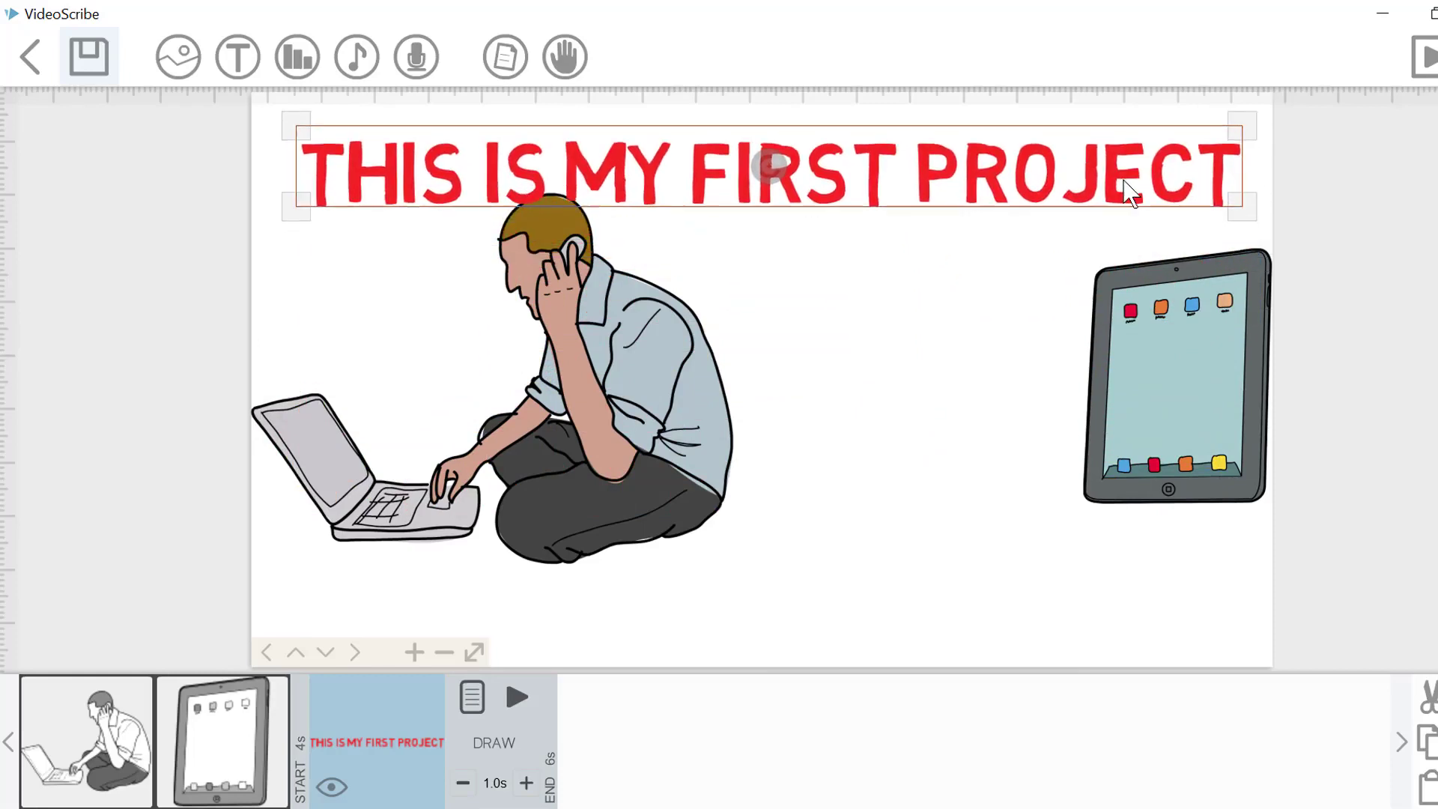
pyautogui.click(470, 694)
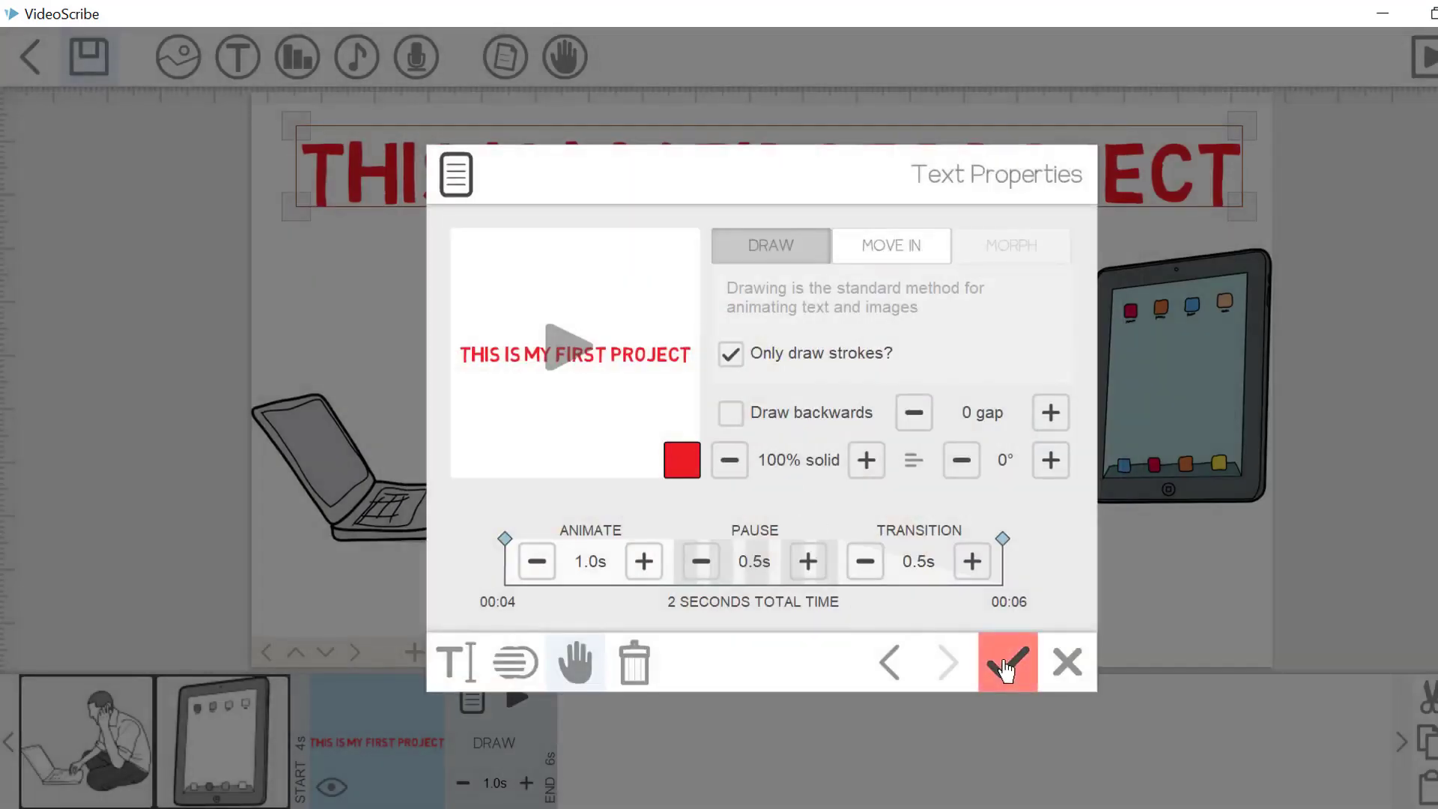
# Accept the title properties, preview its drawing animation, and confirm removing the selected element
pyautogui.click(1006, 662)
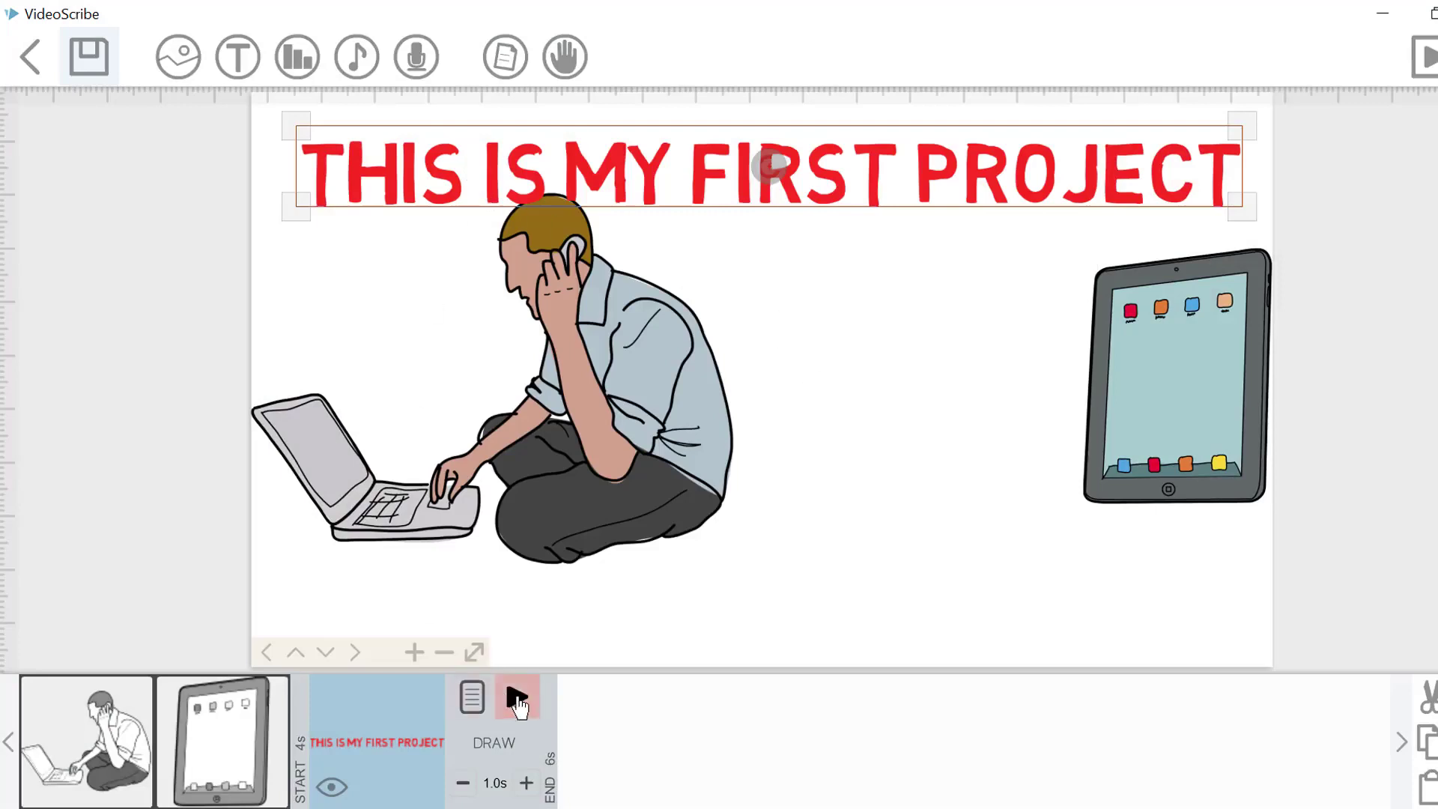
pyautogui.click(1421, 57)
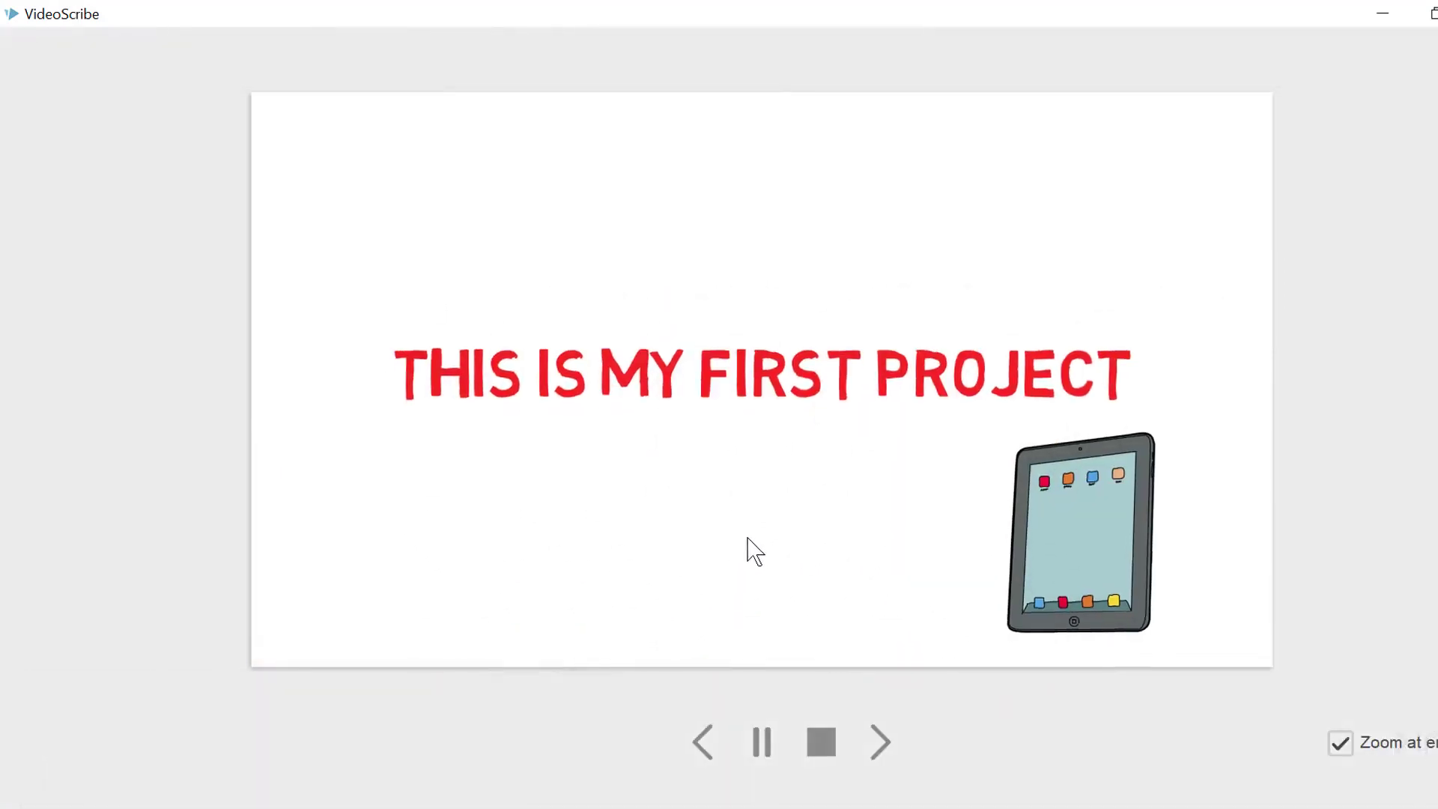
pyautogui.click(818, 743)
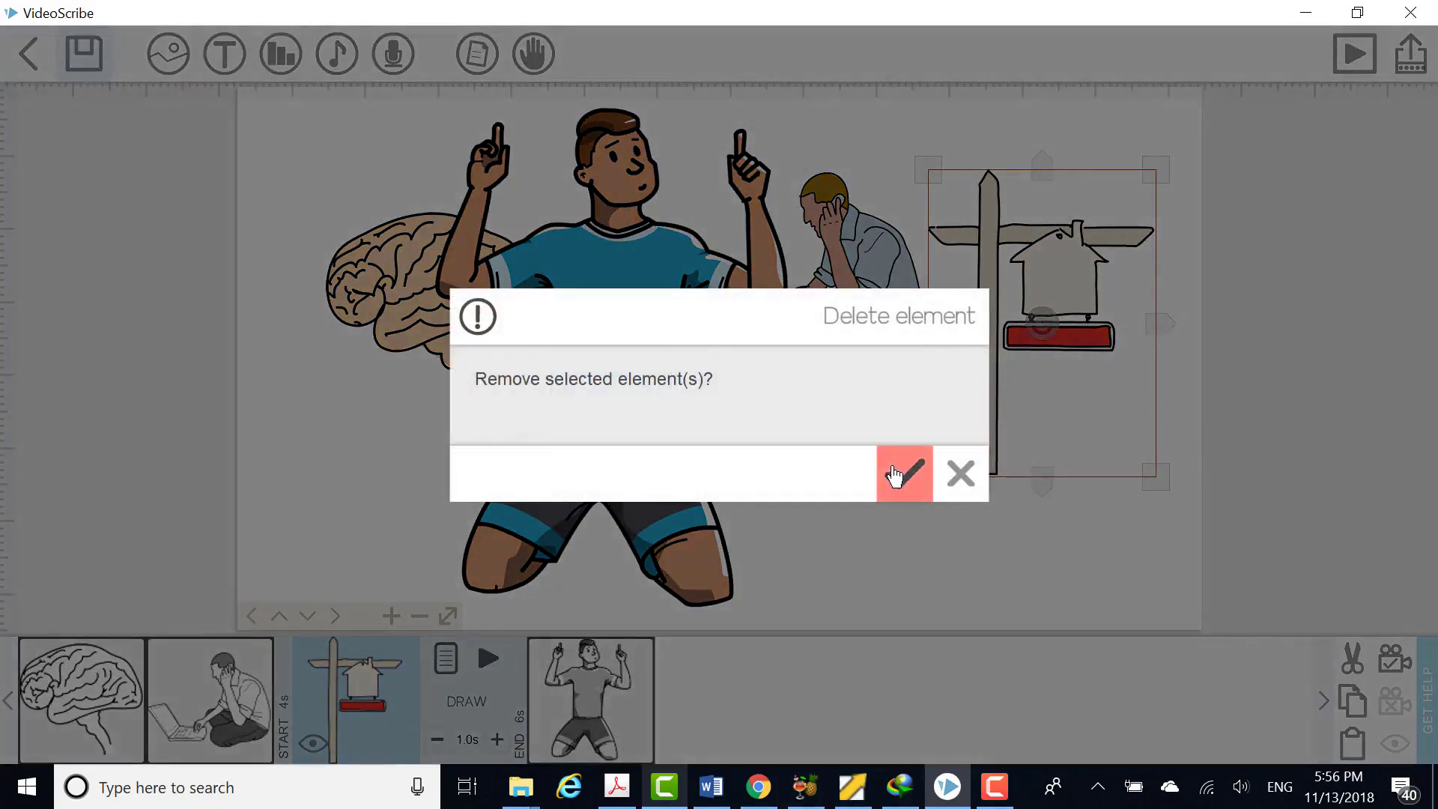
pyautogui.click(904, 473)
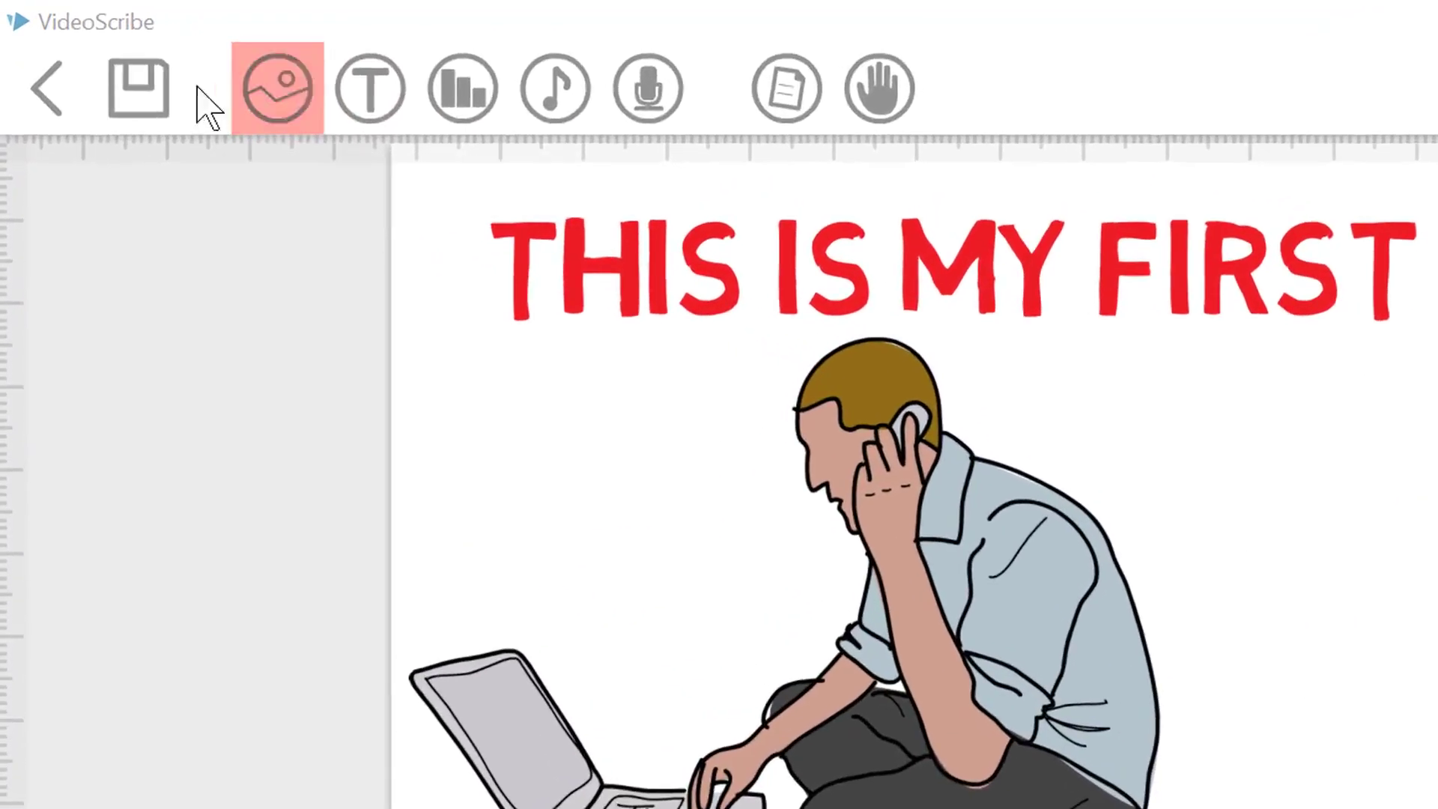
# Name the scribe 'first project' and create a new 'My folder' folder for it
pyautogui.click(136, 88)
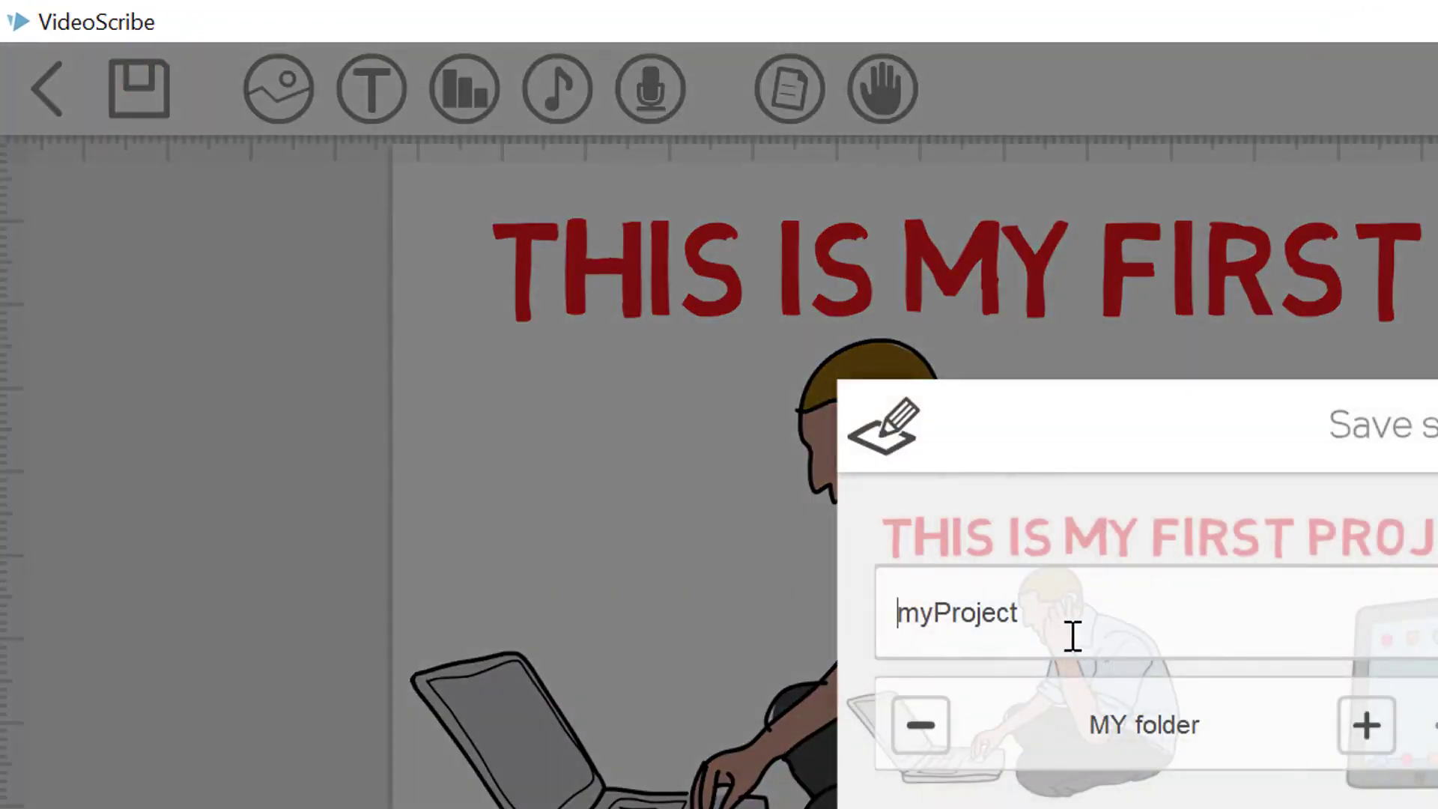
pyautogui.write('first p')
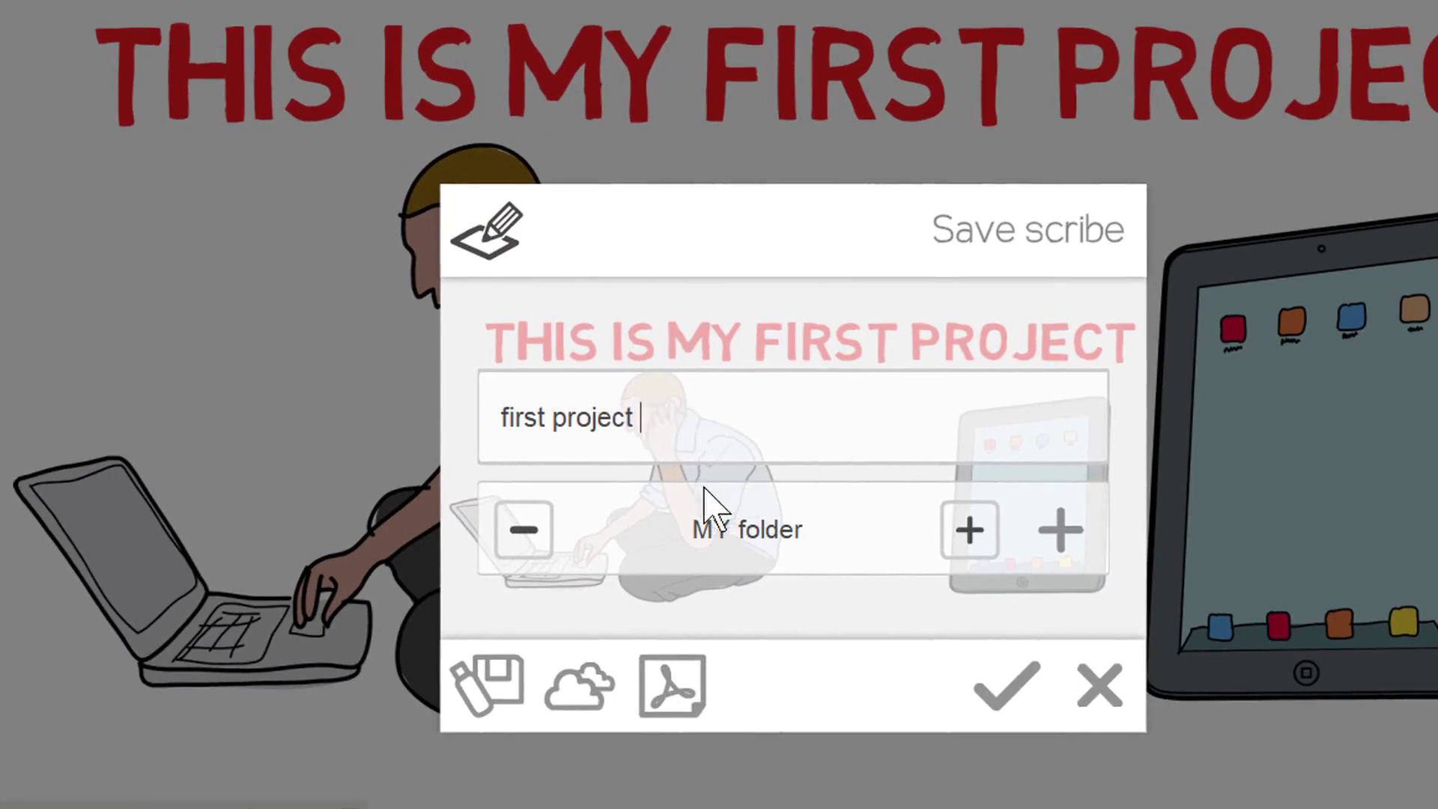
pyautogui.click(1061, 530)
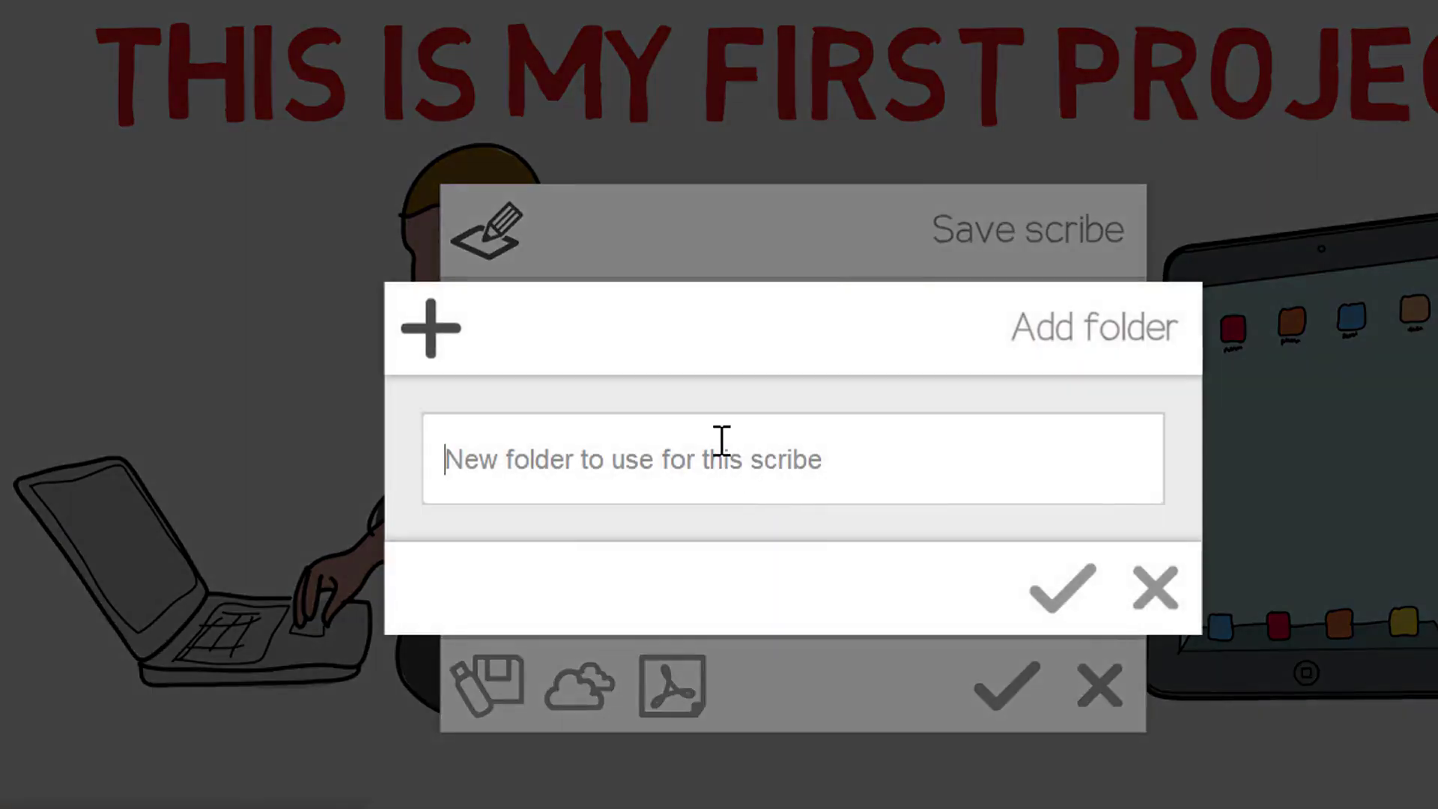
pyautogui.write('My fol')
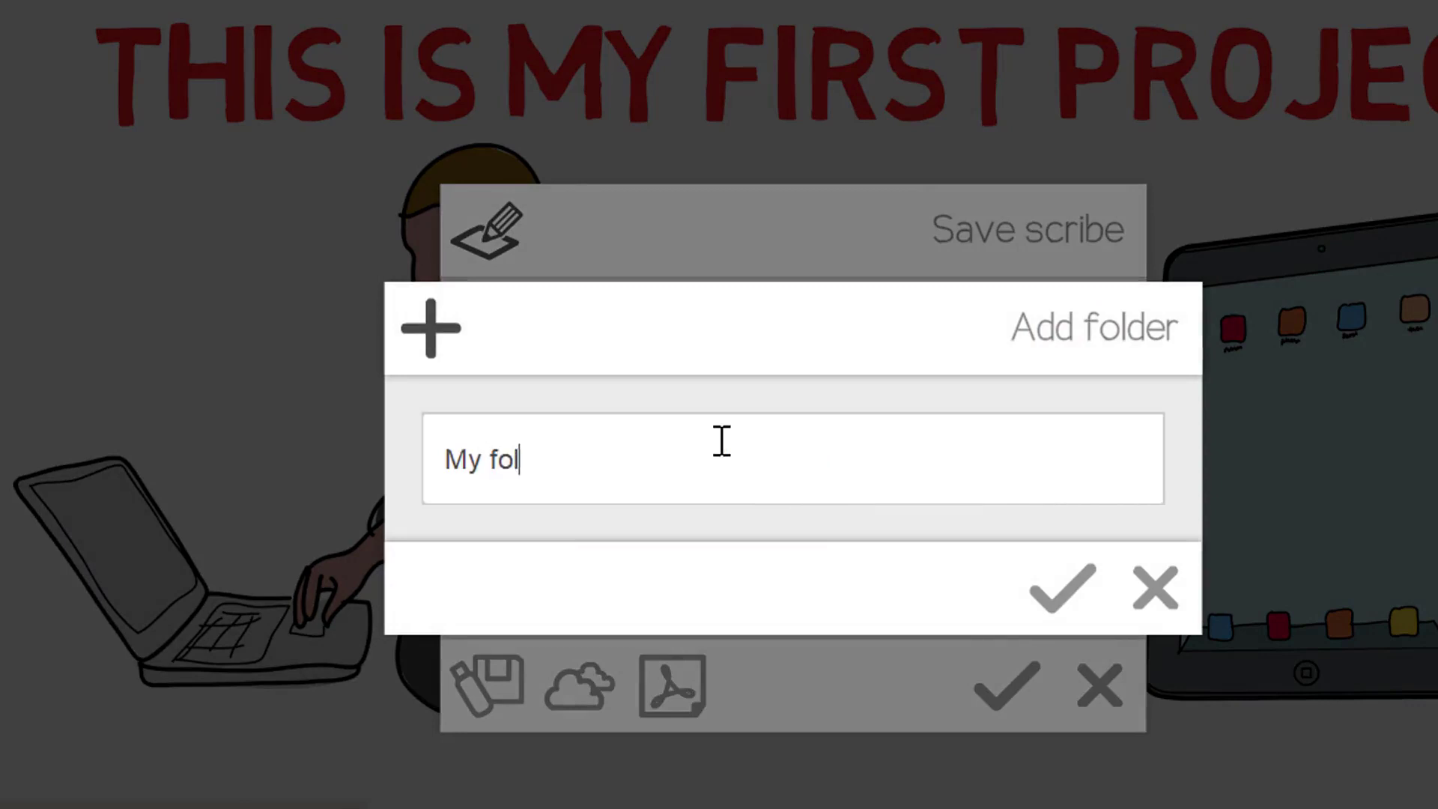
pyautogui.click(1062, 587)
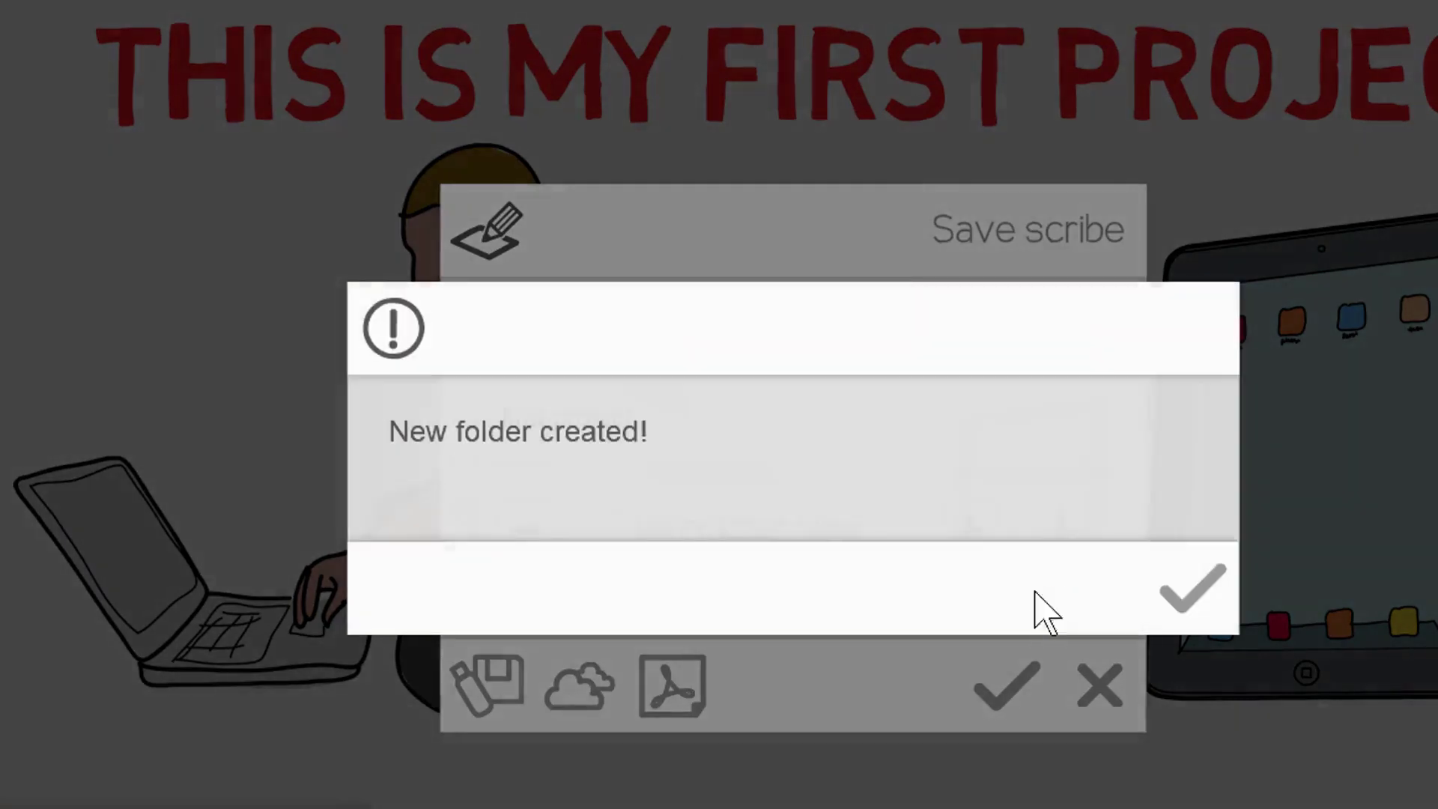
pyautogui.click(1190, 589)
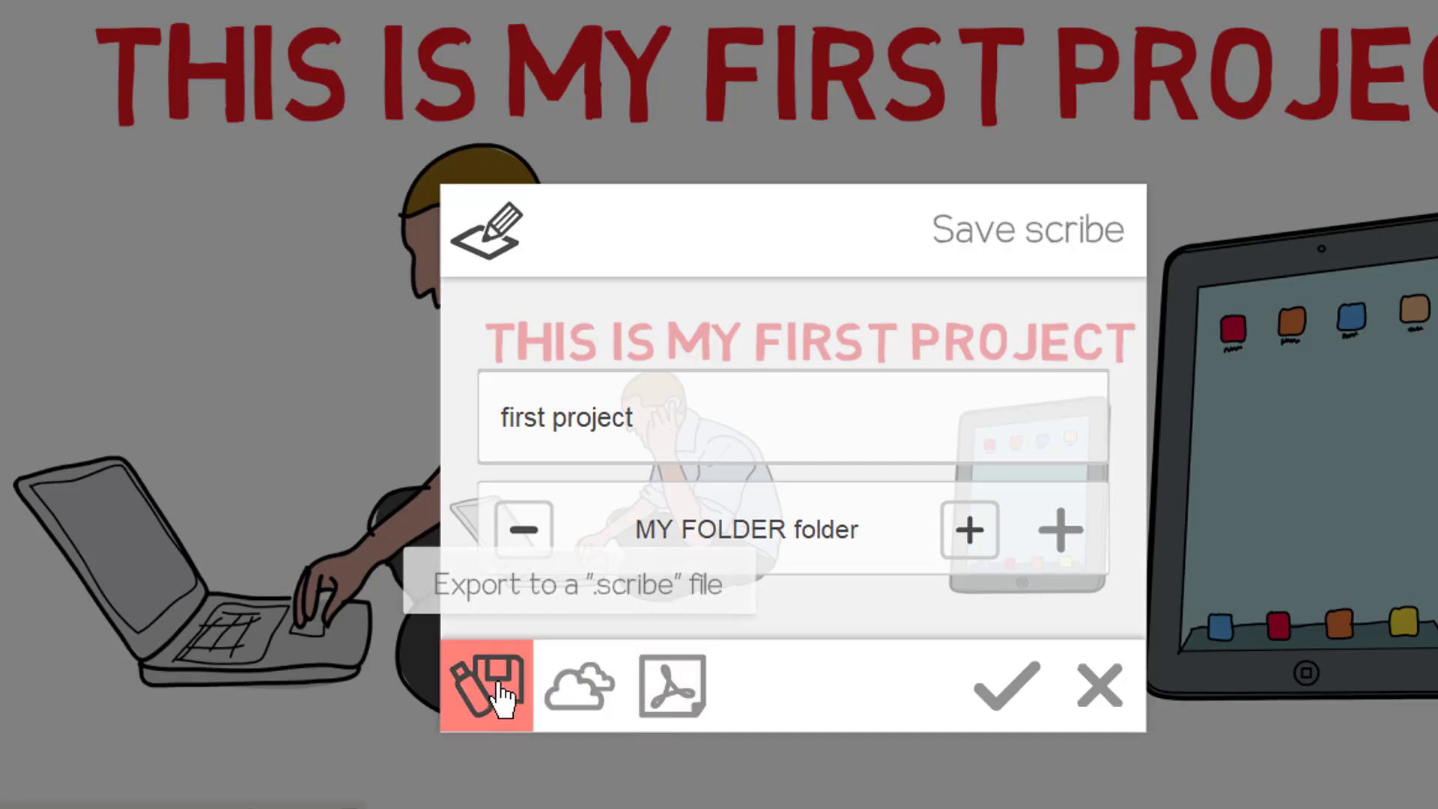
# Export myProject.scribe to the Desktop, then save and dismiss the online-save error
pyautogui.click(486, 686)
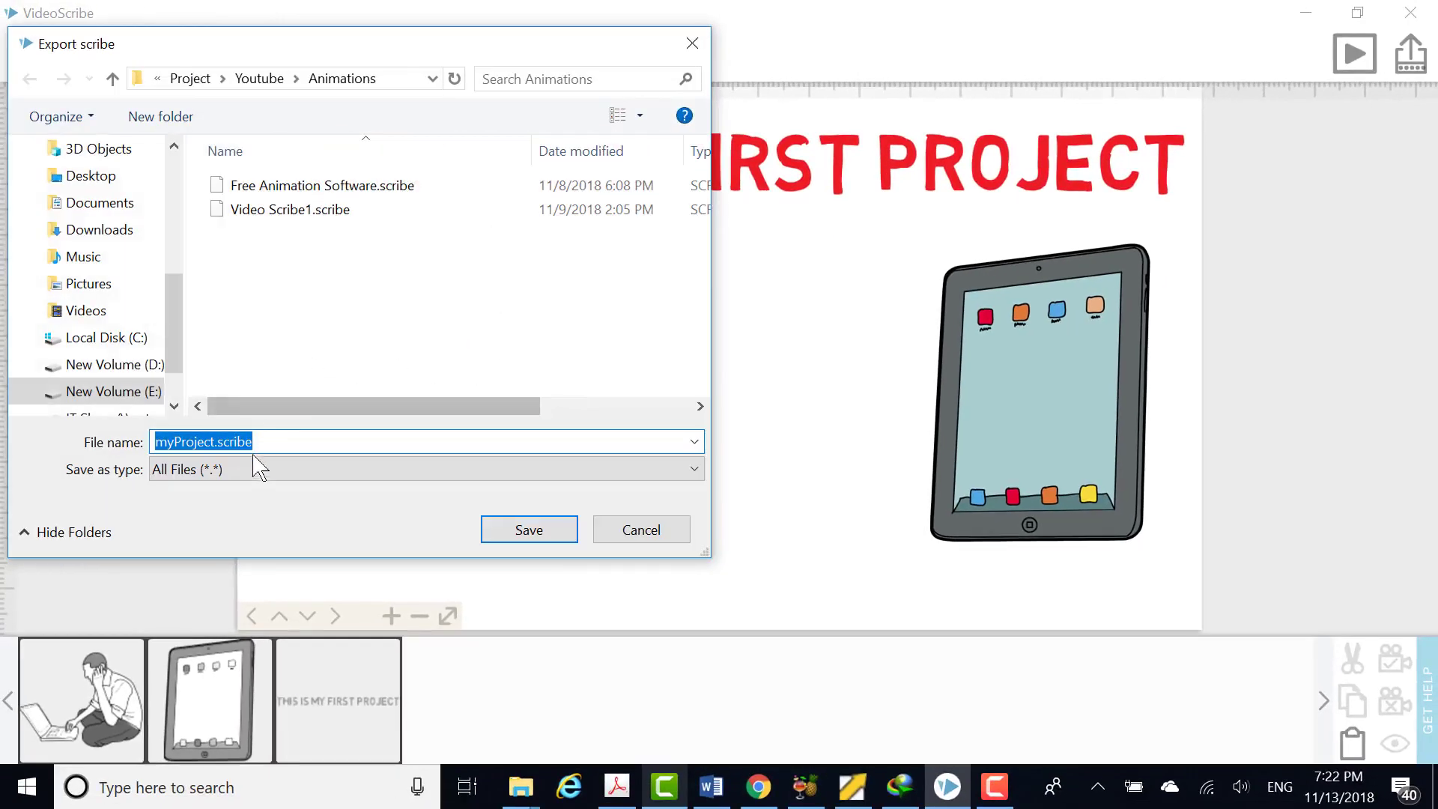
pyautogui.moveTo(89, 175)
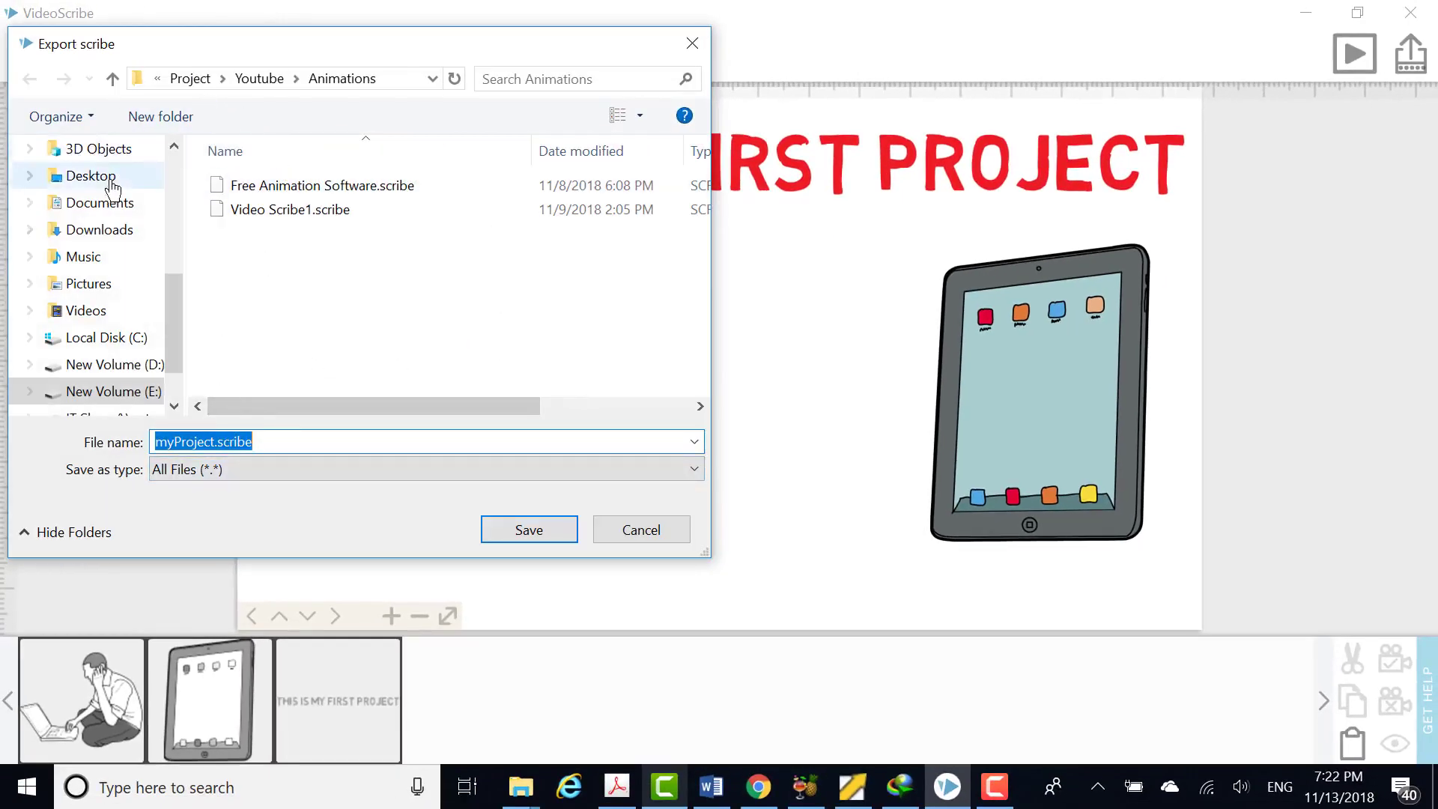
pyautogui.click(90, 175)
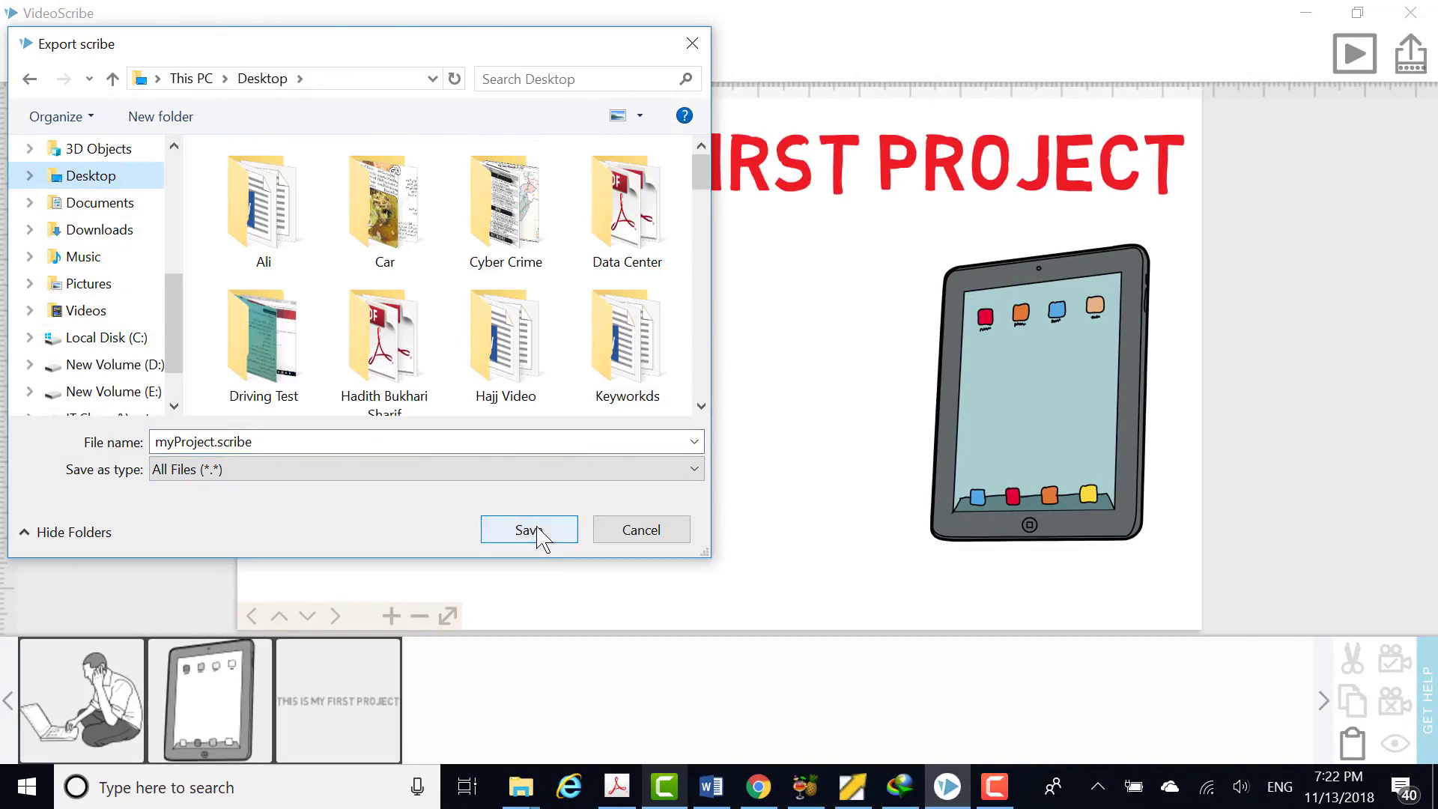
pyautogui.click(528, 530)
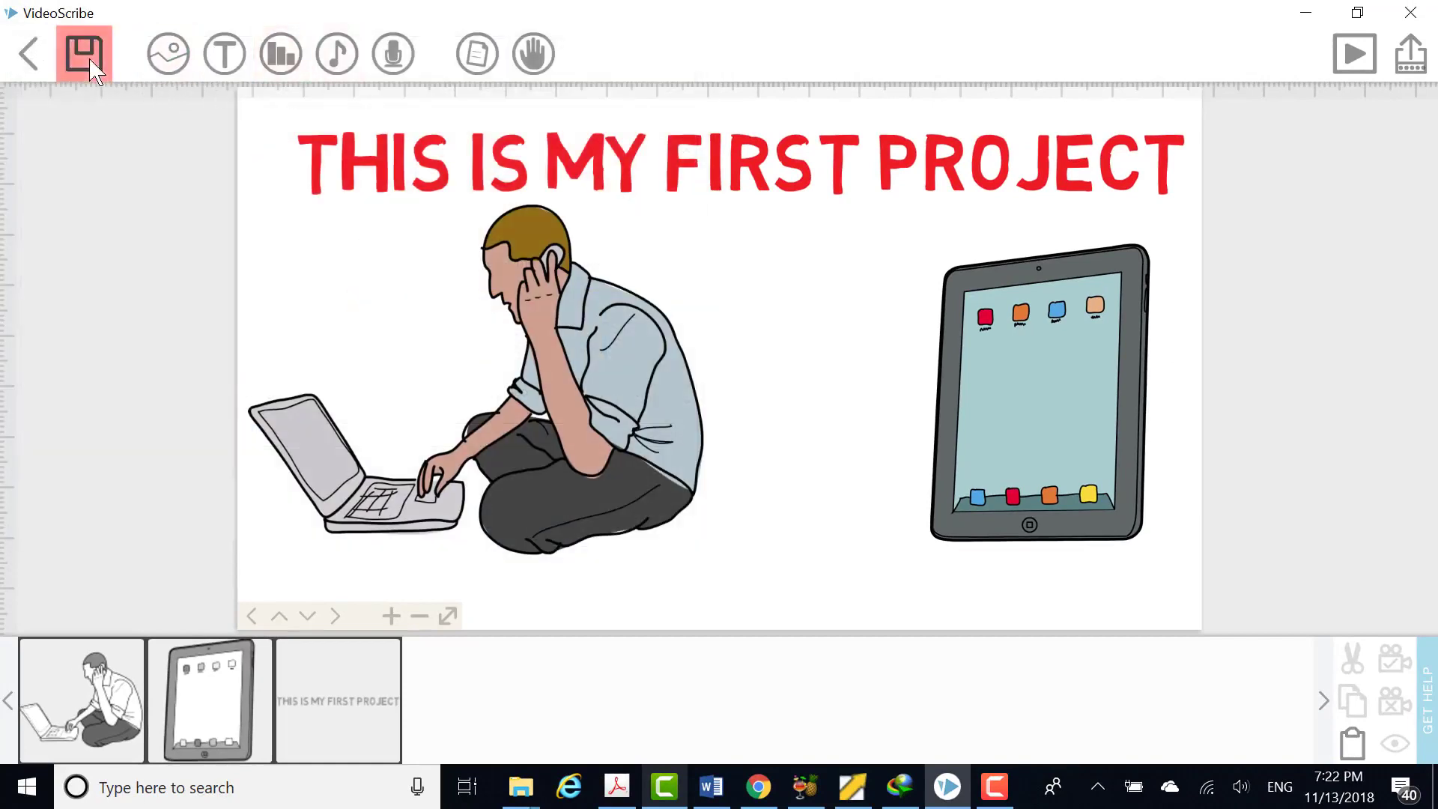
pyautogui.click(83, 53)
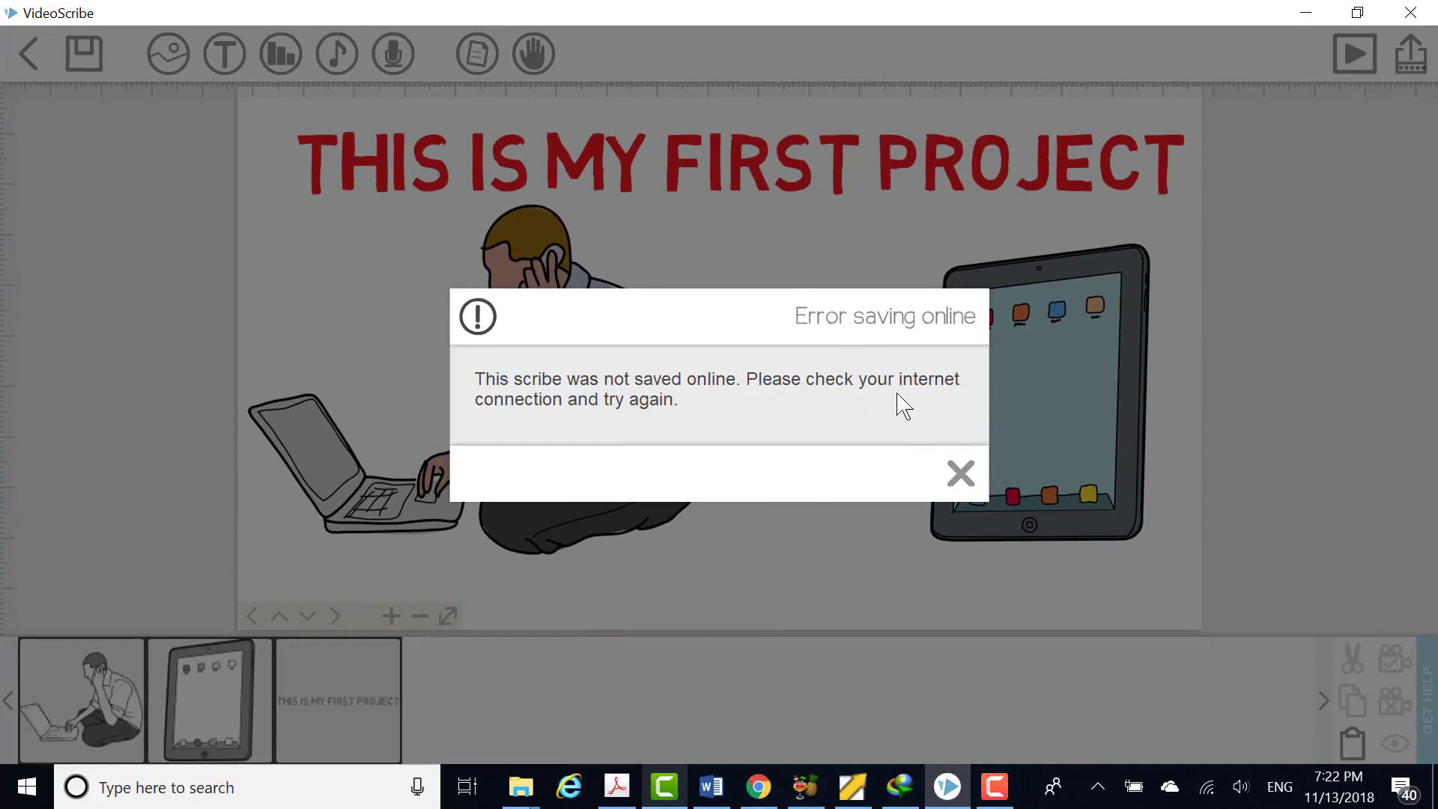
pyautogui.click(959, 473)
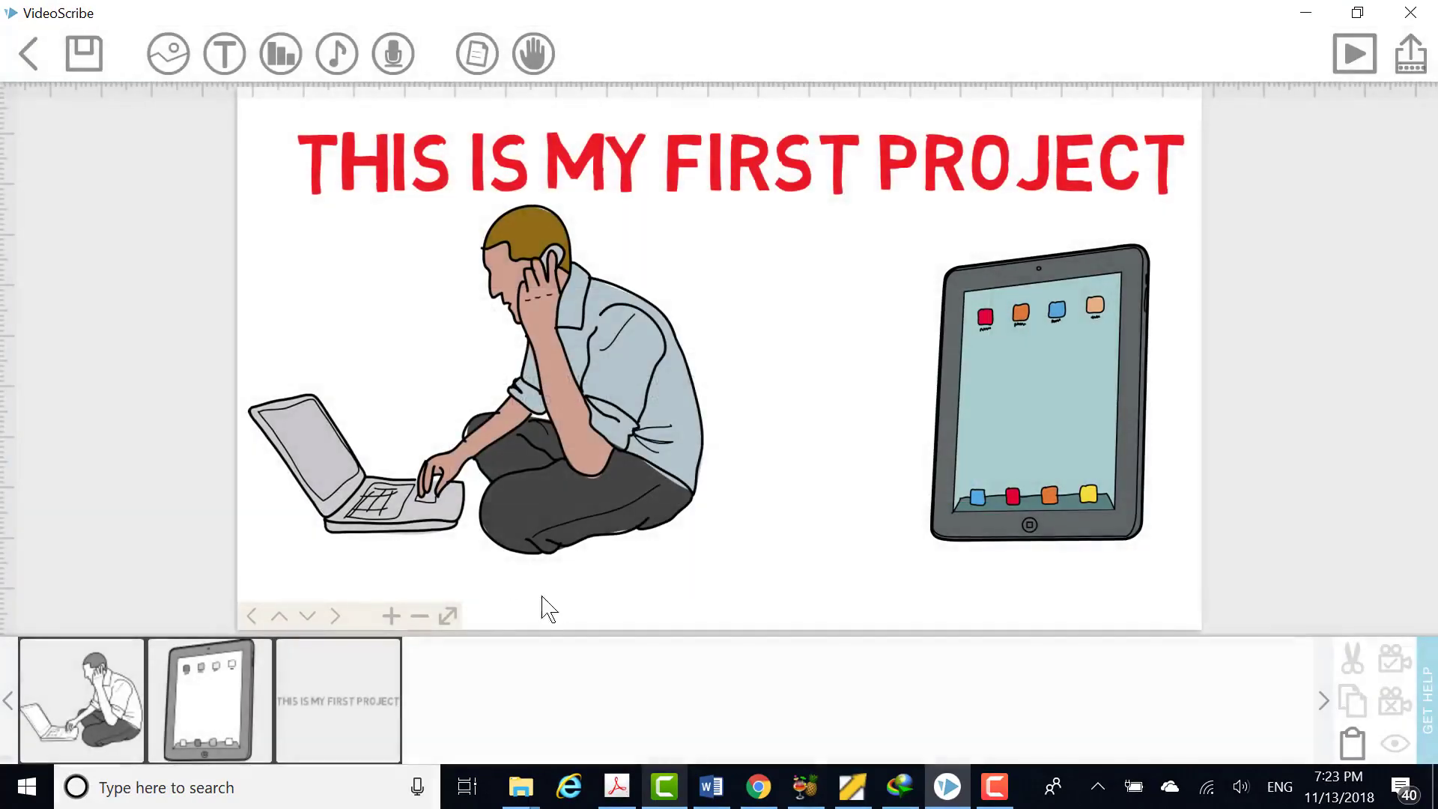
# Save a PDF snapshot of the title scene to the Desktop
pyautogui.click(83, 53)
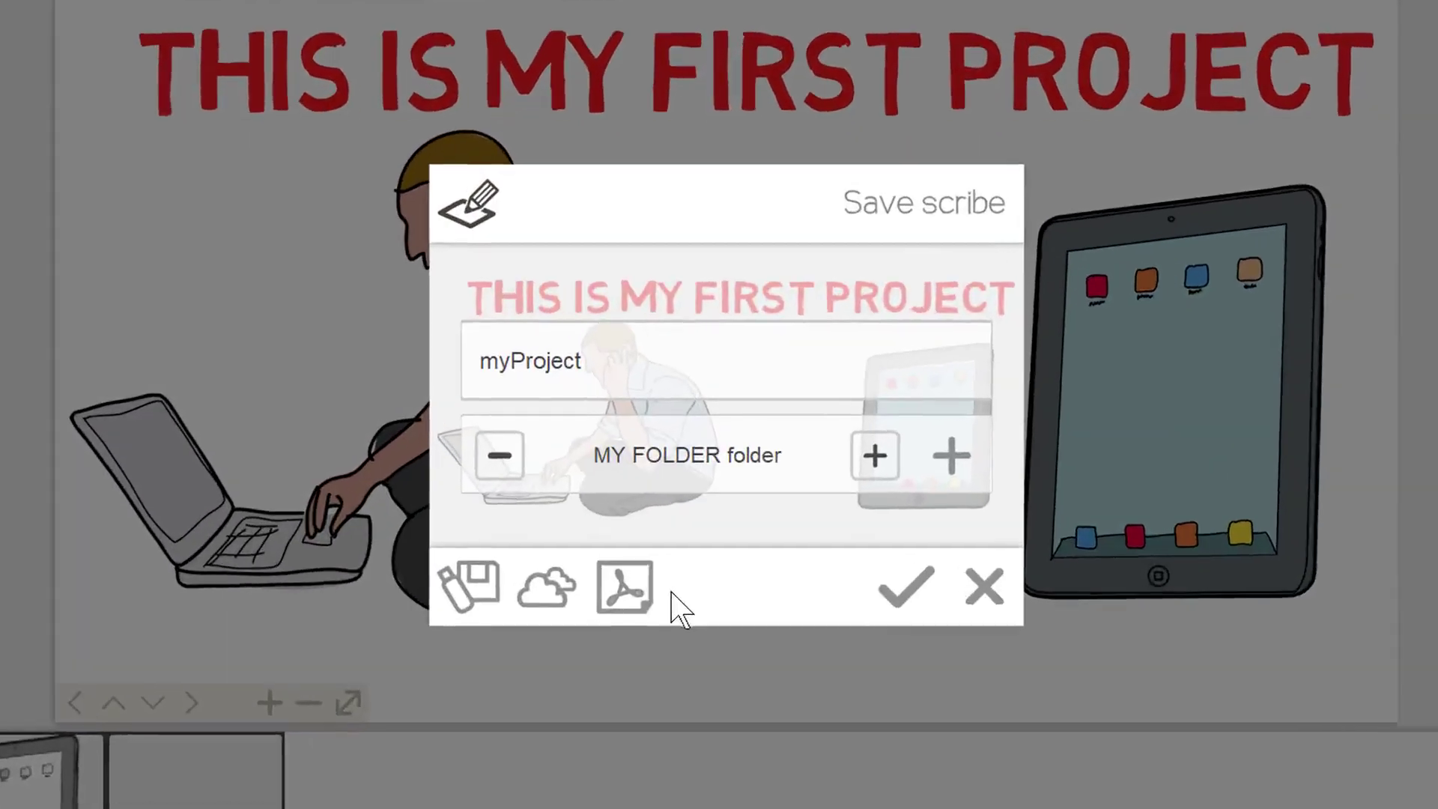
pyautogui.moveTo(624, 587)
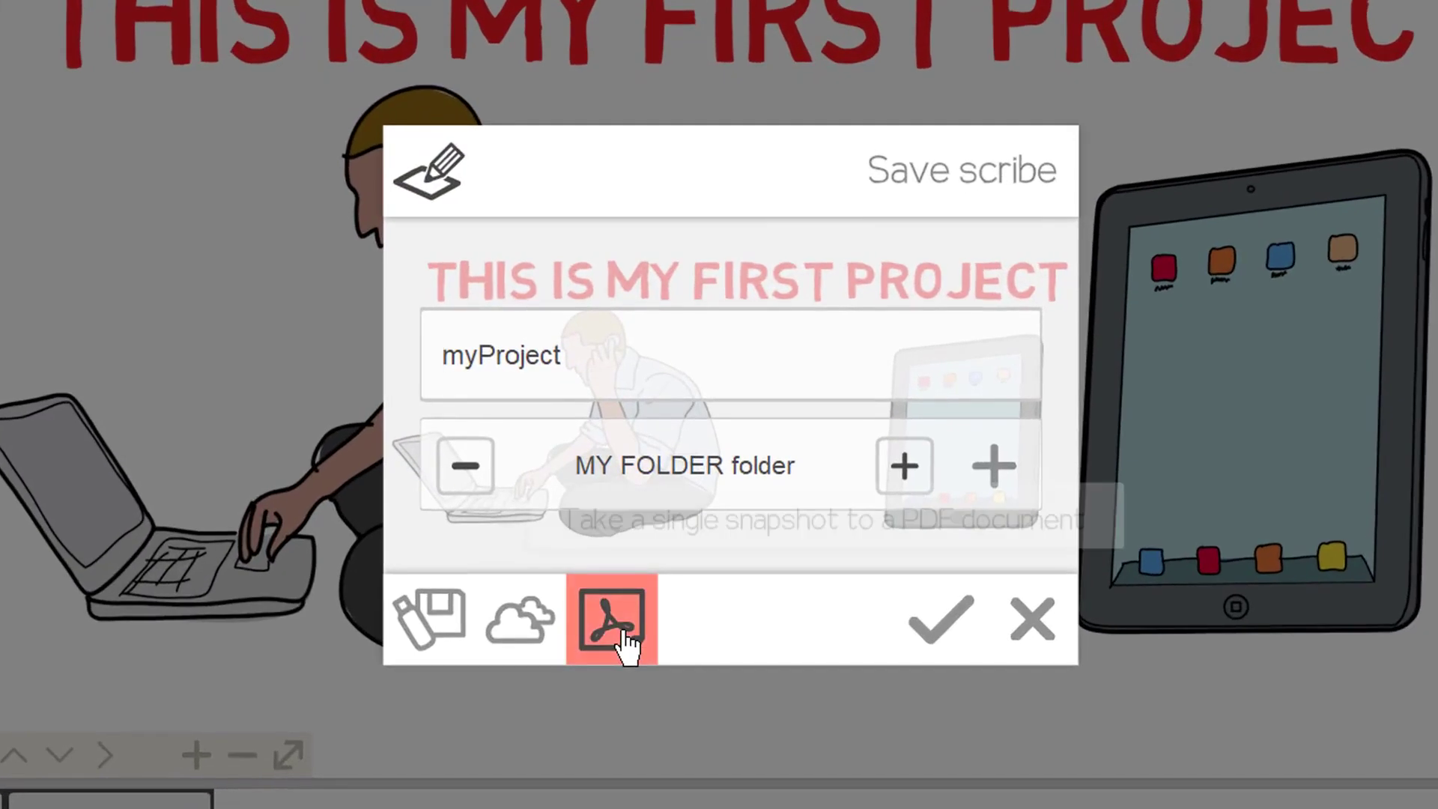
pyautogui.click(607, 619)
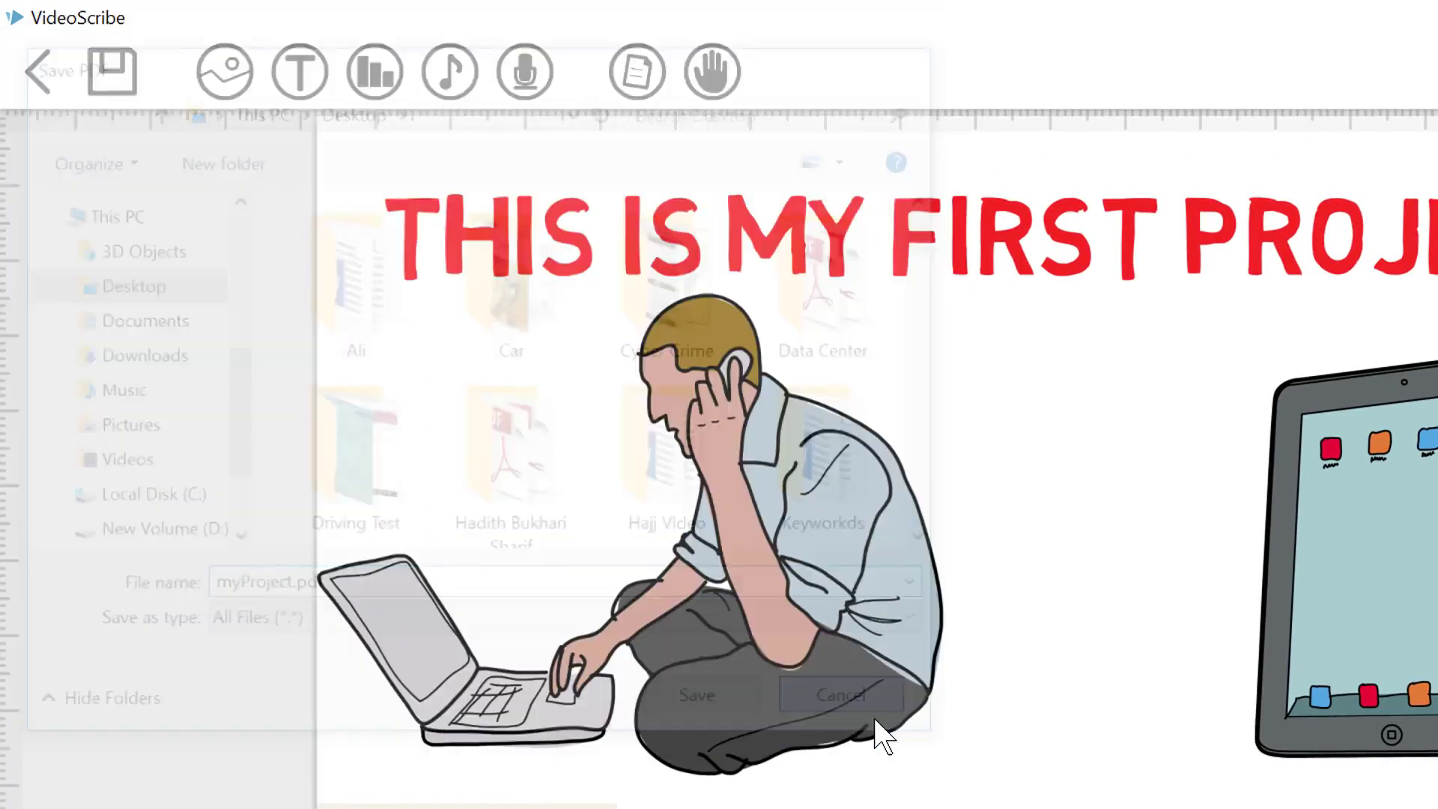
pyautogui.click(838, 695)
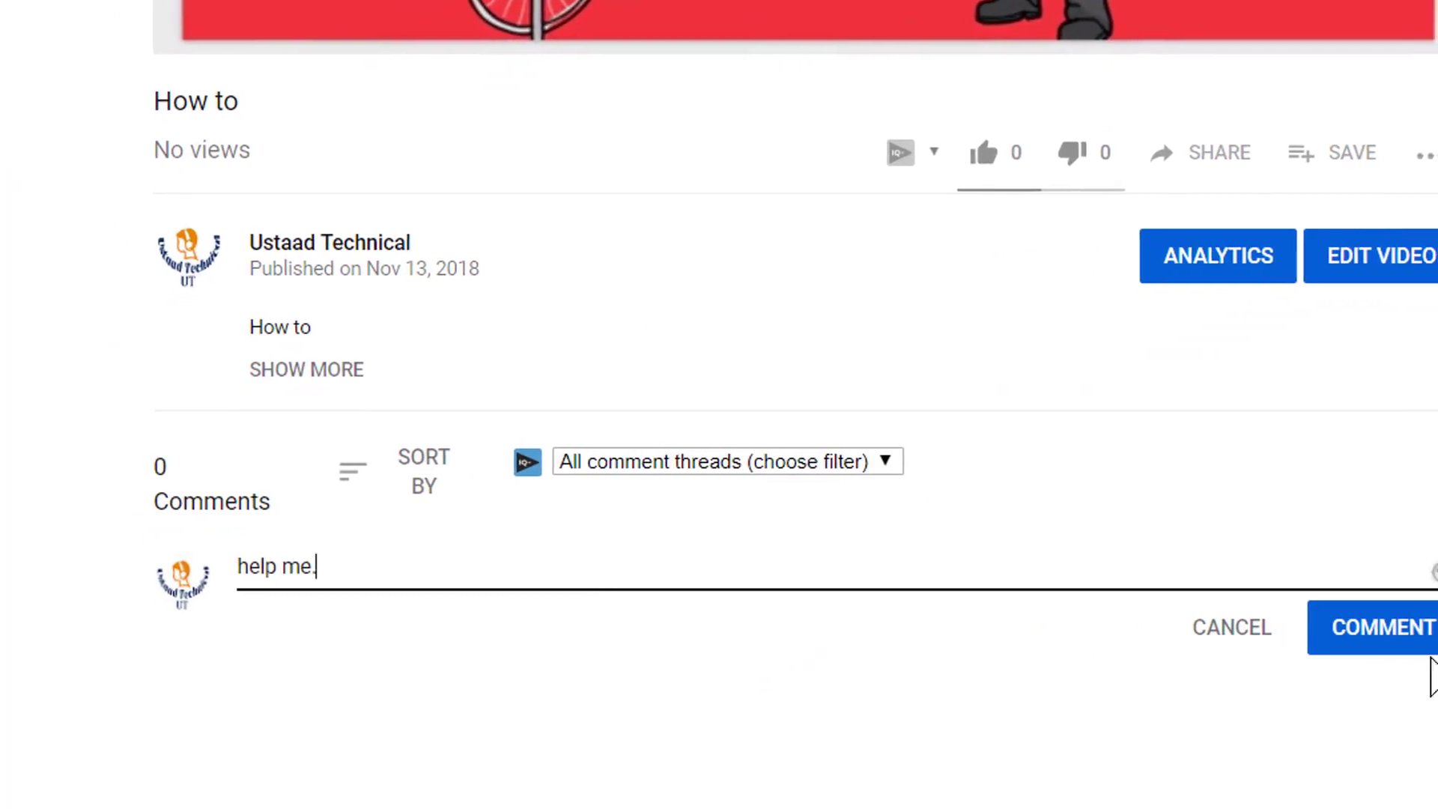
# Post the 'help me.' comment and subscribe to the video's channel
pyautogui.click(1376, 628)
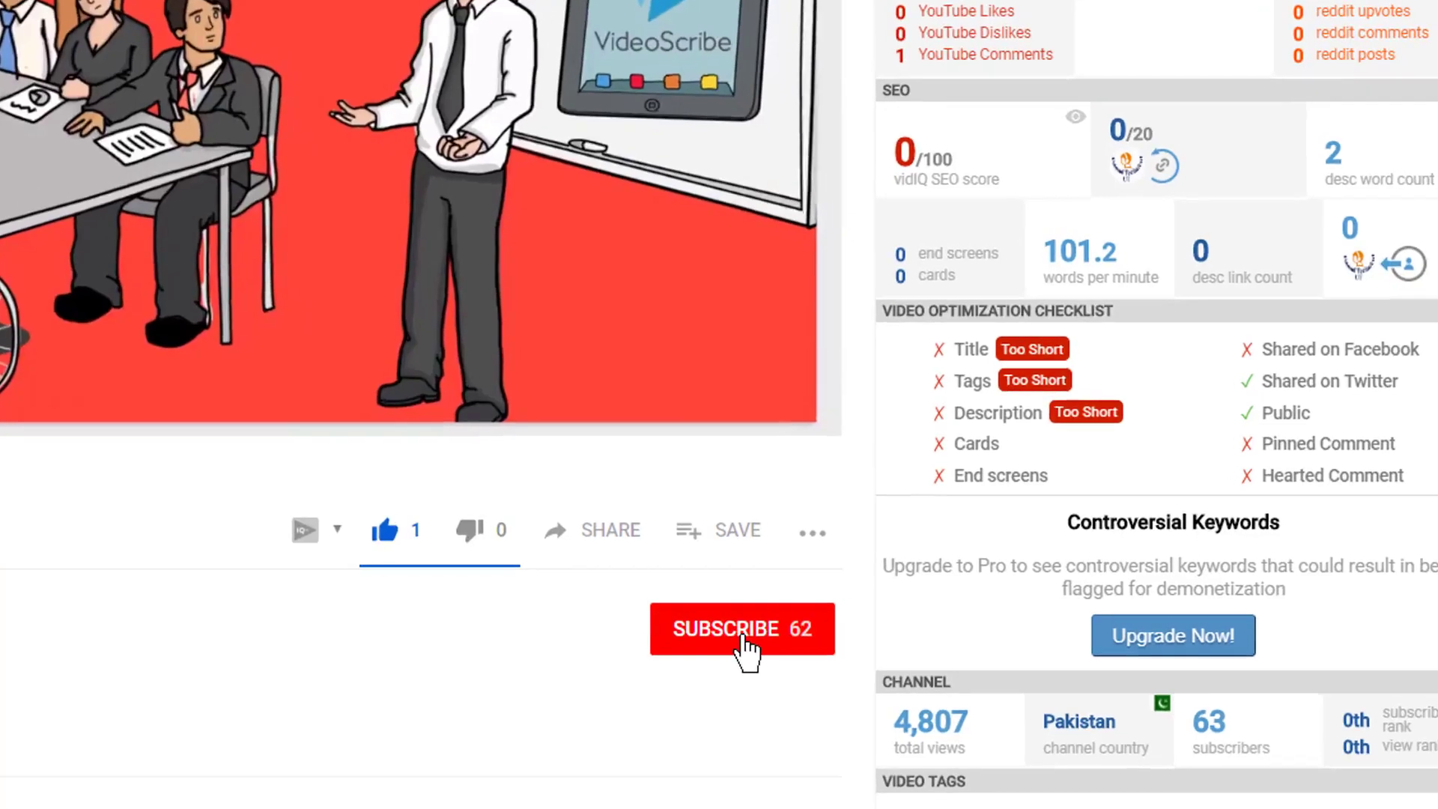
pyautogui.click(741, 628)
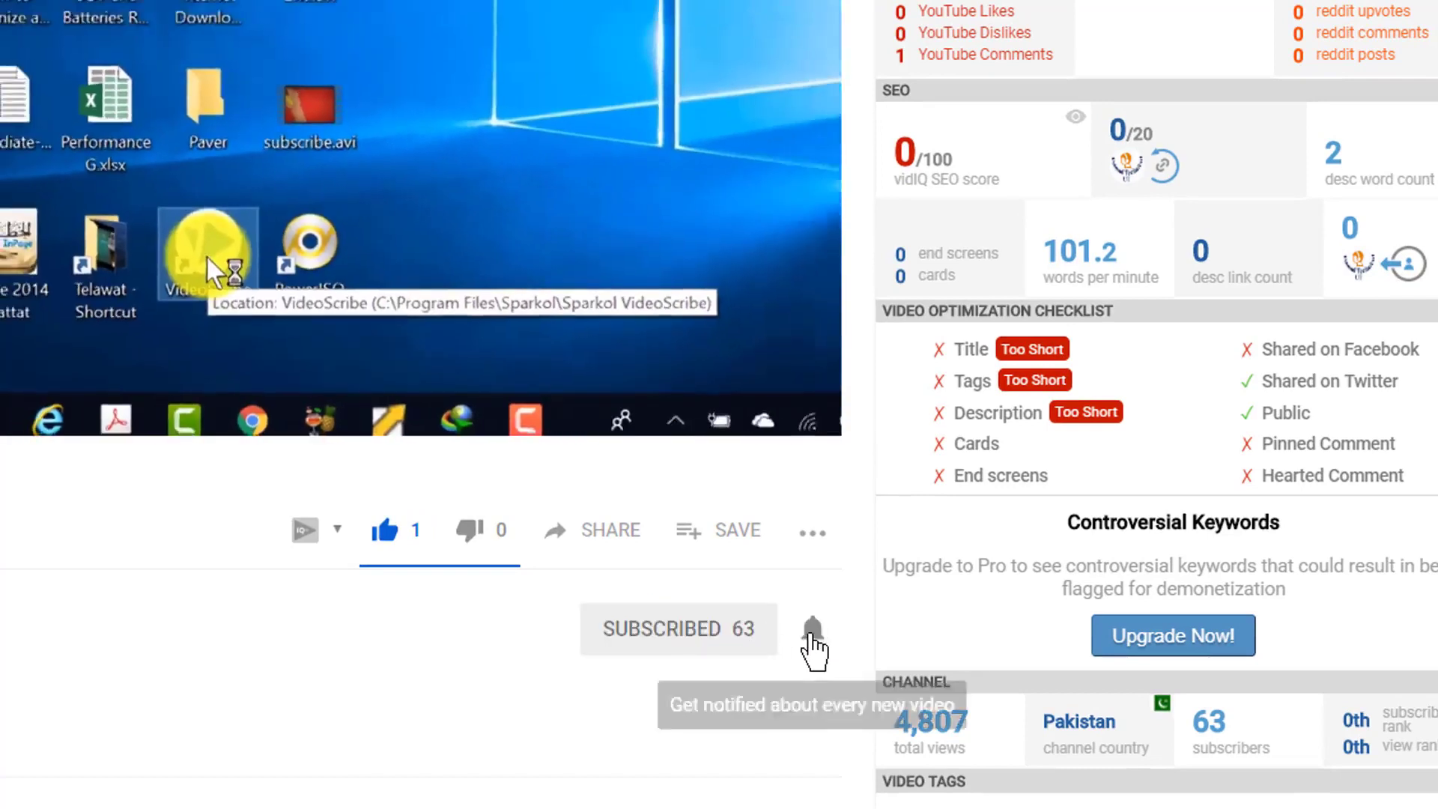